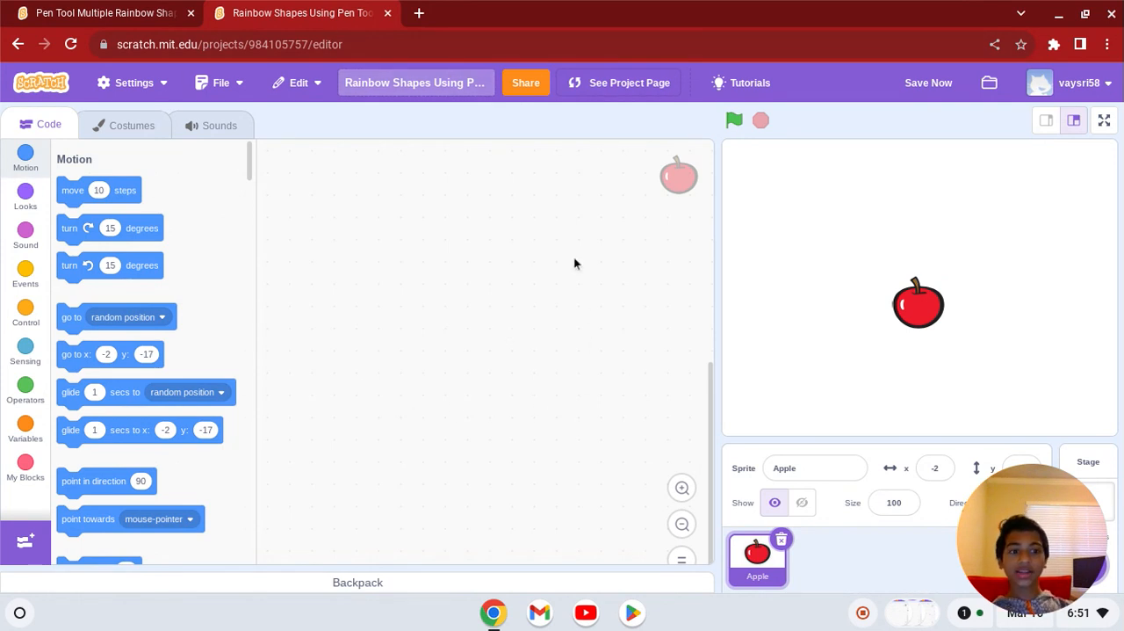
mouse_move(529, 249)
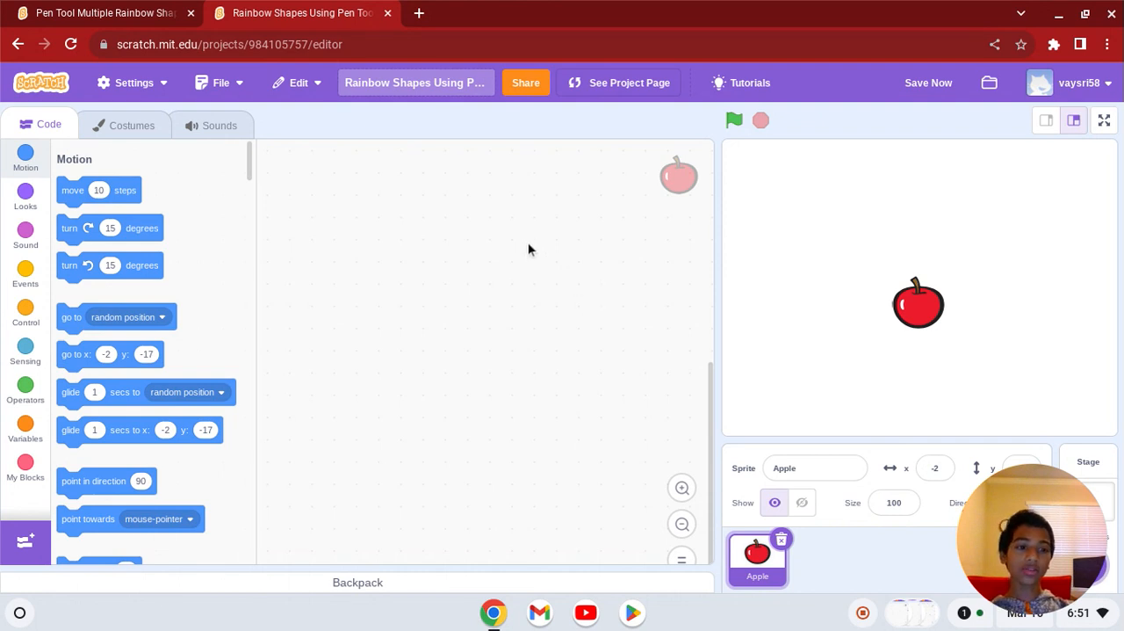
mouse_move(357, 437)
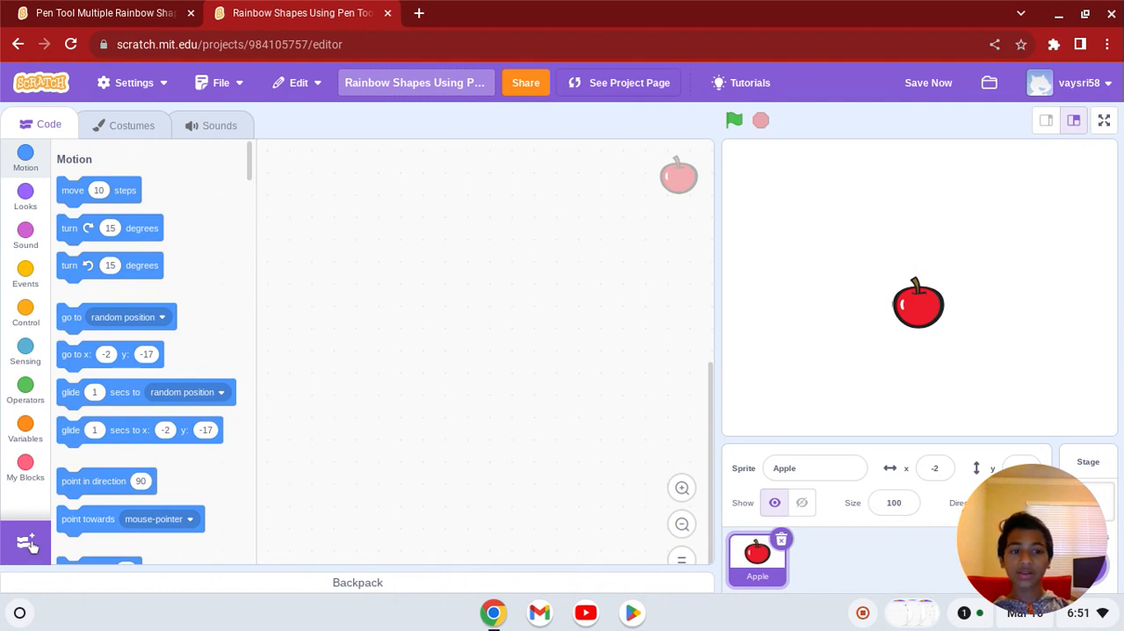
Add the Pen extension from the extension library
click(26, 542)
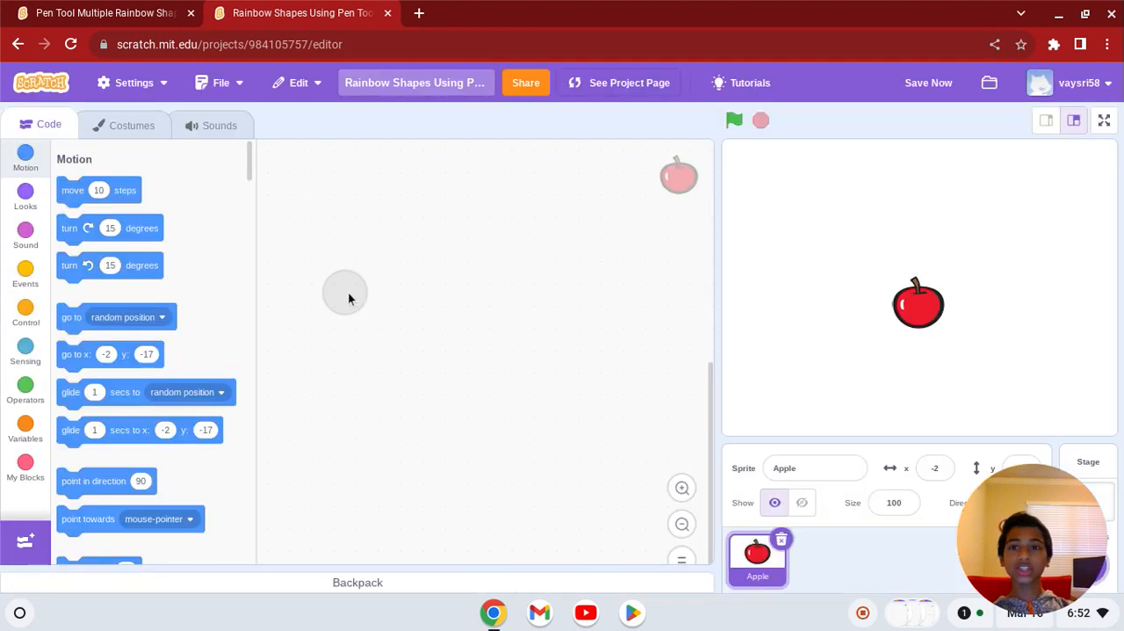
click(25, 505)
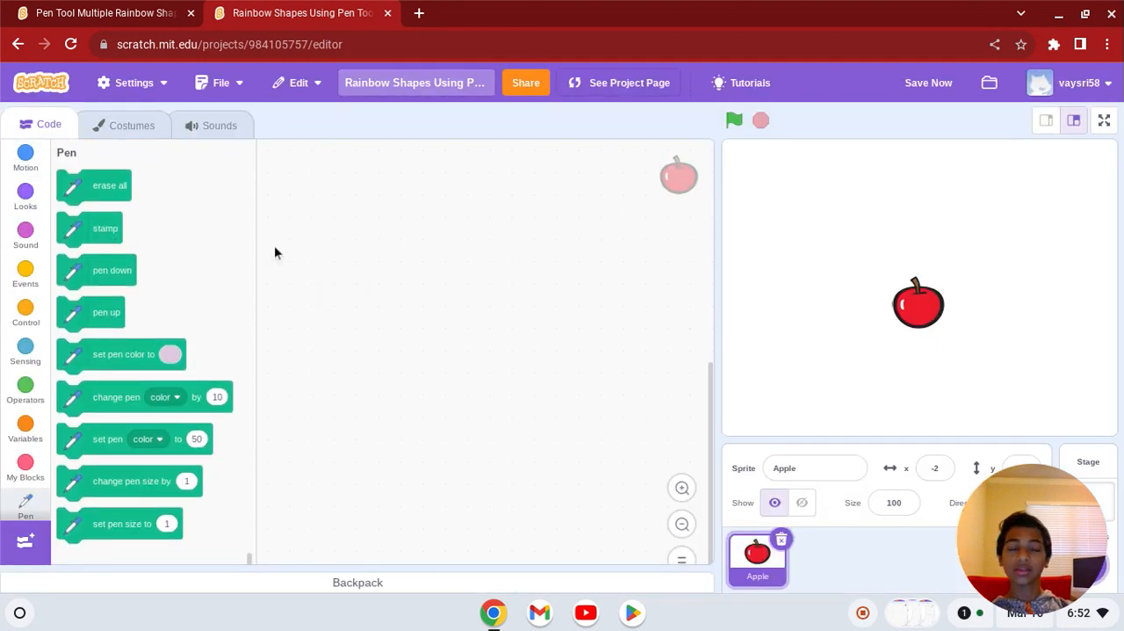
mouse_move(619, 328)
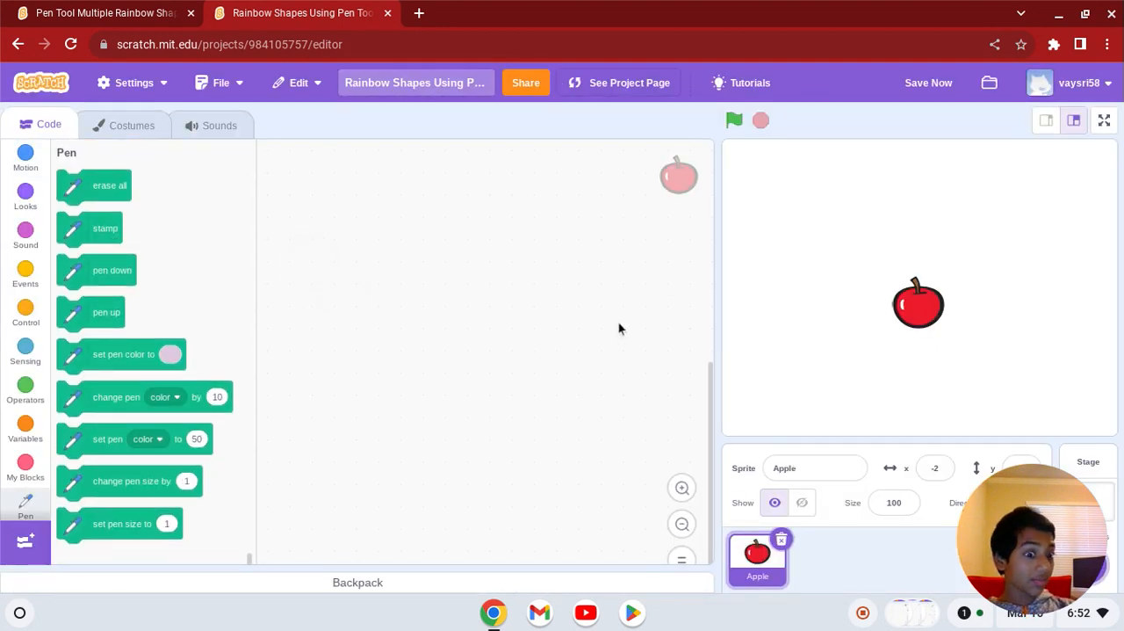
mouse_move(1005, 214)
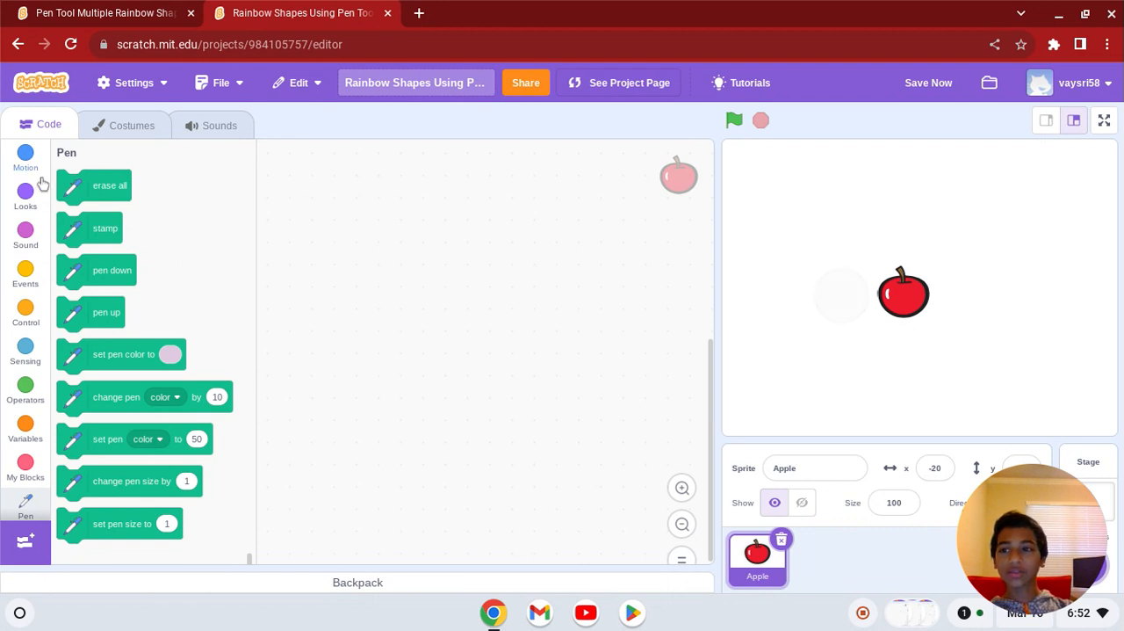
Build a green-flag script: go to x:0 y:0, hide, pen size 5, pen down
click(25, 270)
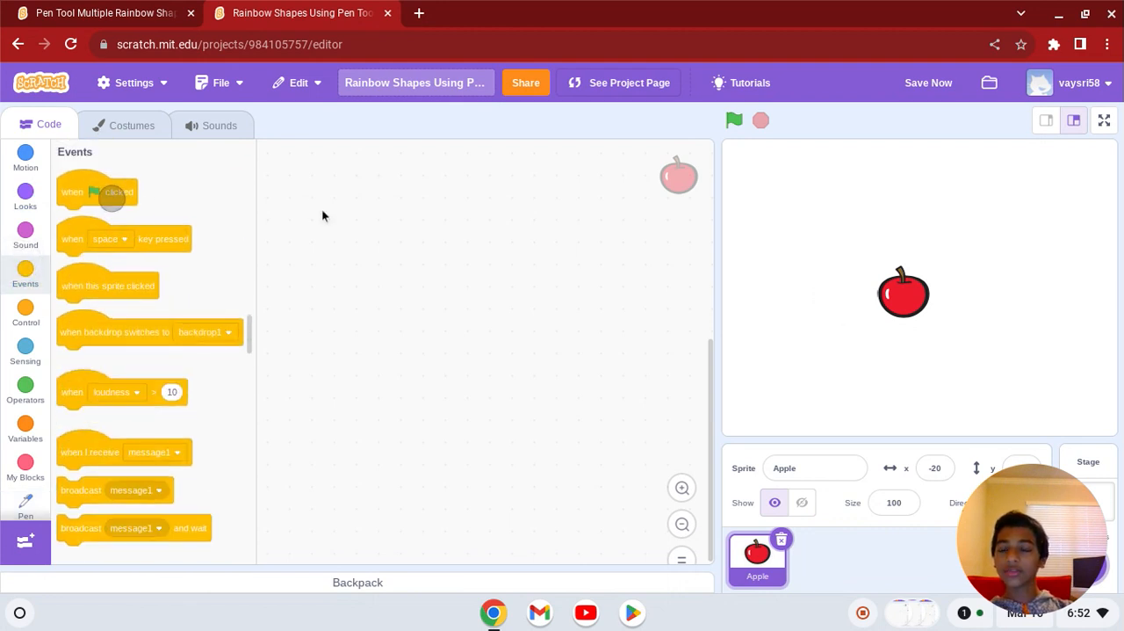
drag(96, 192, 327, 189)
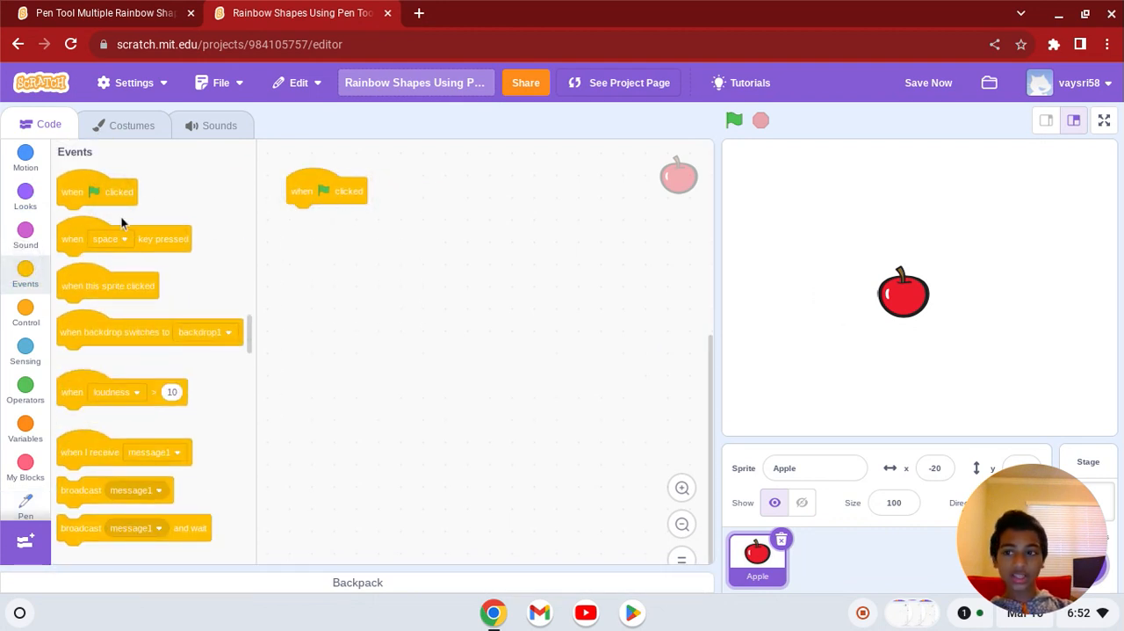
click(25, 156)
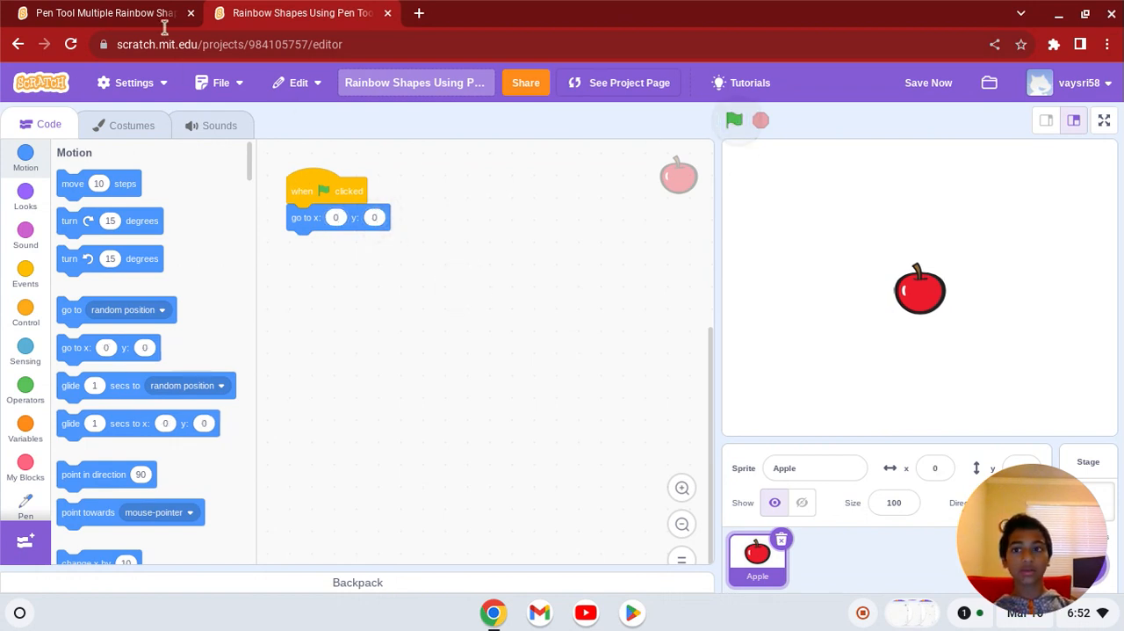
click(101, 13)
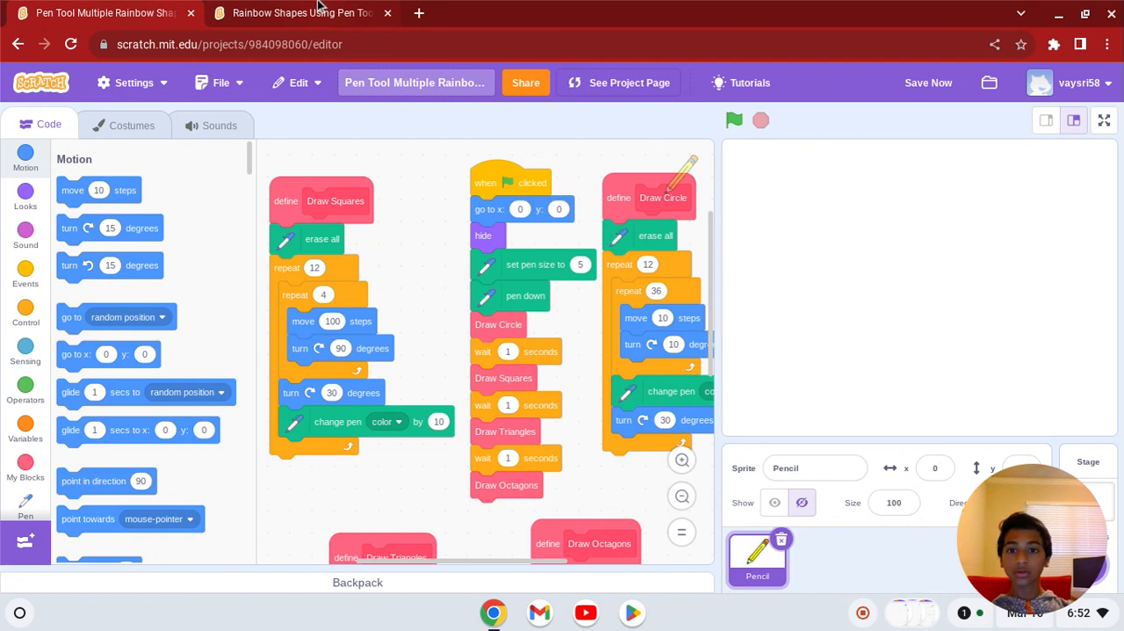
click(301, 12)
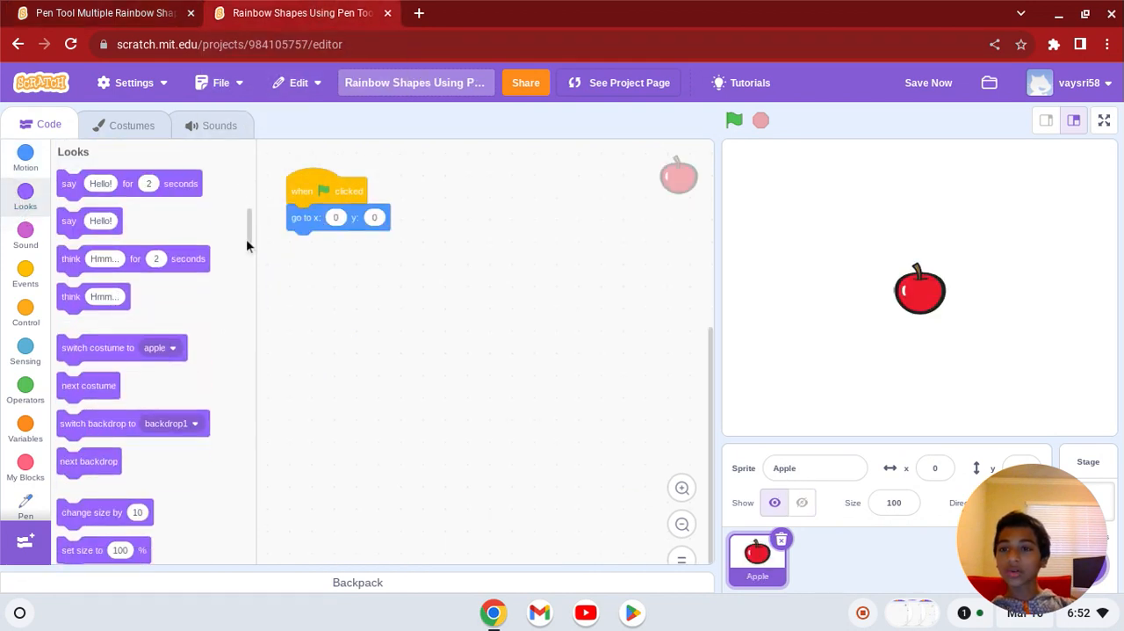
scroll(down, 3)
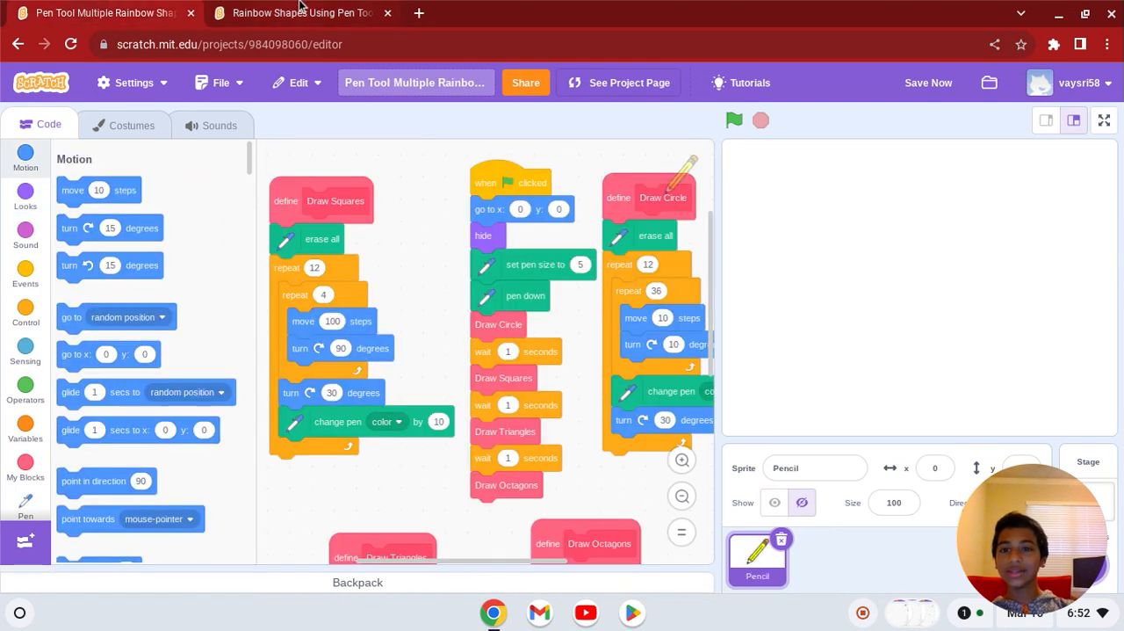
click(303, 12)
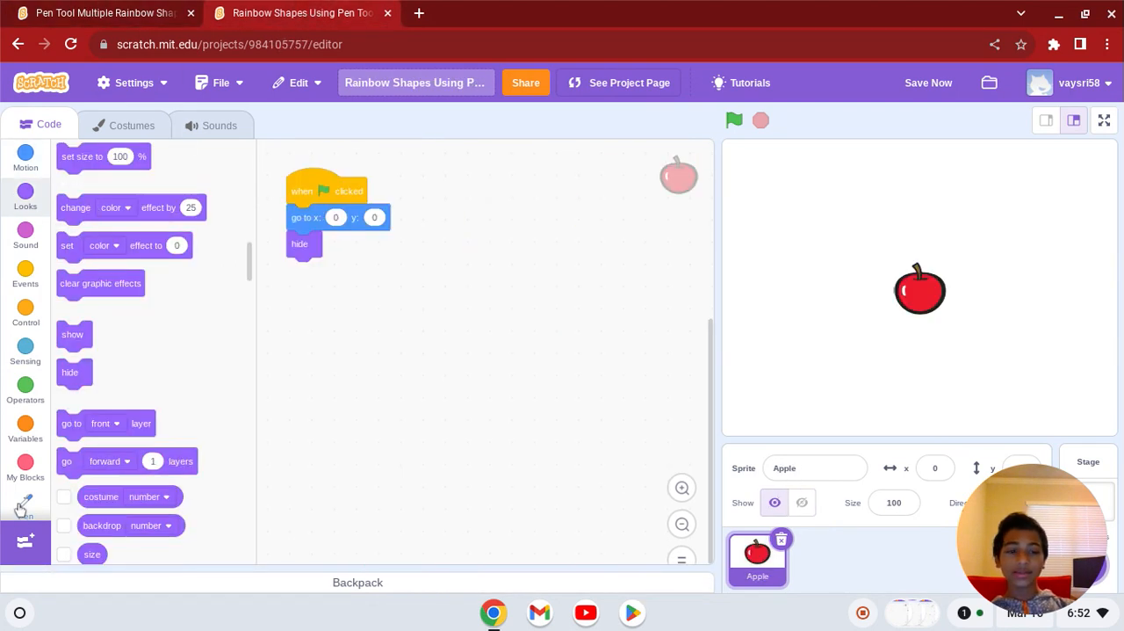
click(25, 504)
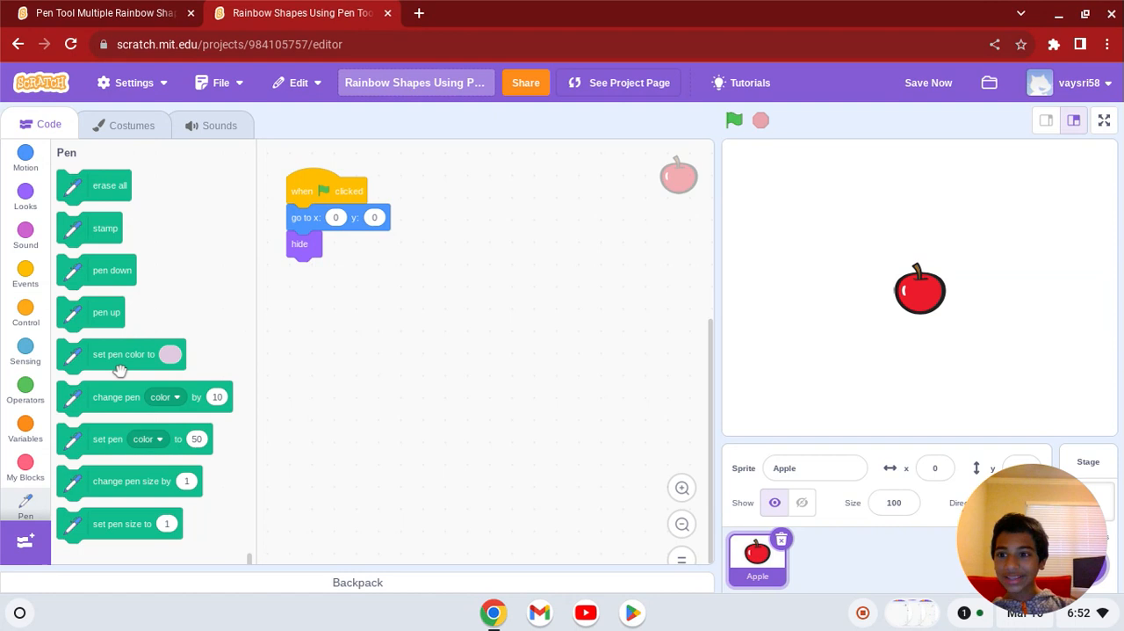
mouse_move(103, 525)
text(5)
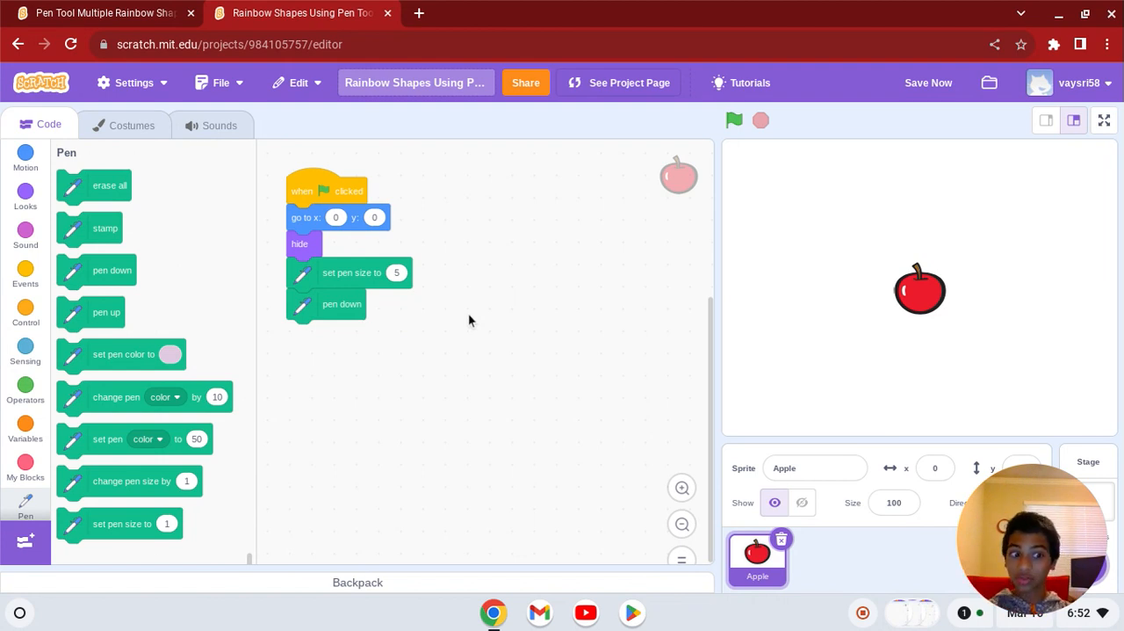
click(101, 13)
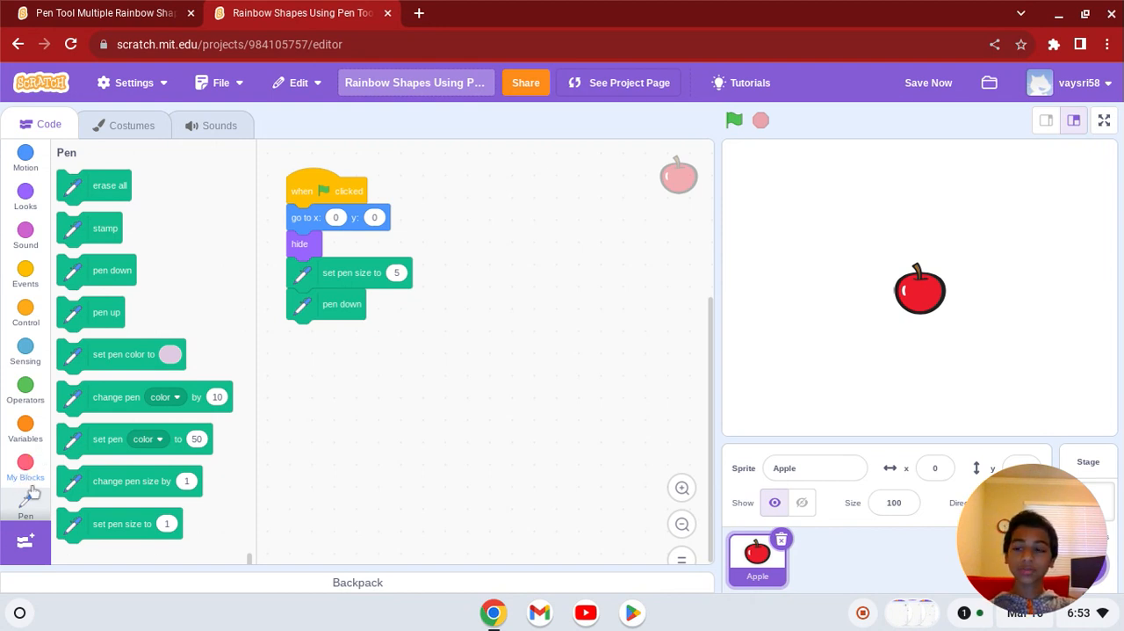
Make a custom block named 'Draw Triangles' and position its define block
click(24, 466)
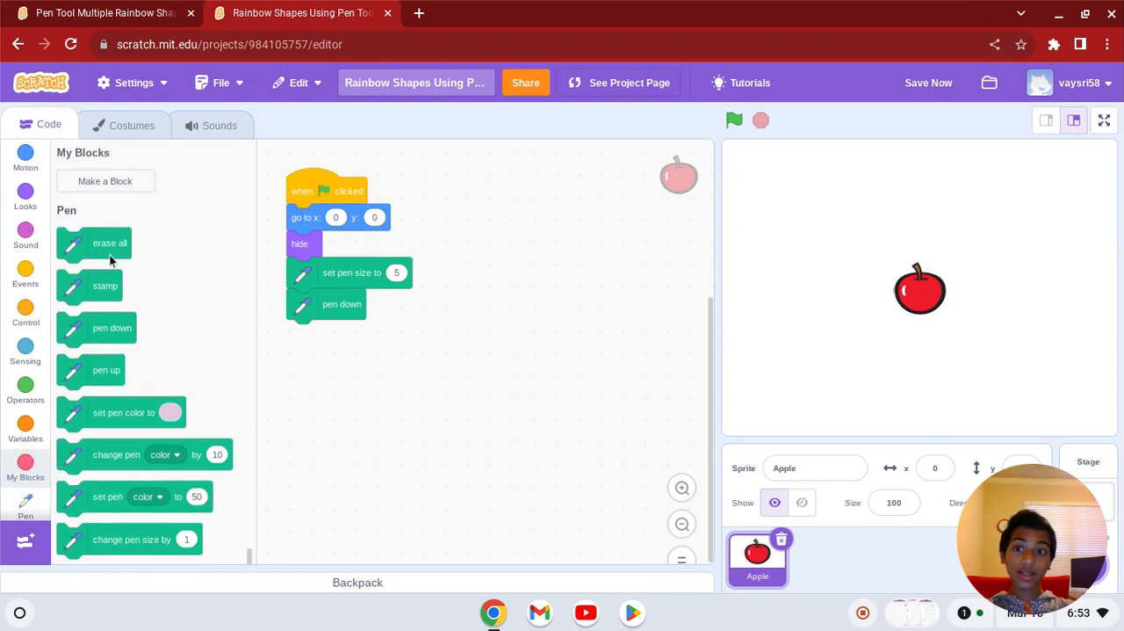
click(105, 181)
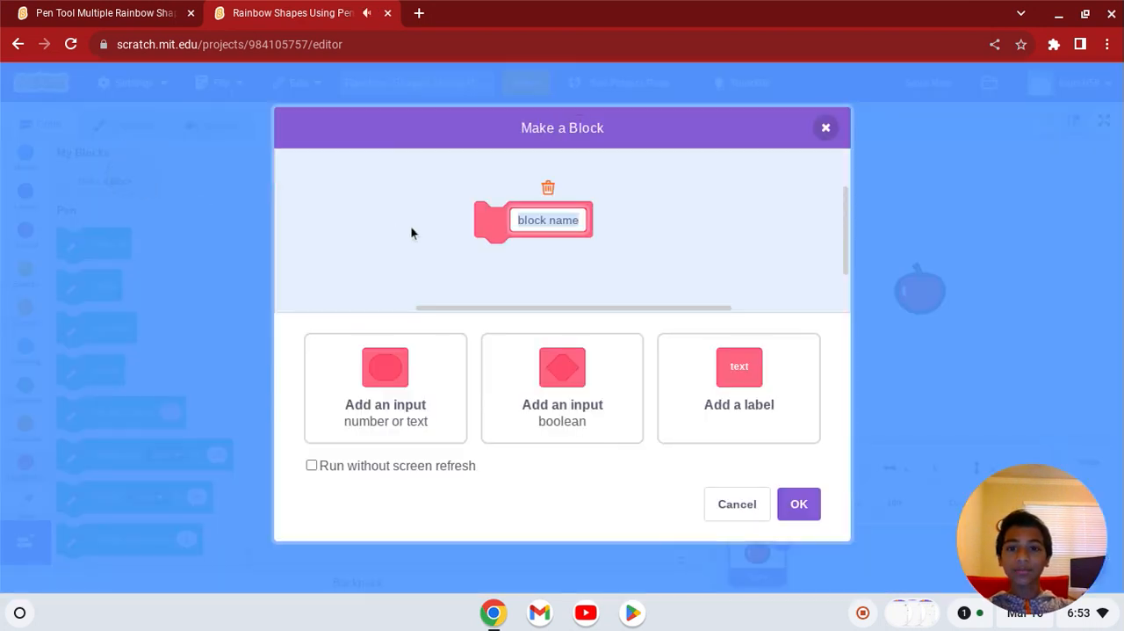
text(Draw Triangles)
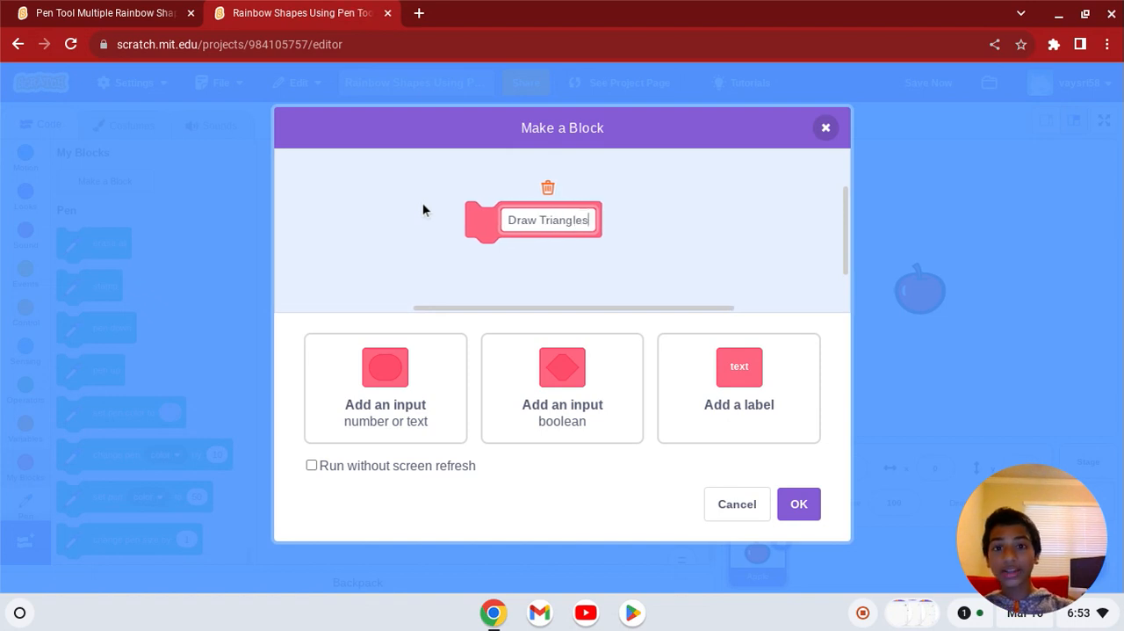
click(798, 503)
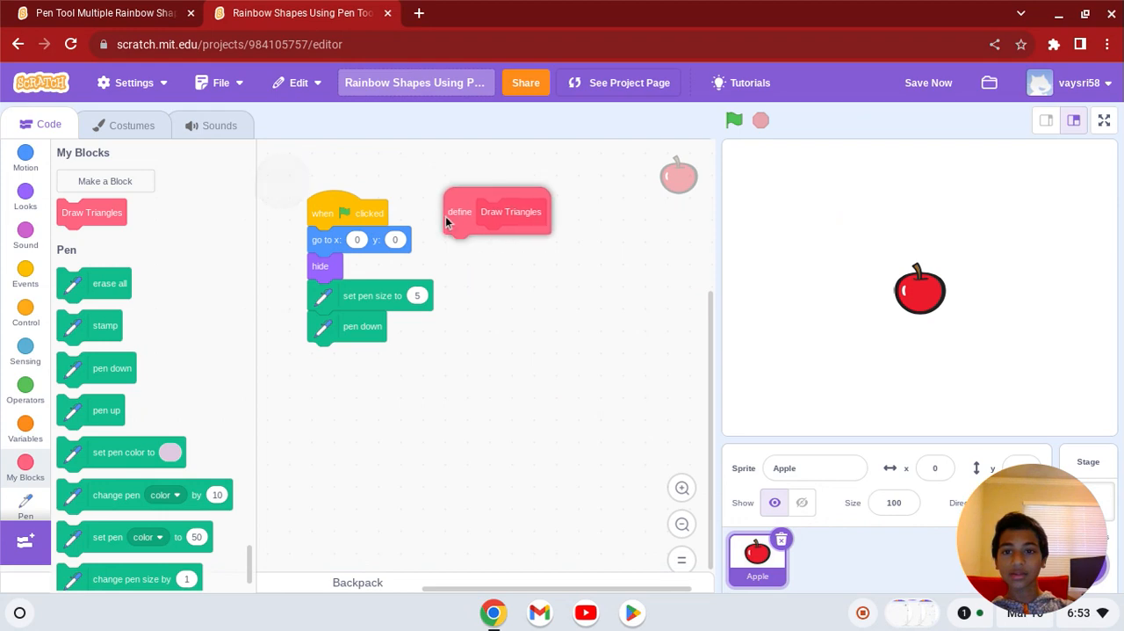
click(101, 12)
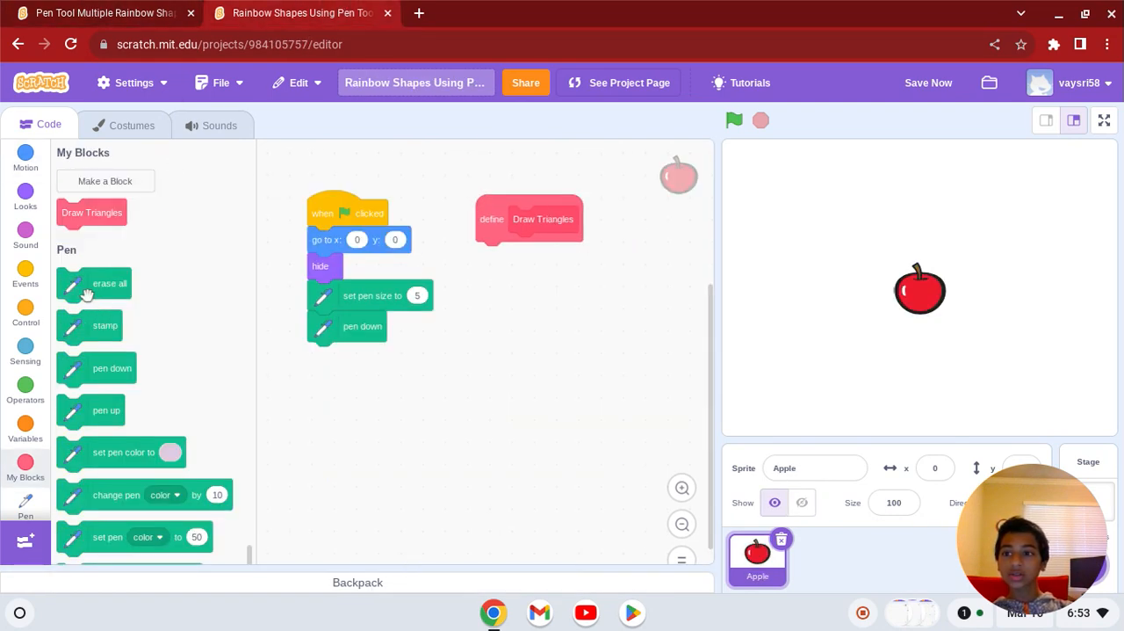
Give Draw Triangles erase all, then repeat 12 around repeat 3 of move 150, turn 120
drag(94, 282, 510, 260)
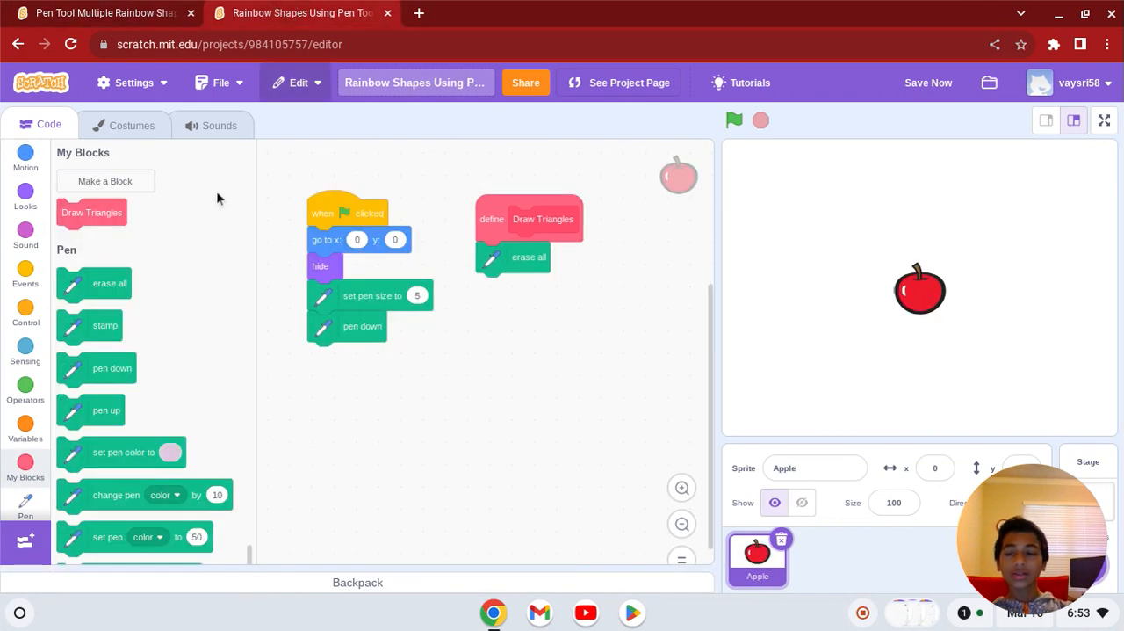
click(25, 312)
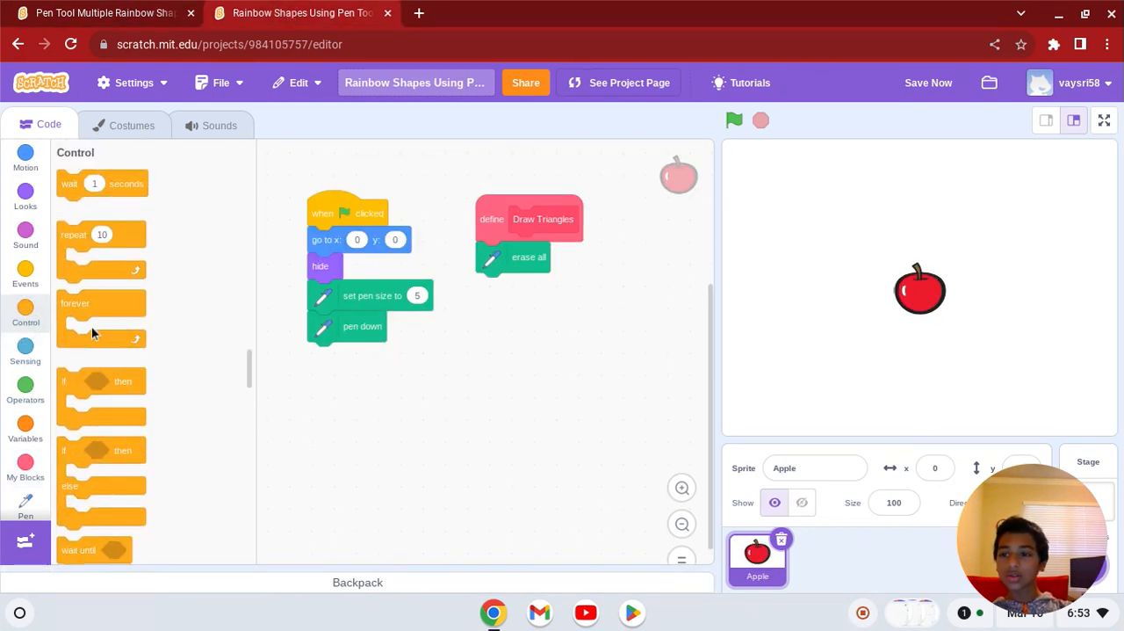
drag(101, 250, 498, 332)
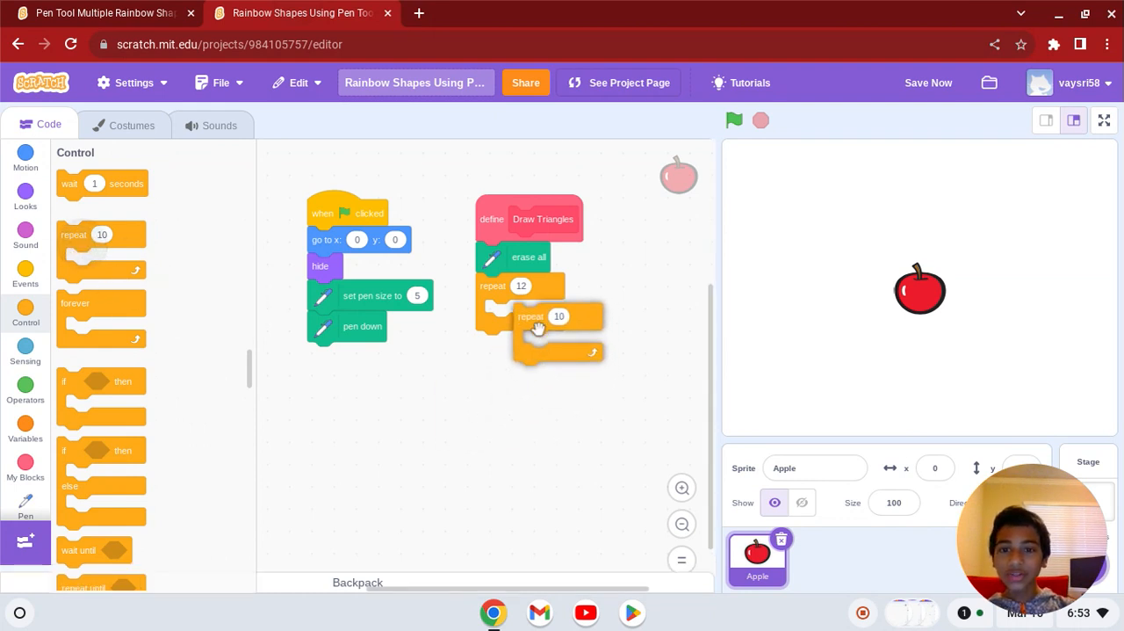
drag(531, 316, 500, 313)
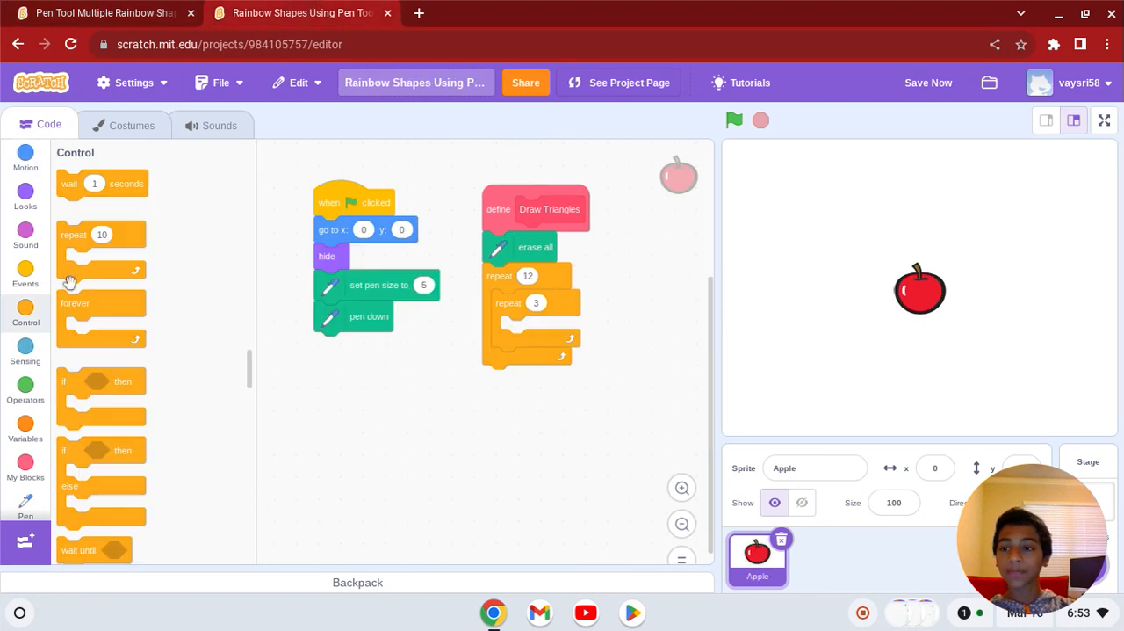
click(26, 158)
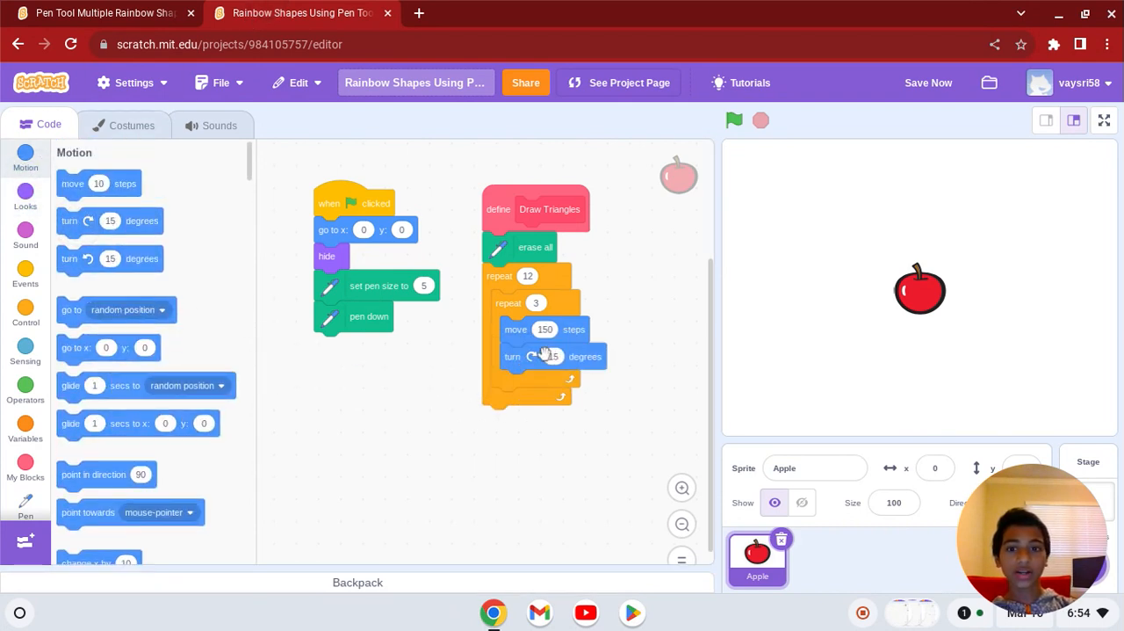
click(555, 355)
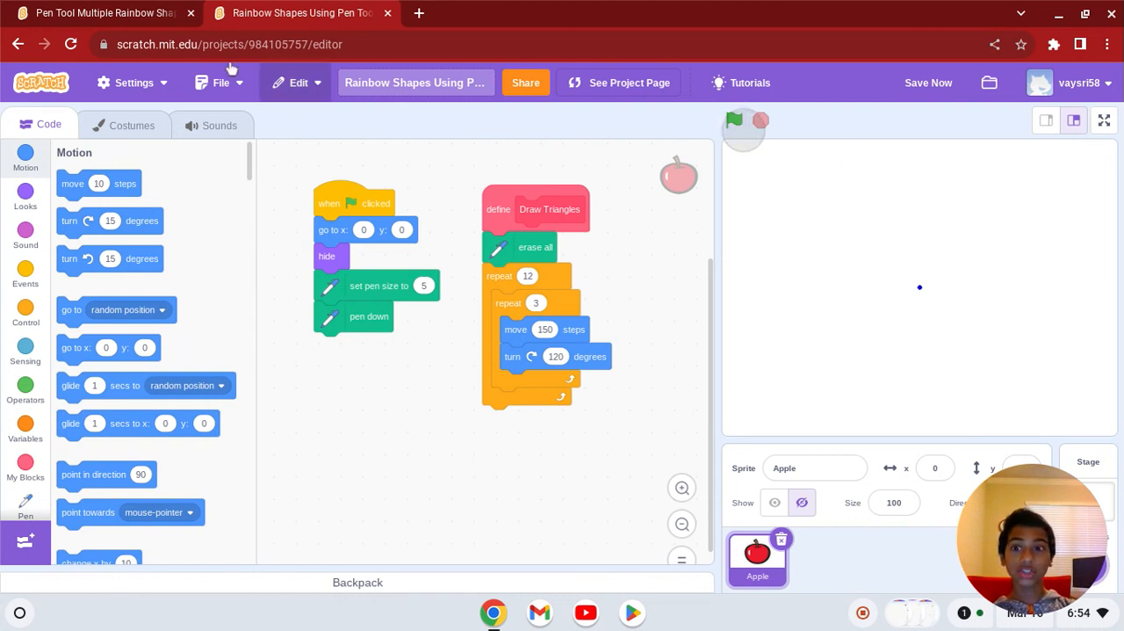
Compare with the reference and add turn 30 degrees after the repeat 3 loop
click(101, 12)
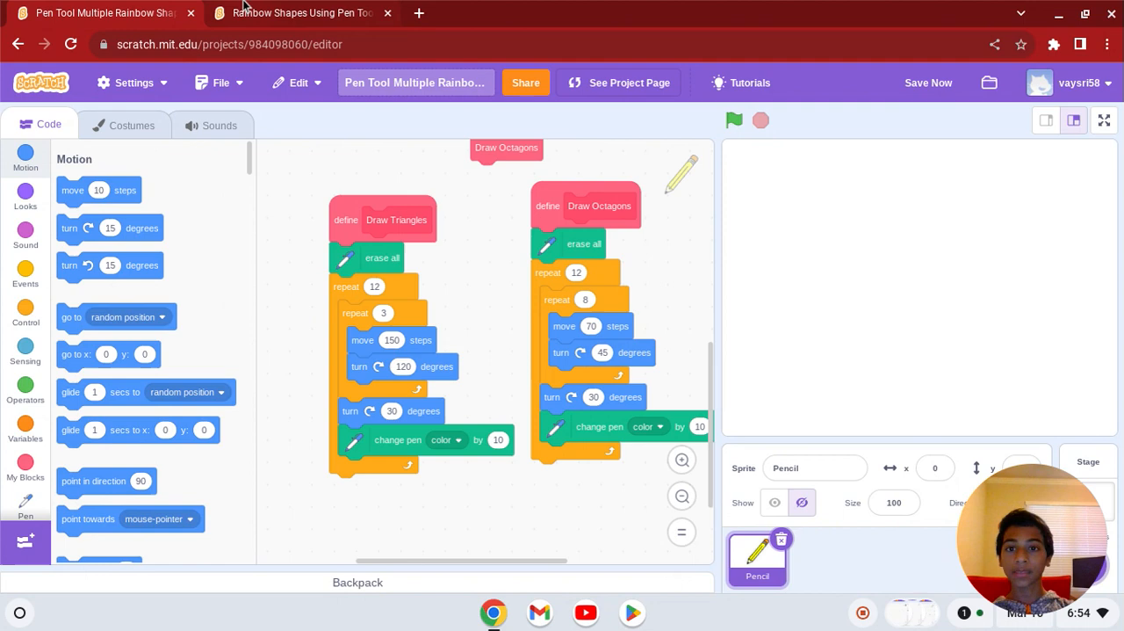
click(299, 12)
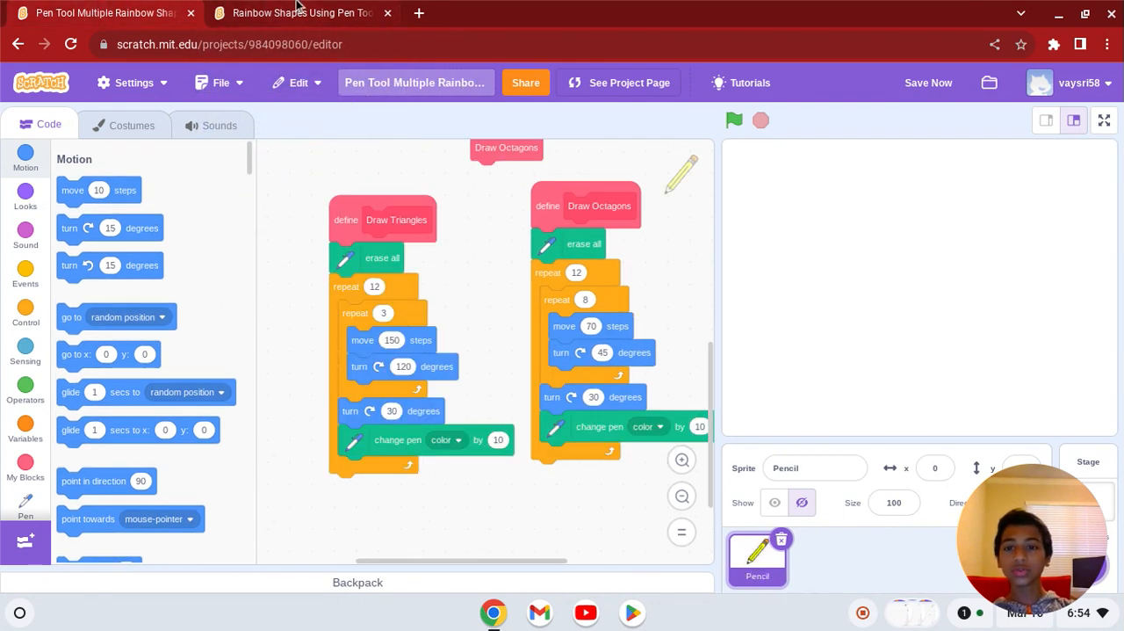
click(303, 12)
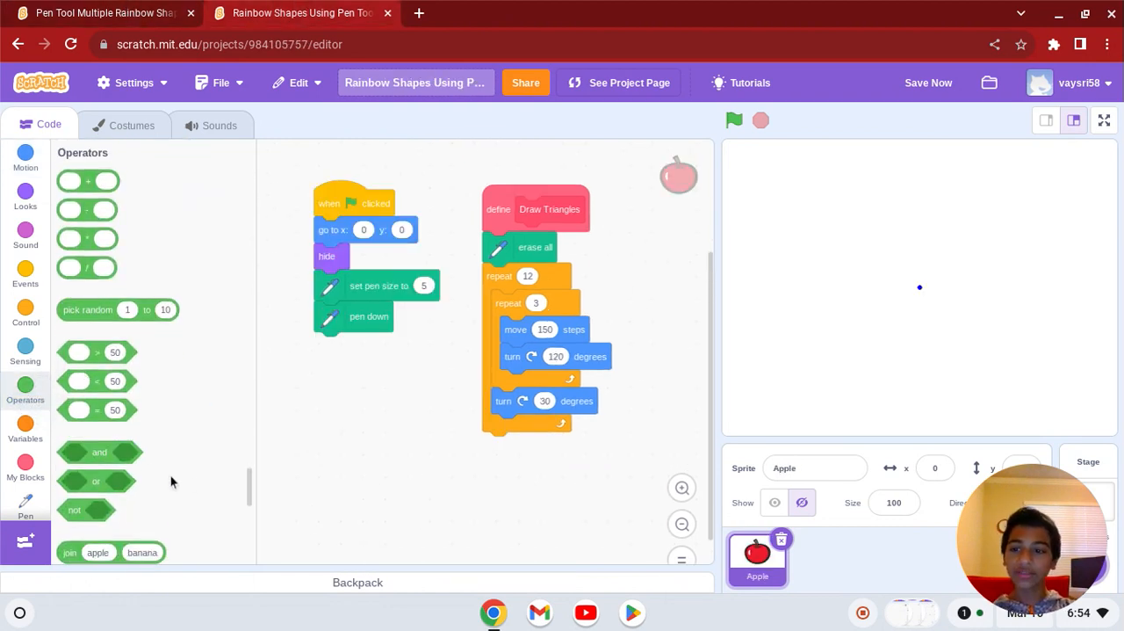
Add change pen color by 10 after turn 30 and test-run Draw Triangles
click(26, 501)
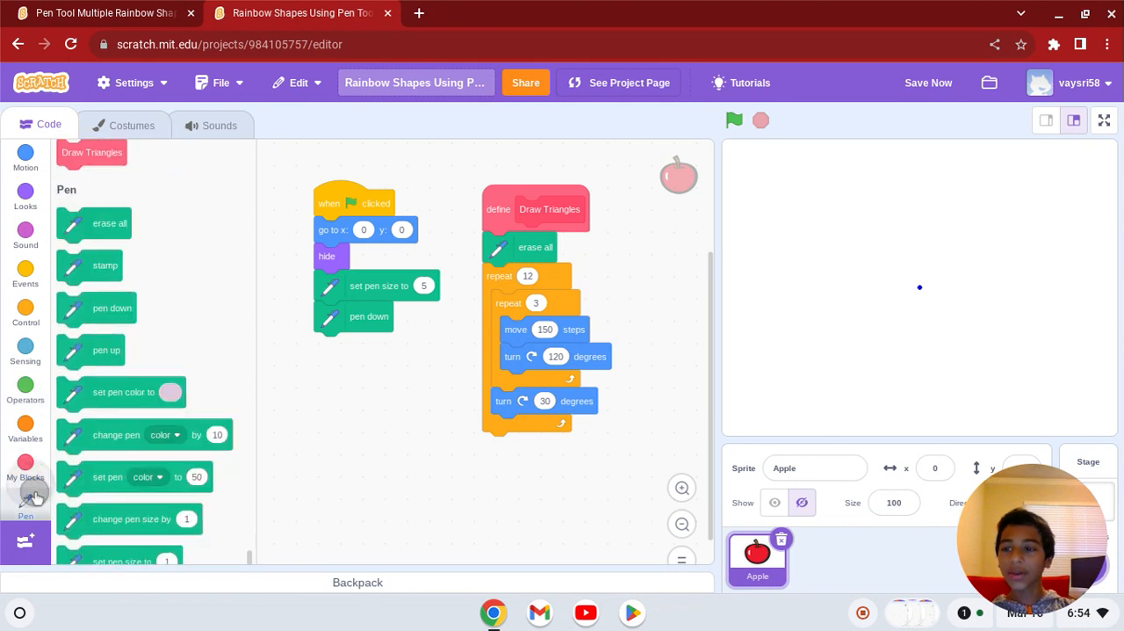
drag(140, 434, 580, 442)
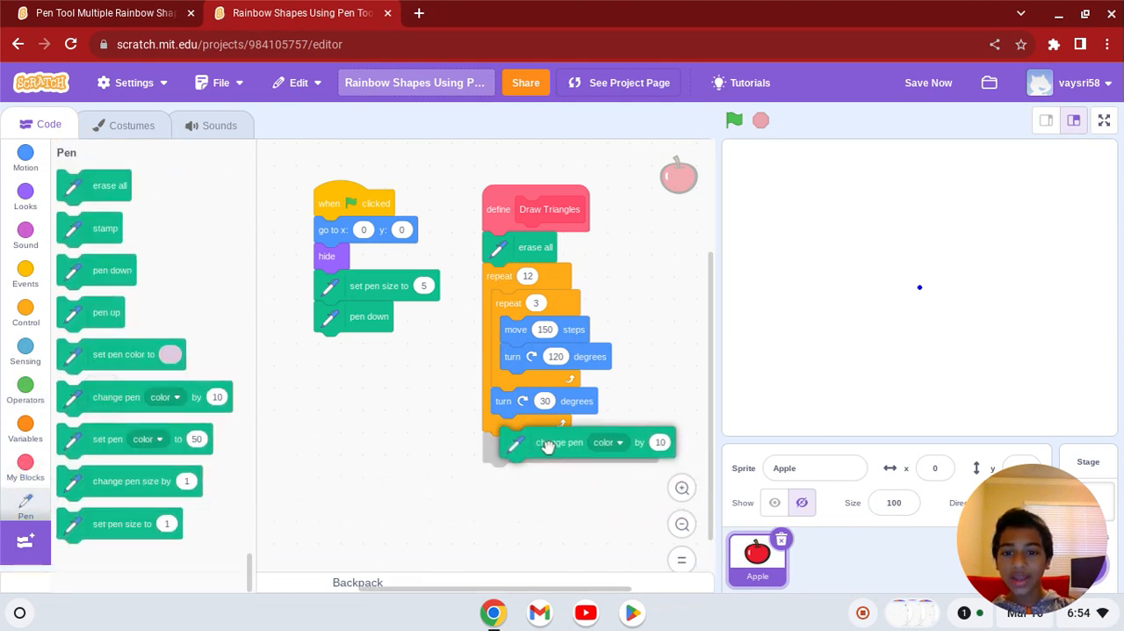
click(734, 120)
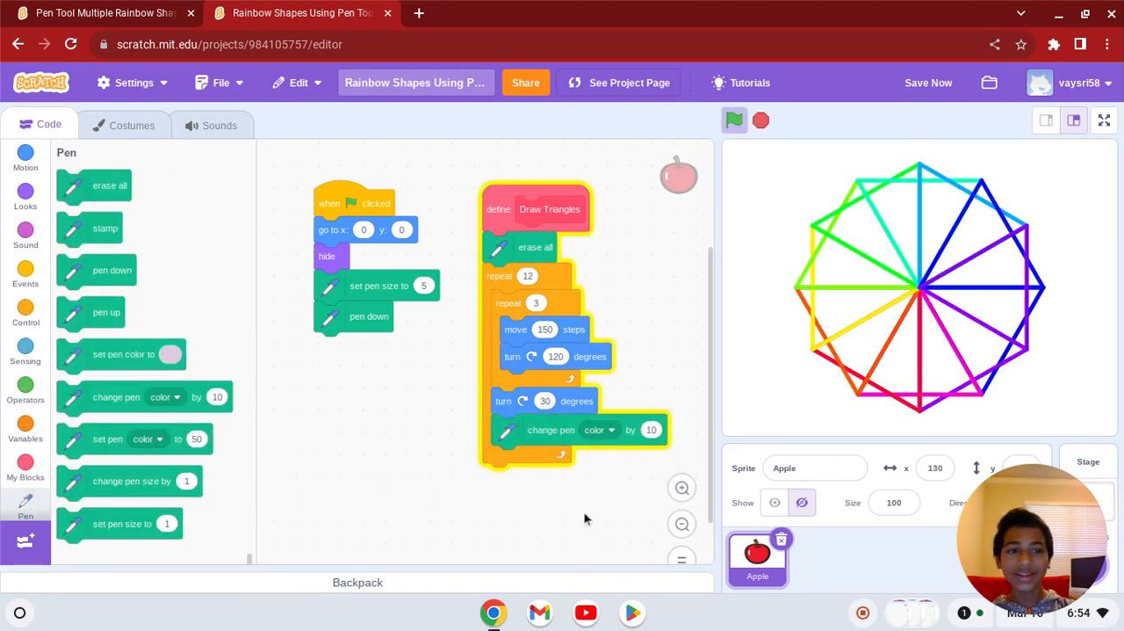
click(734, 121)
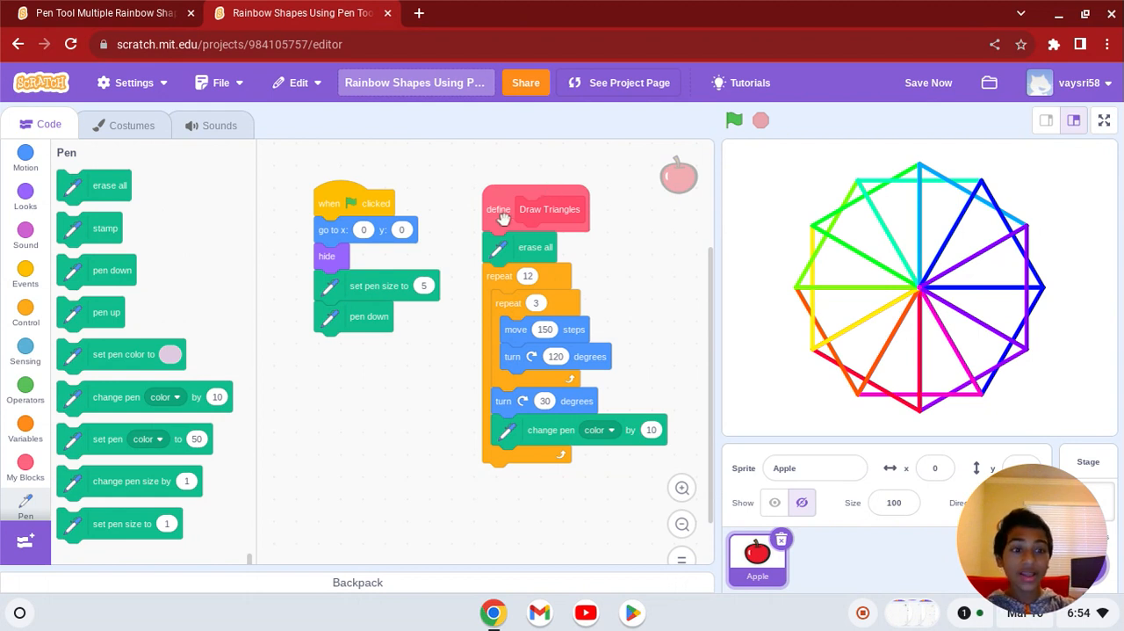
click(734, 120)
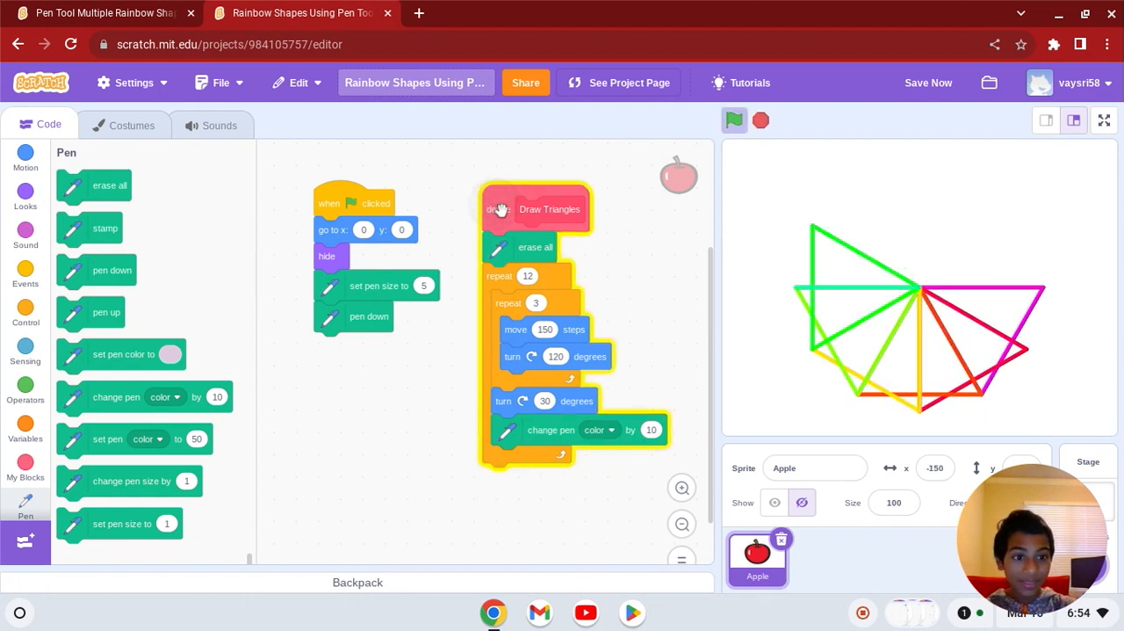
click(734, 120)
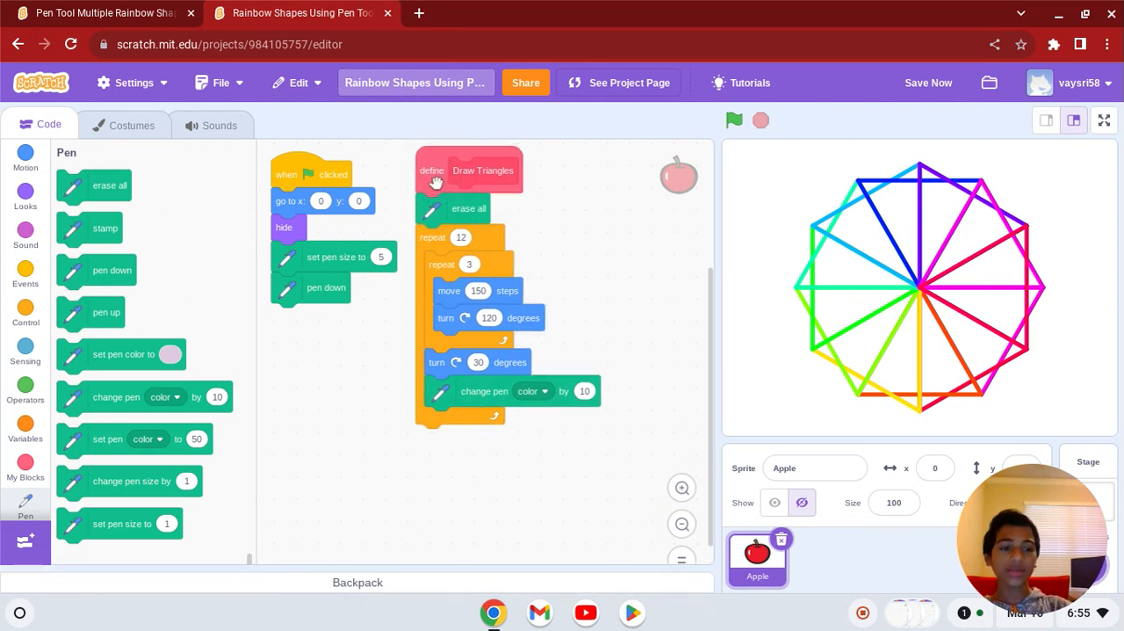
mouse_move(492, 269)
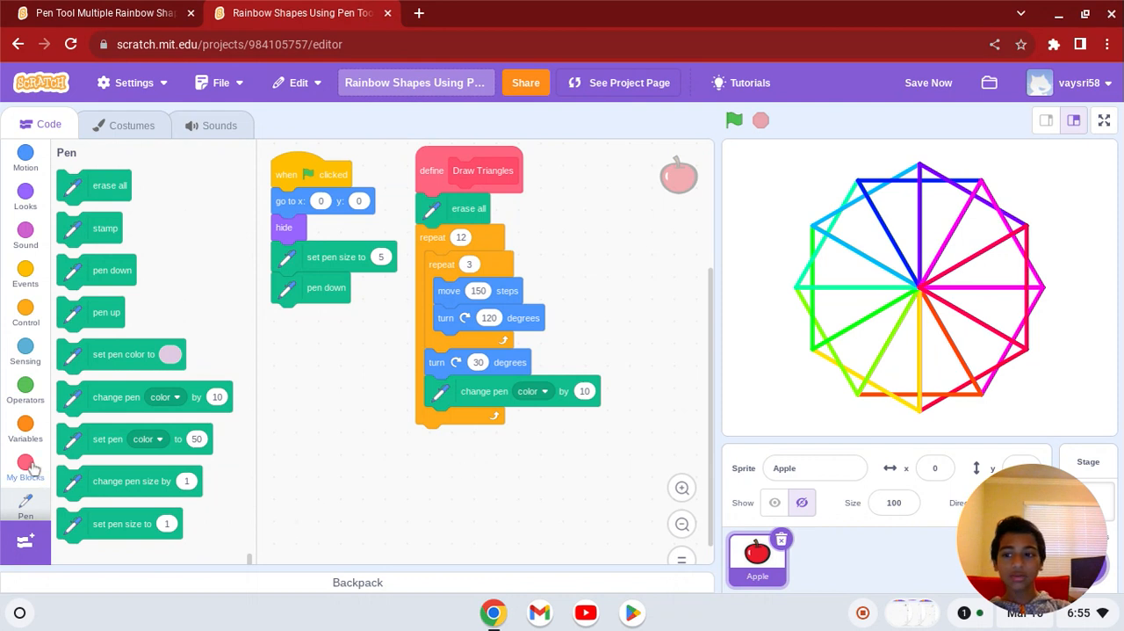
Call Draw Triangles under pen down, add wait 1 second, and run the flag
click(25, 470)
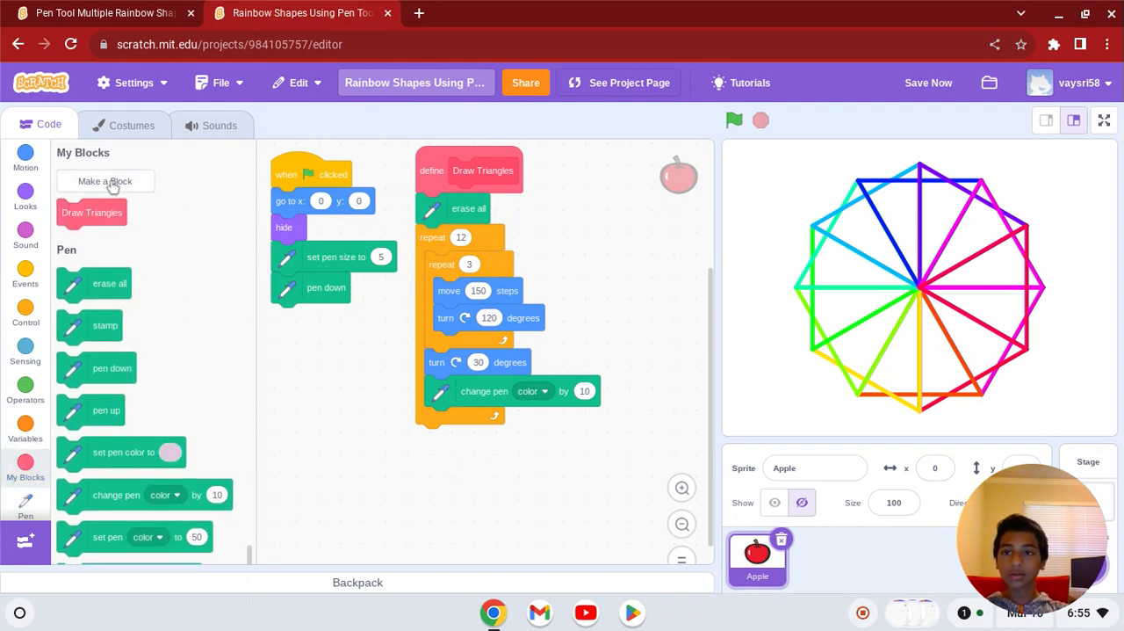
click(101, 12)
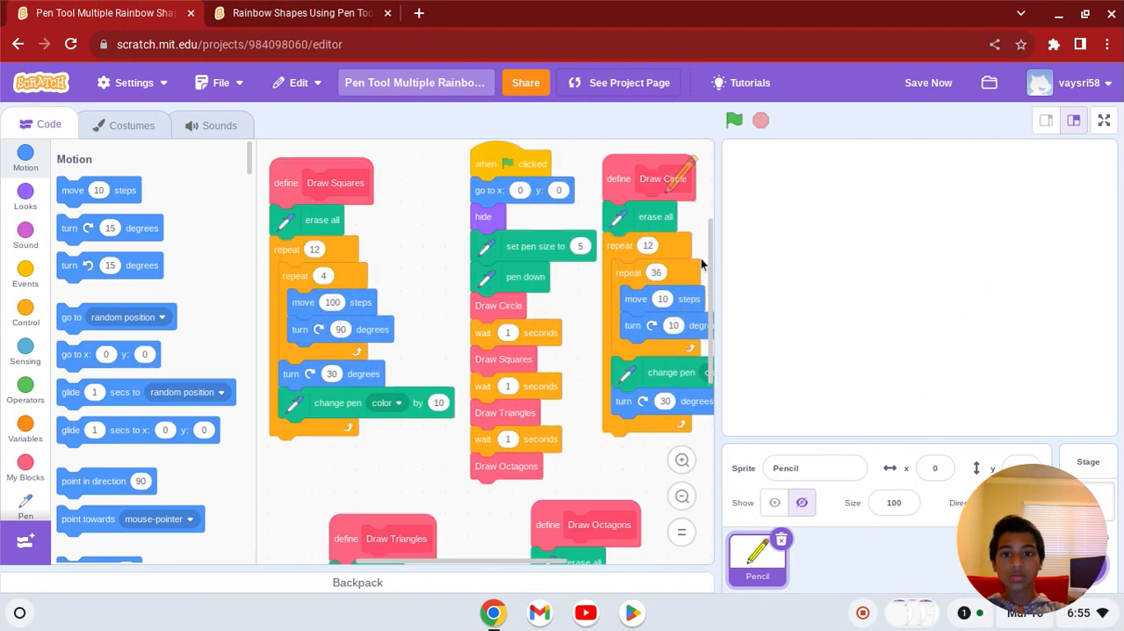
click(301, 13)
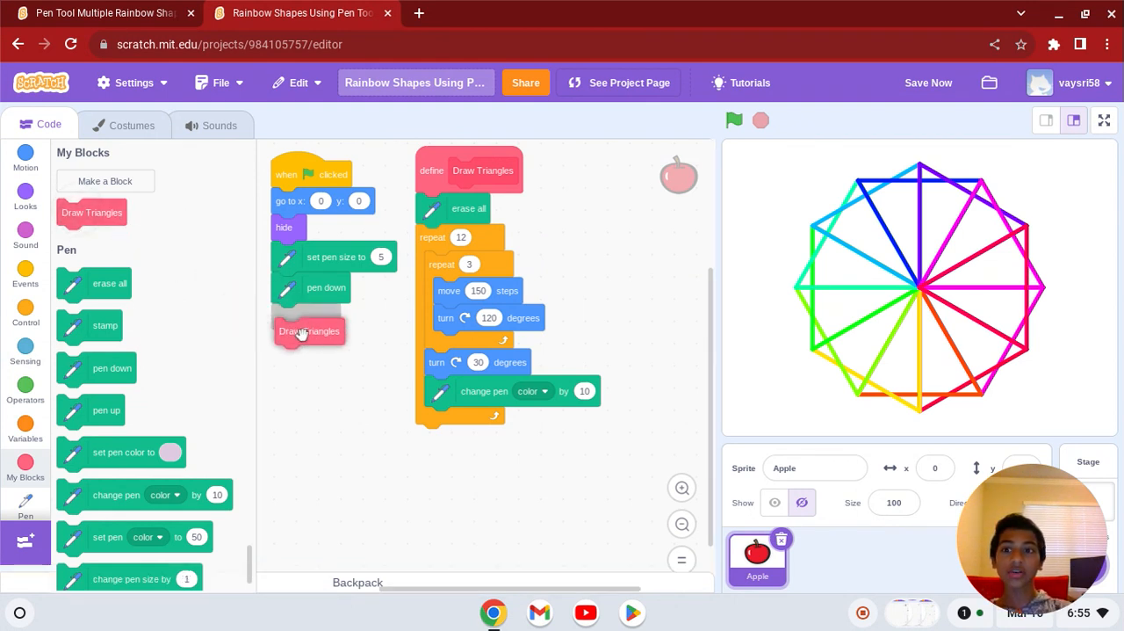
drag(309, 331, 306, 316)
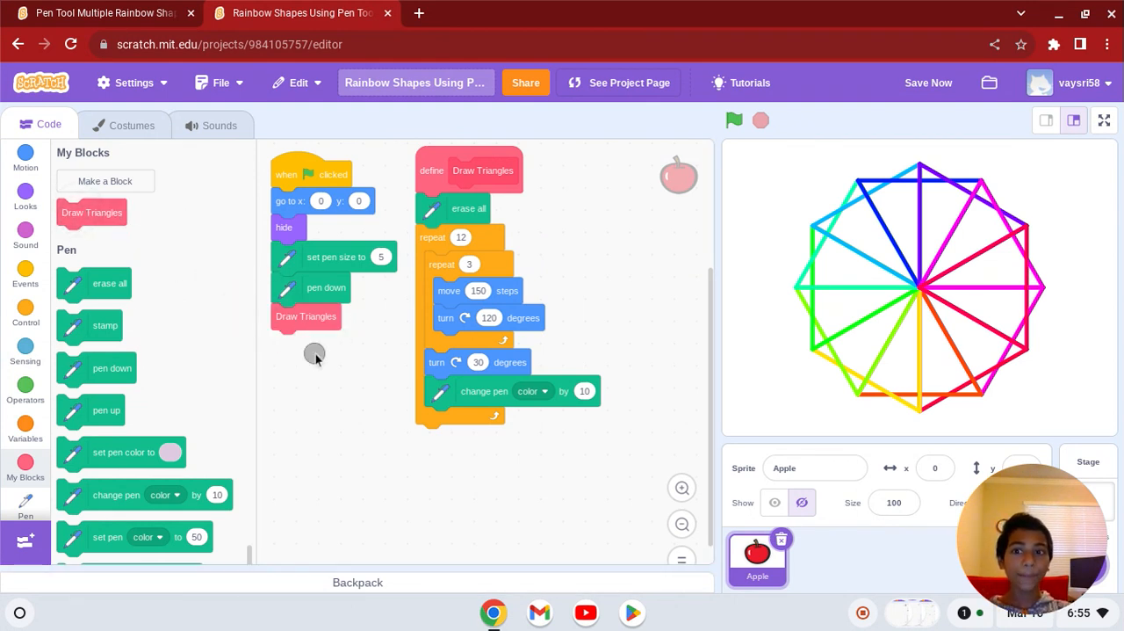
click(734, 120)
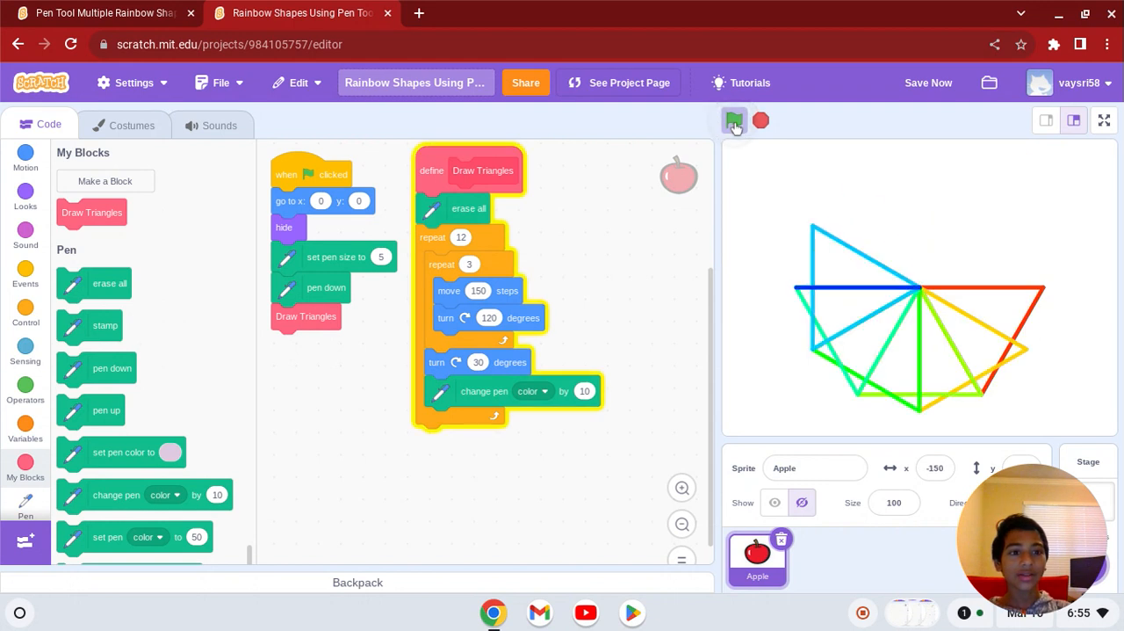
click(734, 121)
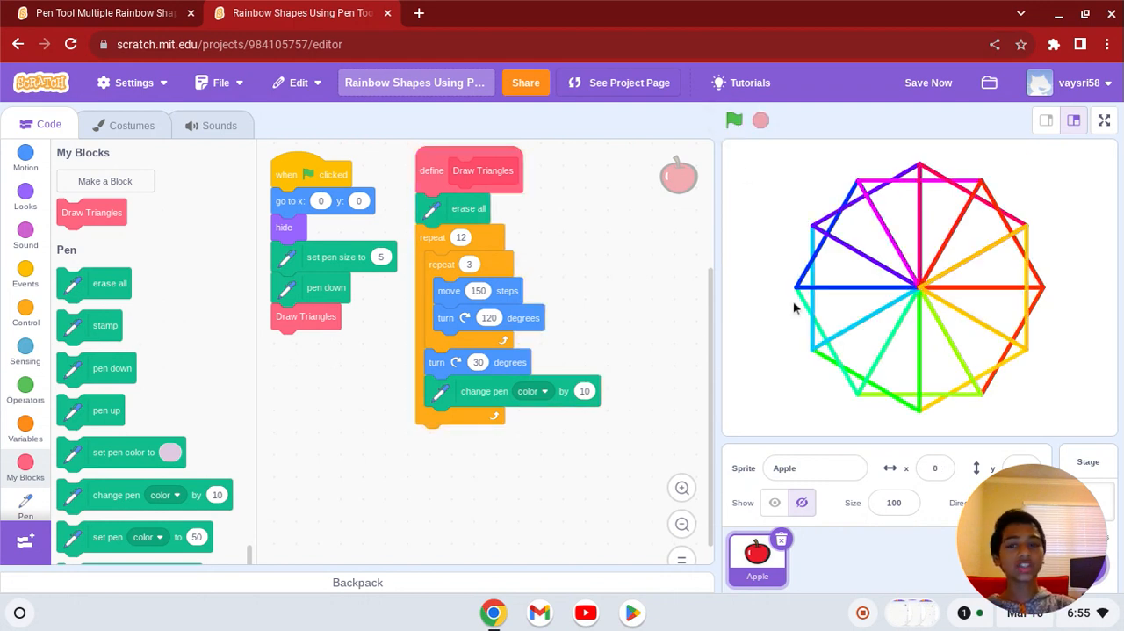
mouse_move(52, 292)
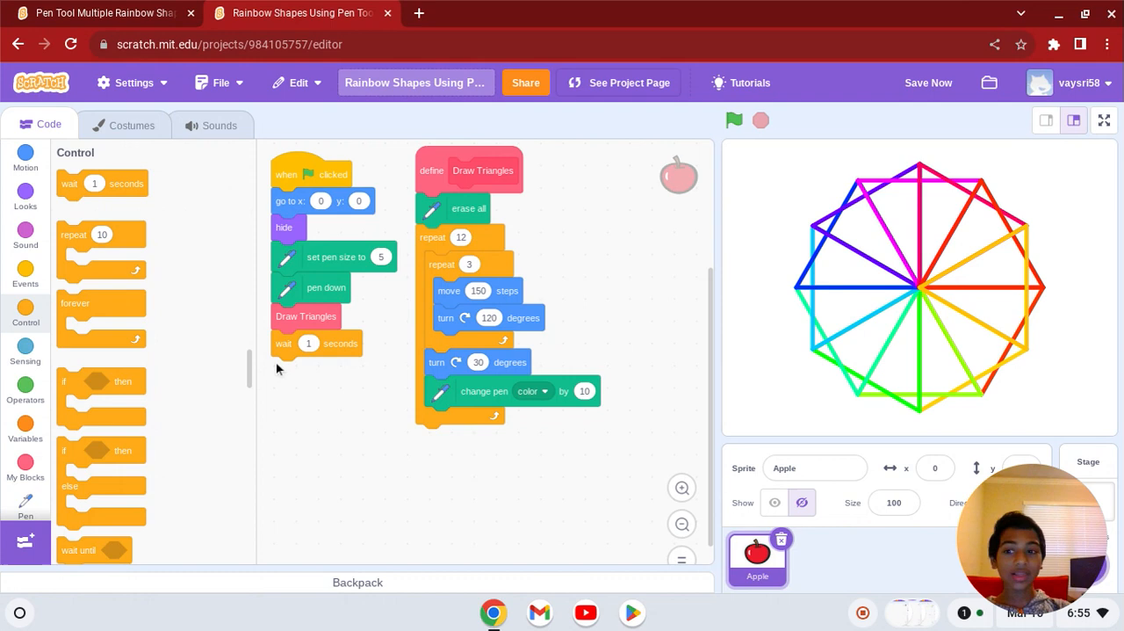
mouse_move(22, 512)
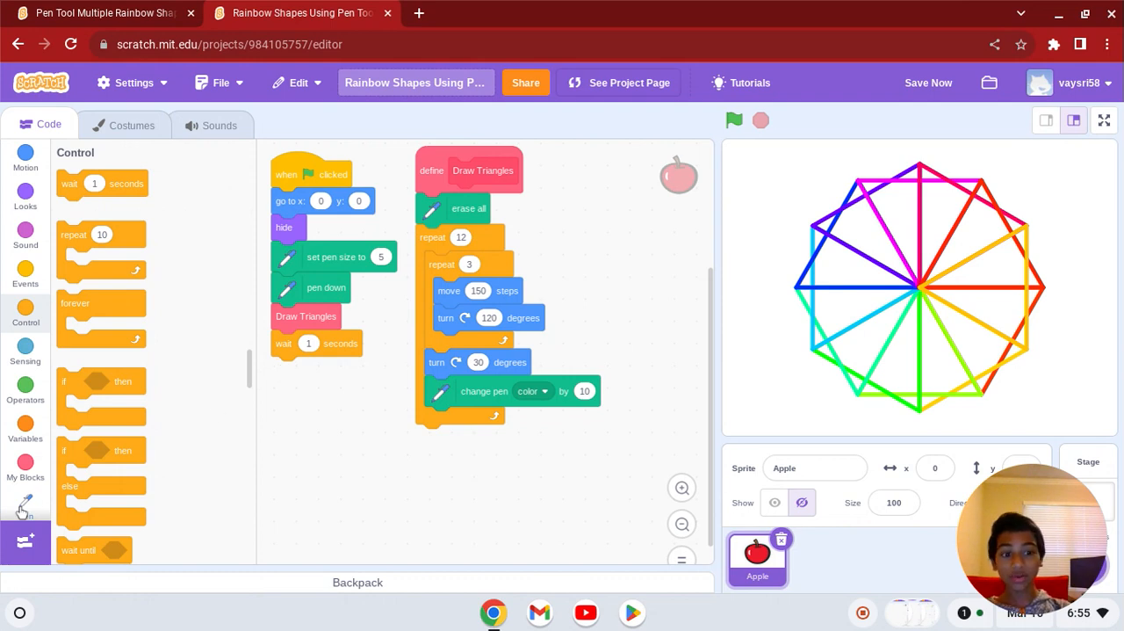
click(25, 463)
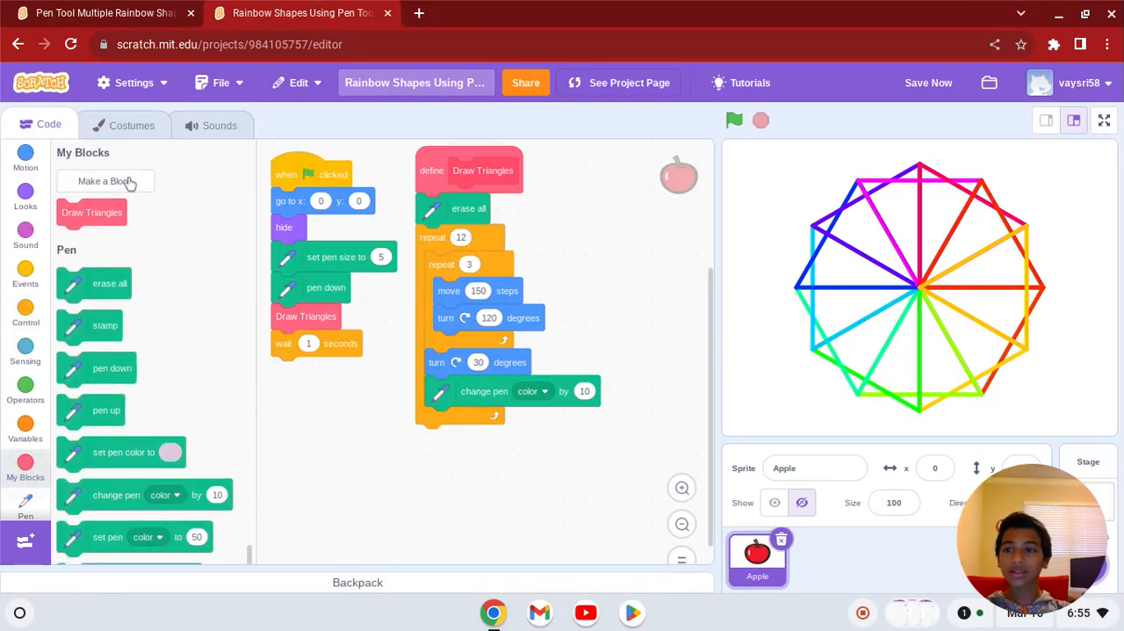
Create a 'Draw circles' block and call it after the wait 1 second
click(106, 181)
text(Draw circles)
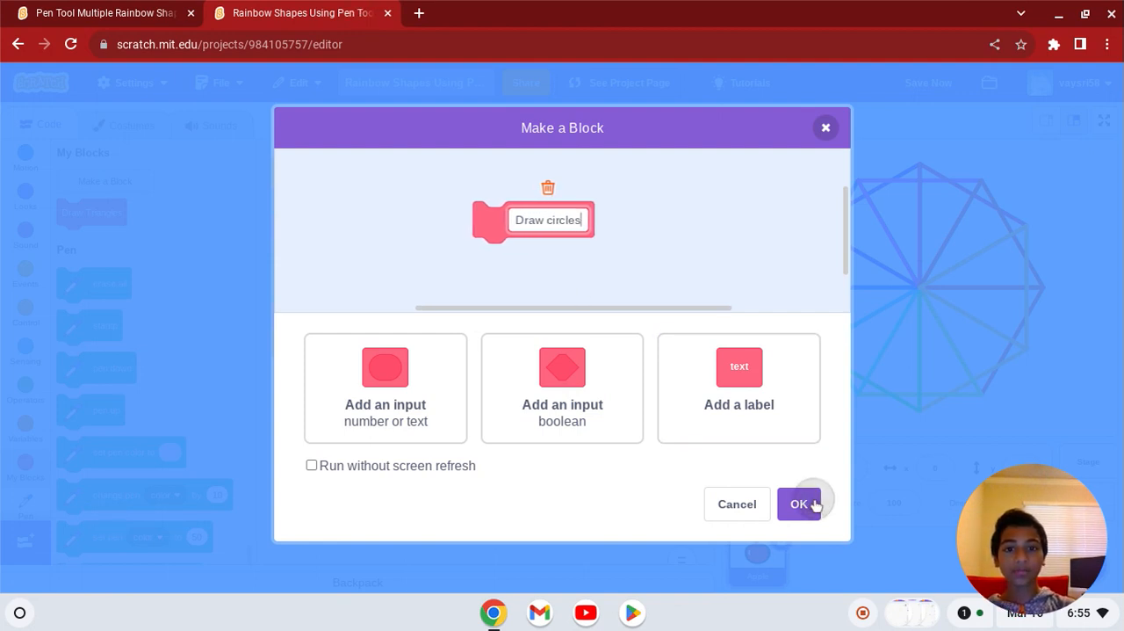
click(798, 503)
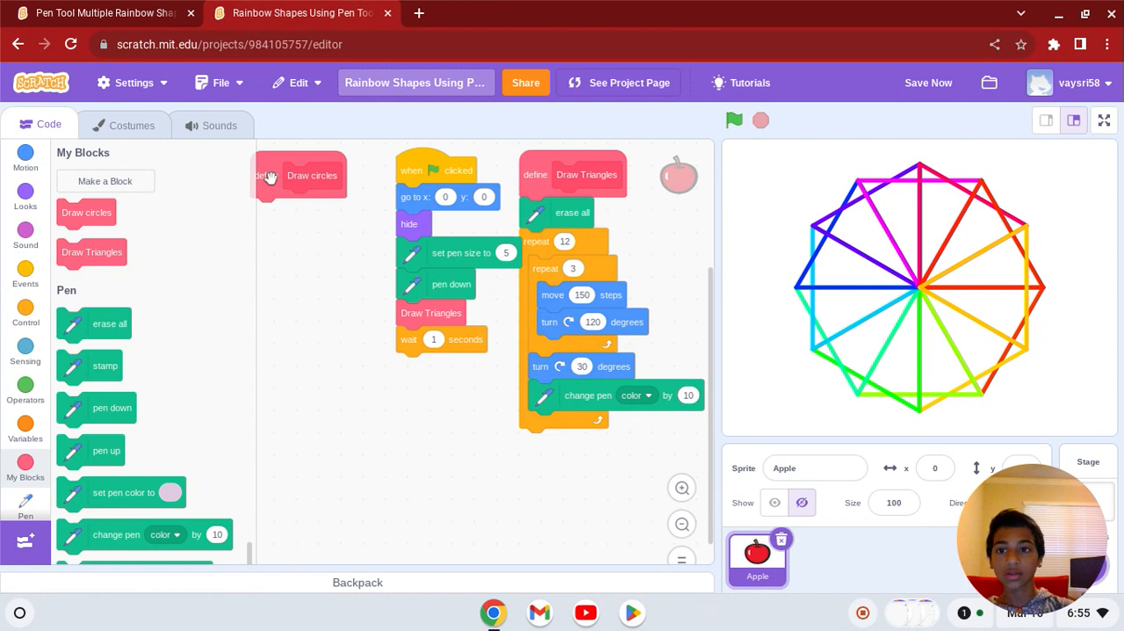
drag(298, 174, 316, 173)
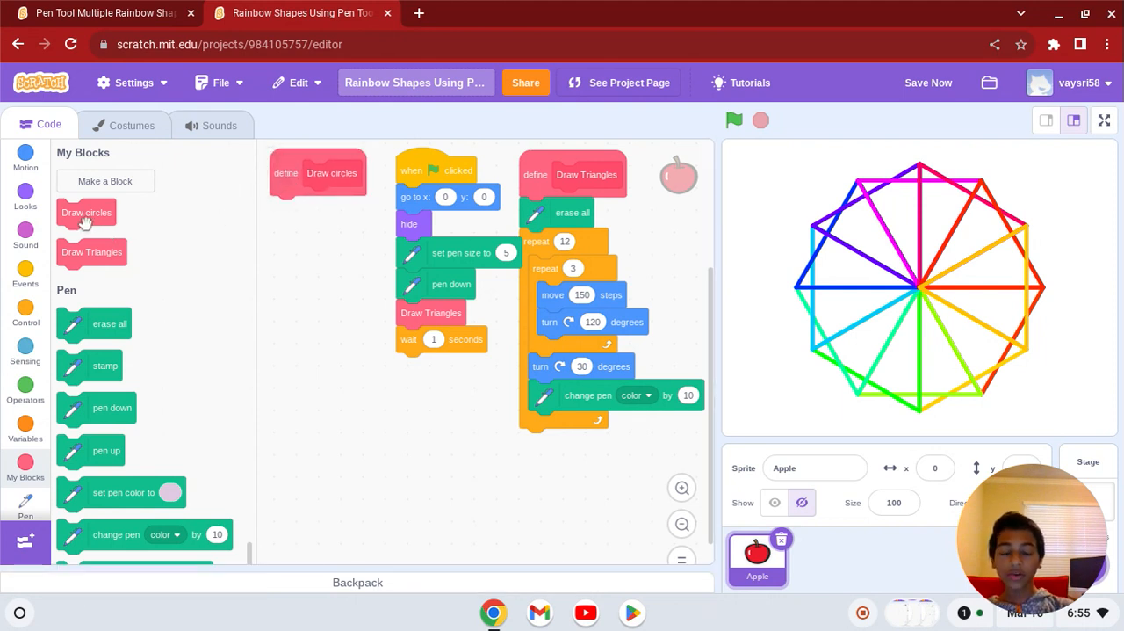
drag(86, 212, 338, 344)
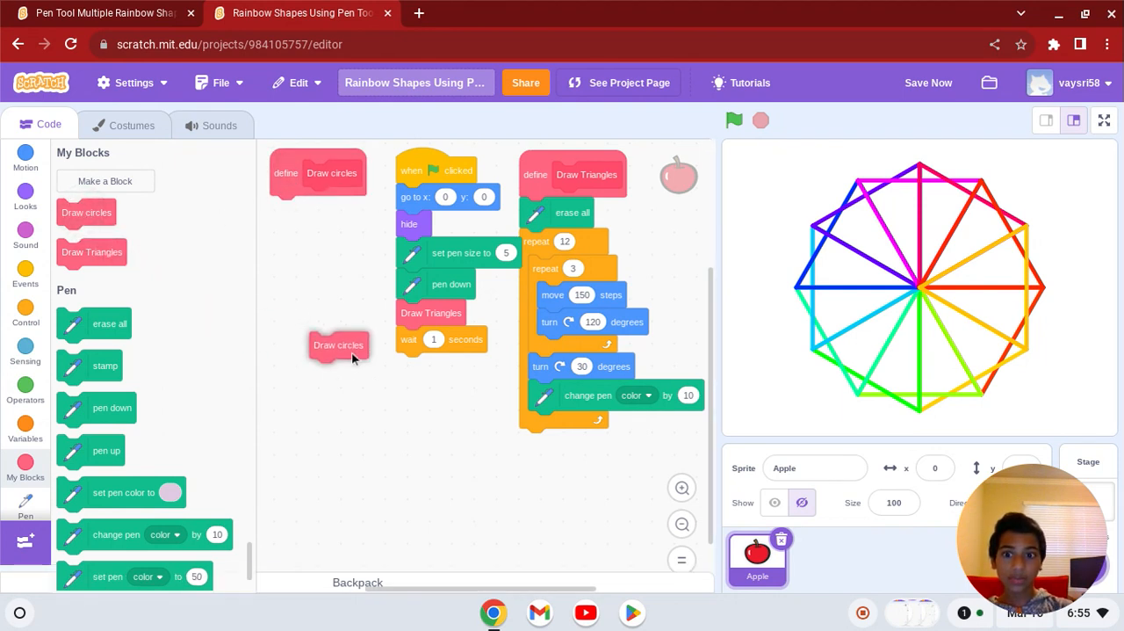
drag(338, 345, 426, 365)
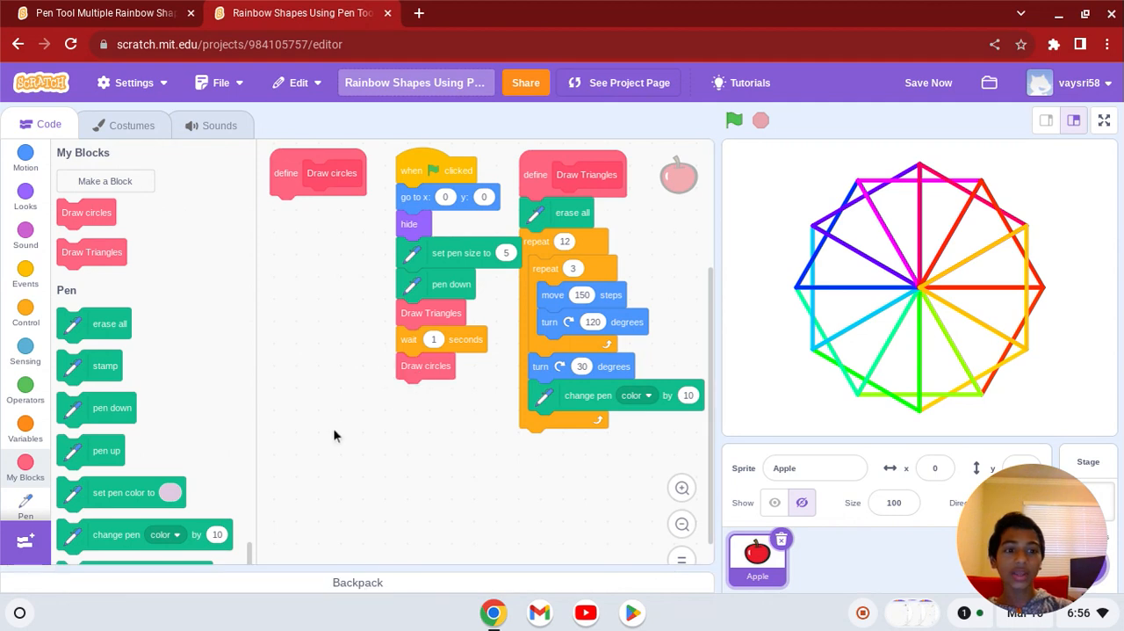
click(101, 12)
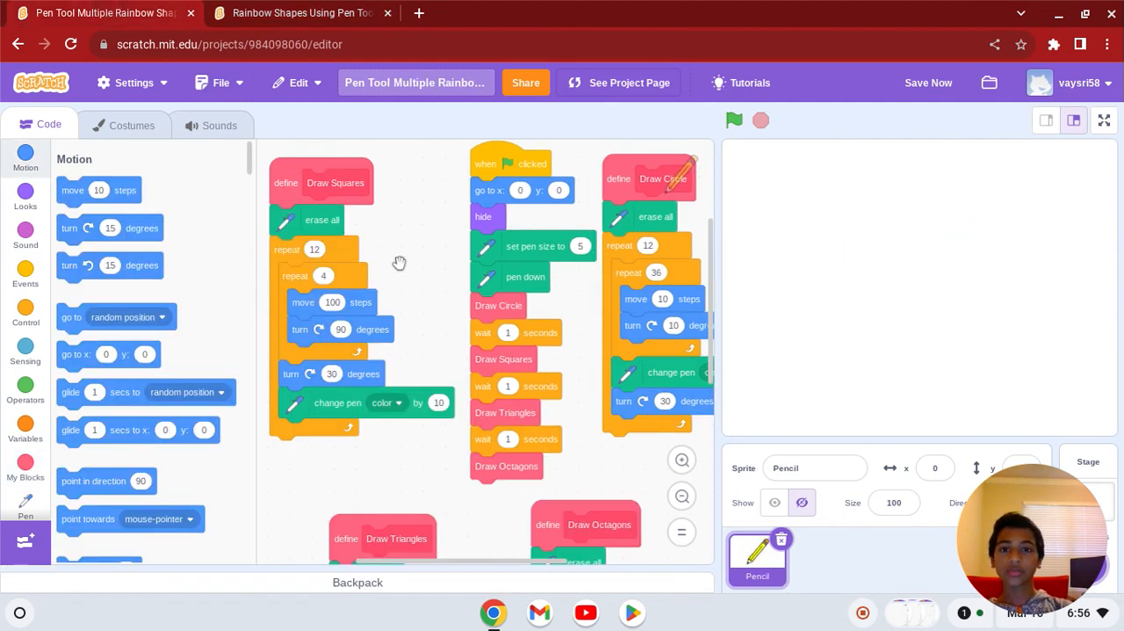
Attach erase all under the Draw circles definition
click(302, 13)
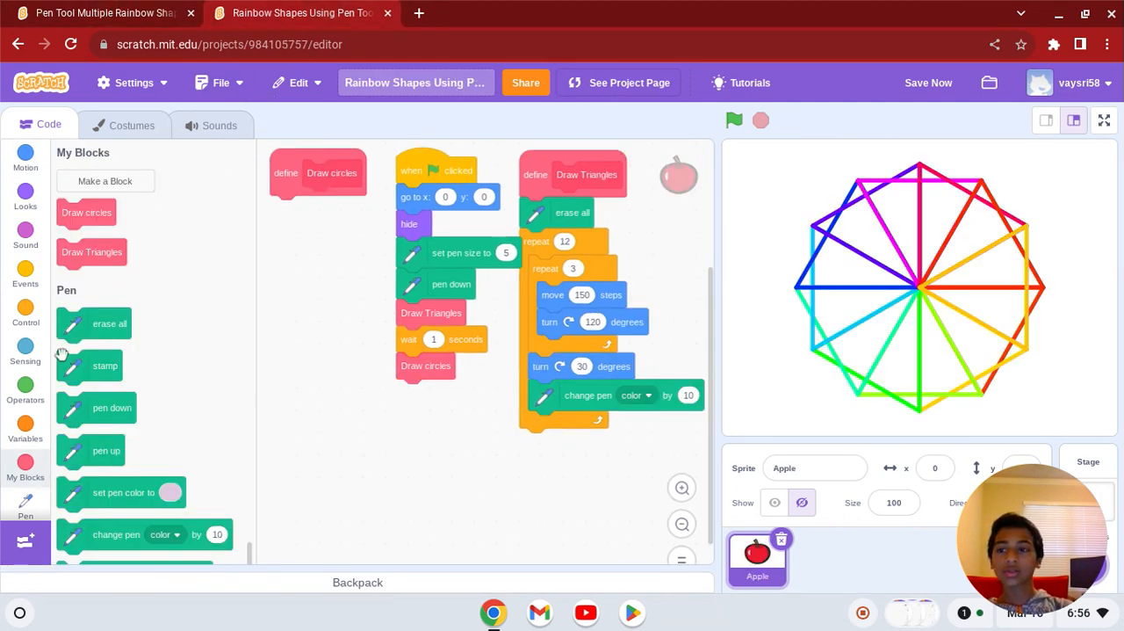
click(25, 386)
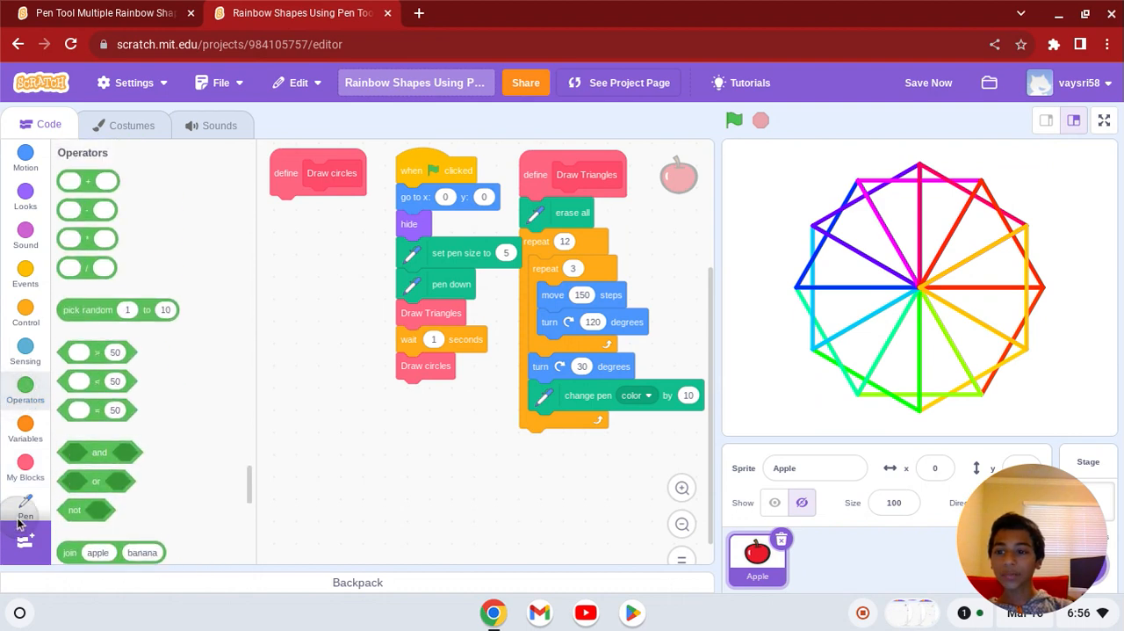
click(25, 500)
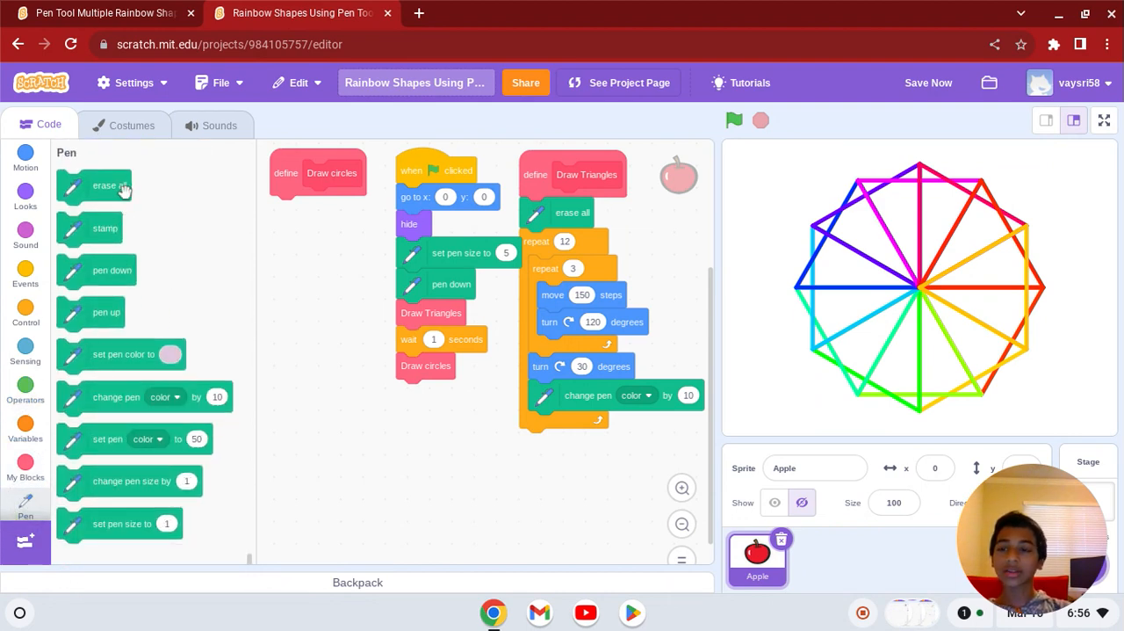
drag(107, 186, 322, 211)
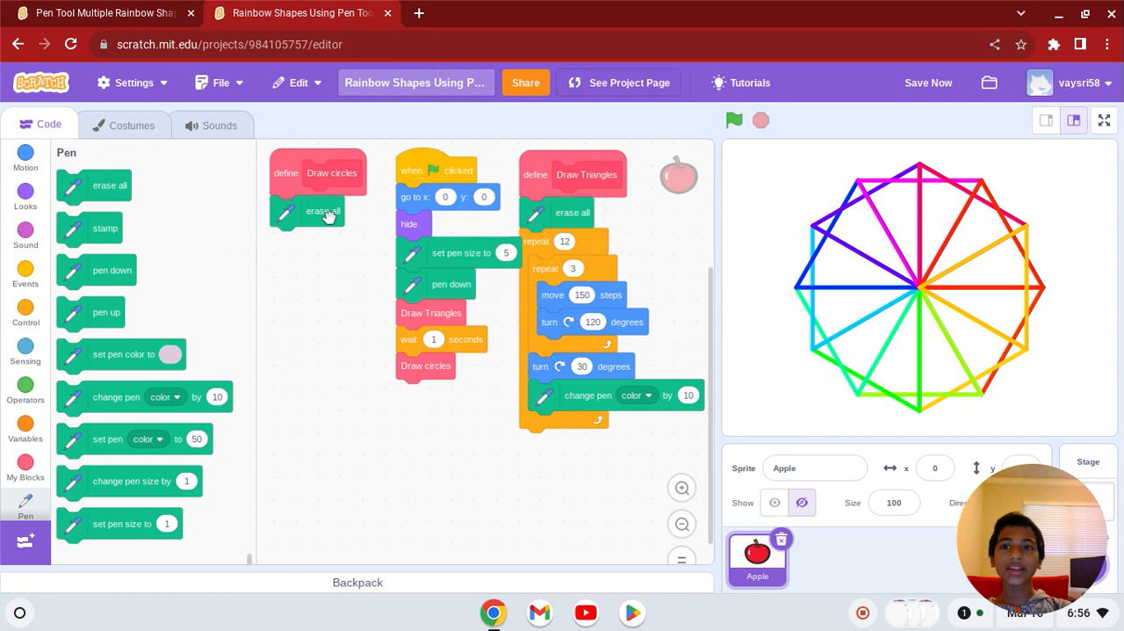
Add a repeat 12 loop holding a repeat 36 loop to Draw circles
click(101, 12)
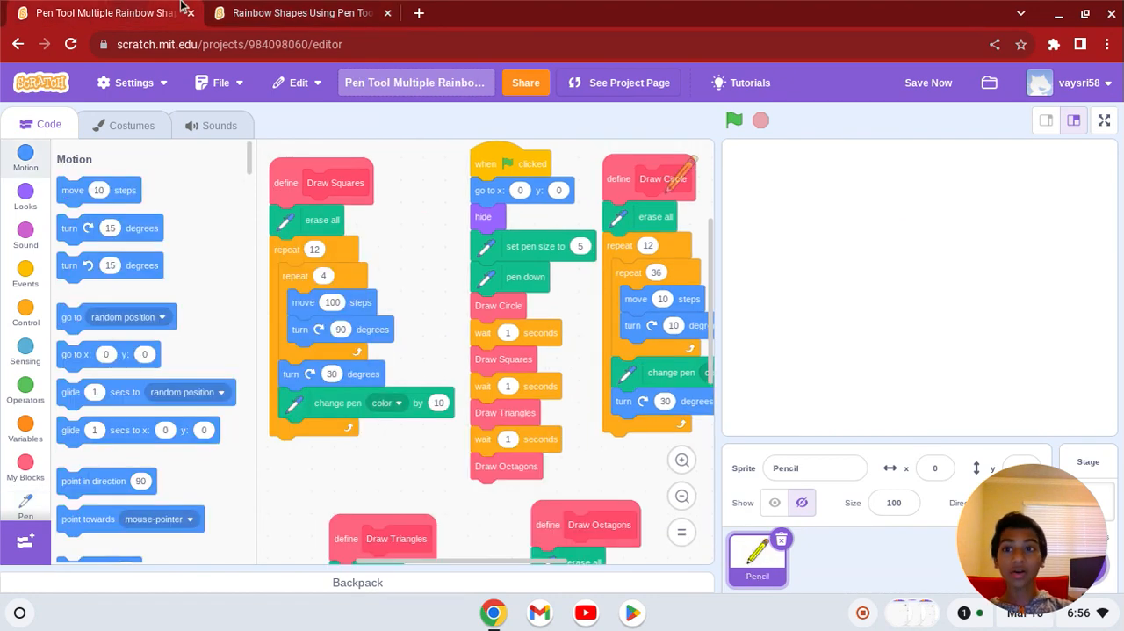
click(298, 12)
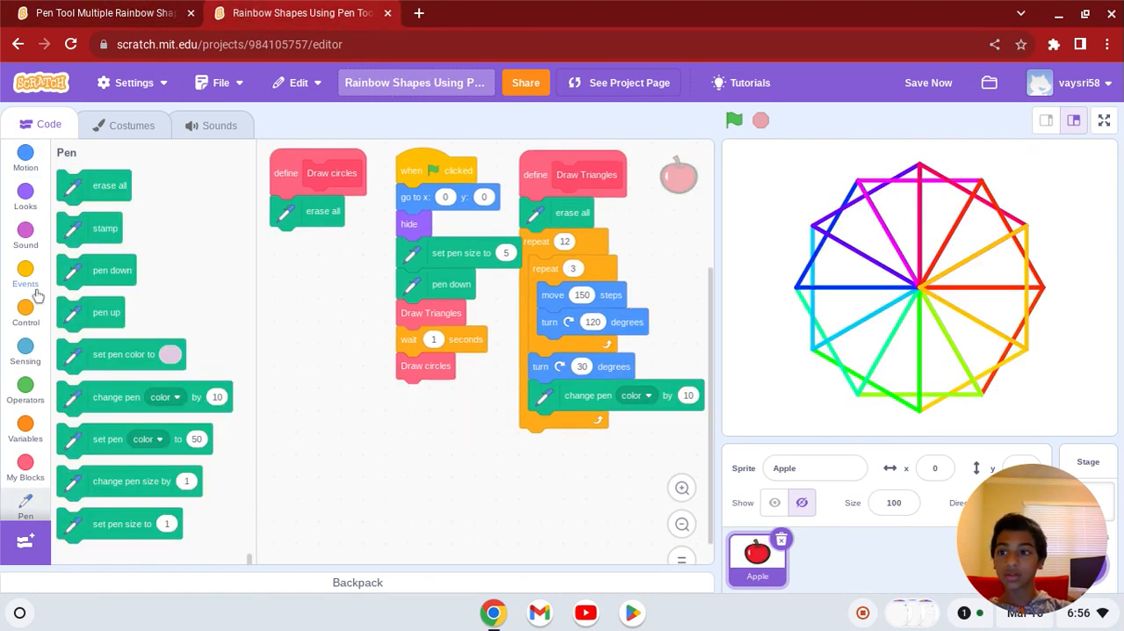
click(25, 310)
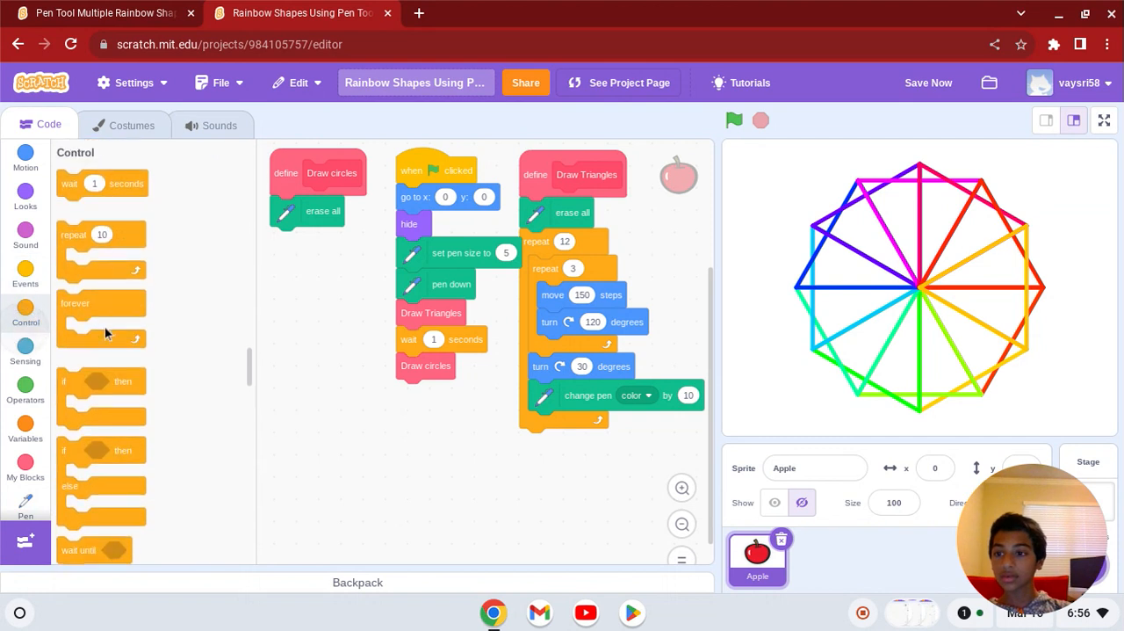
drag(101, 246, 314, 254)
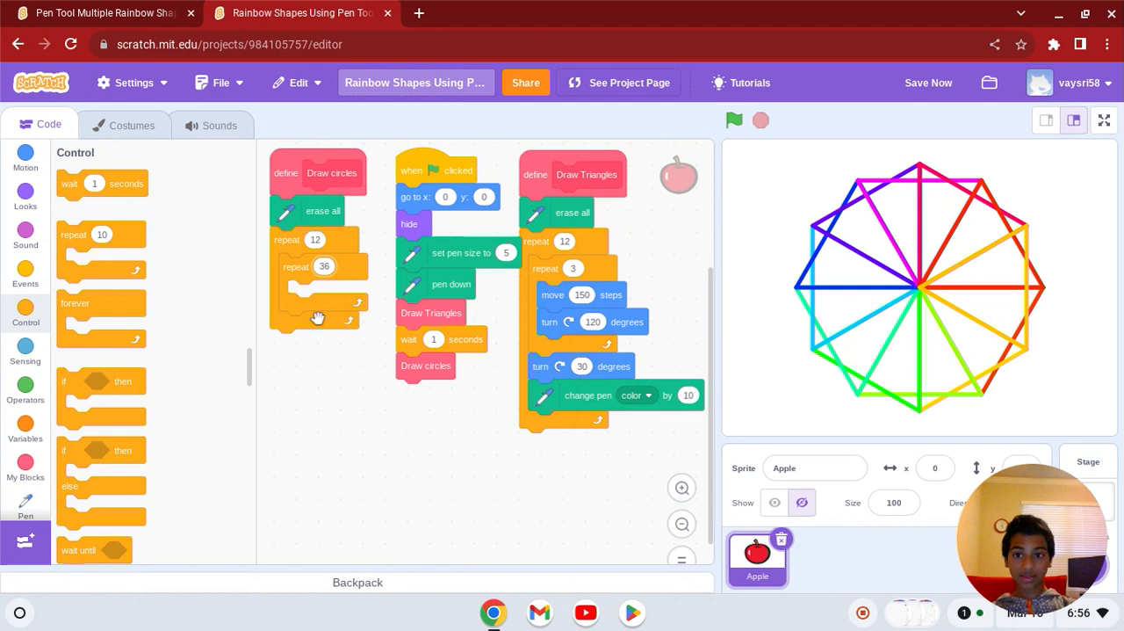
click(101, 12)
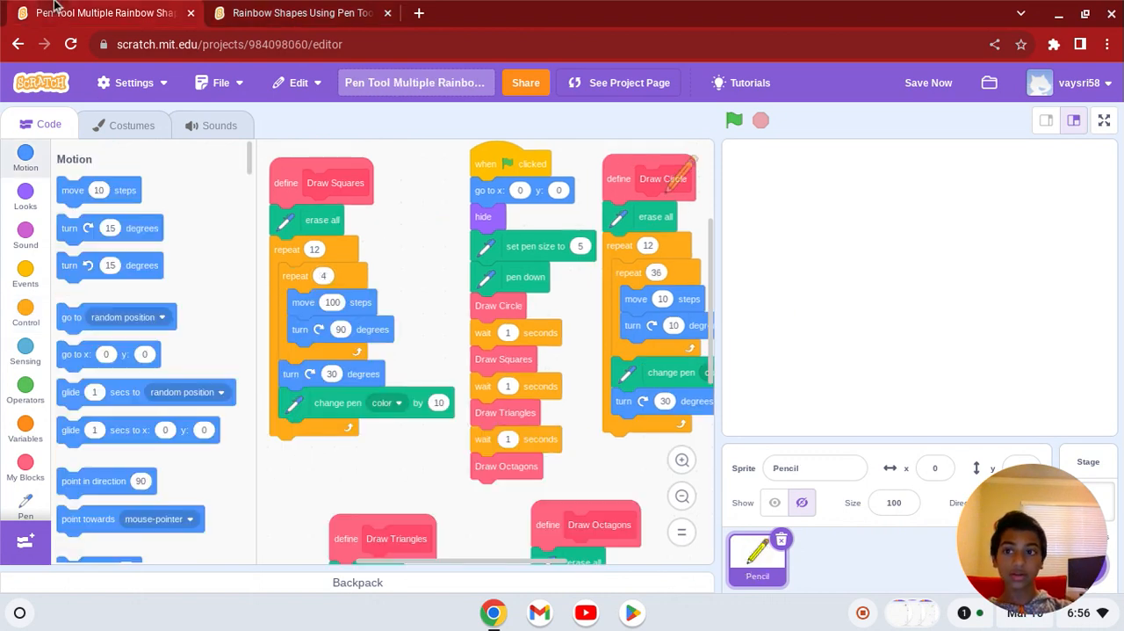
Add turn 10 degrees in repeat 36, then change pen color 10 and turn 30
click(303, 12)
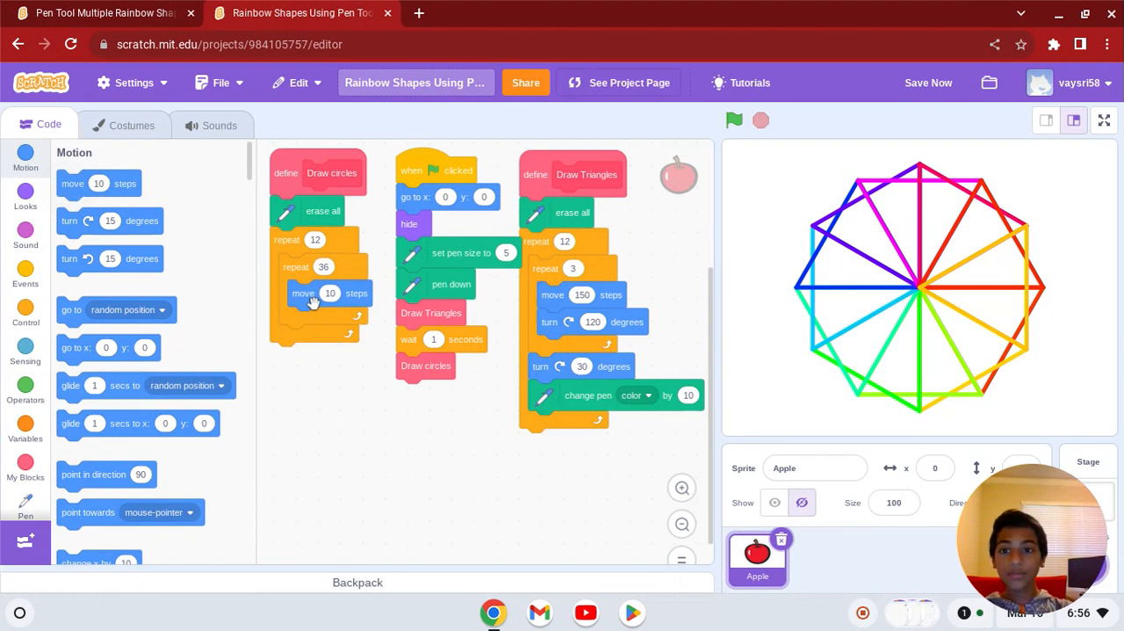
click(101, 12)
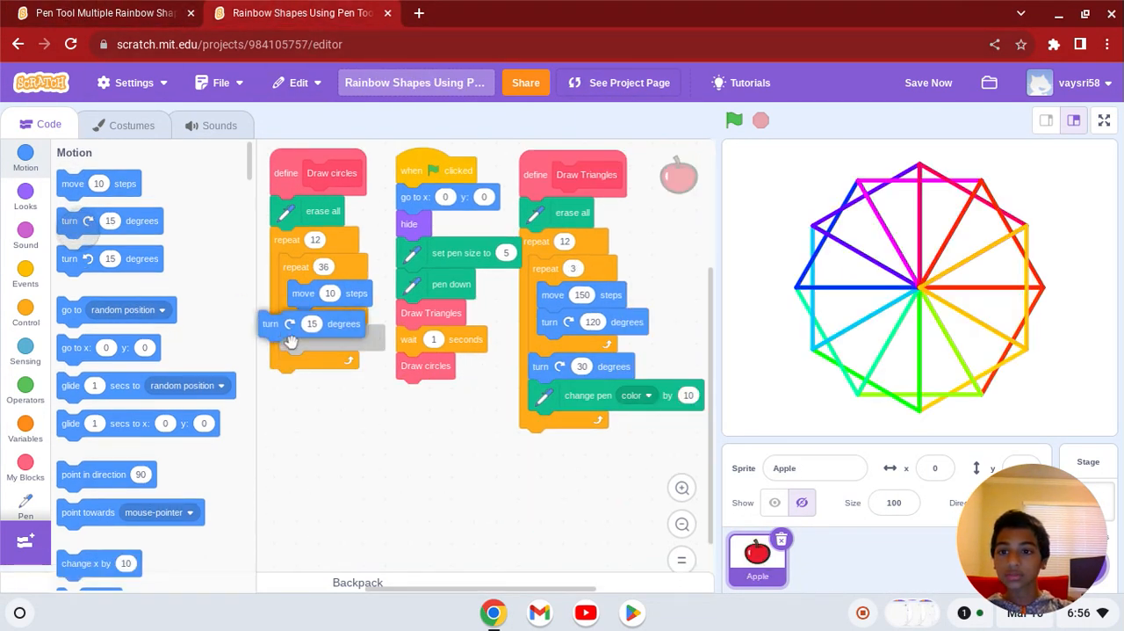
click(101, 13)
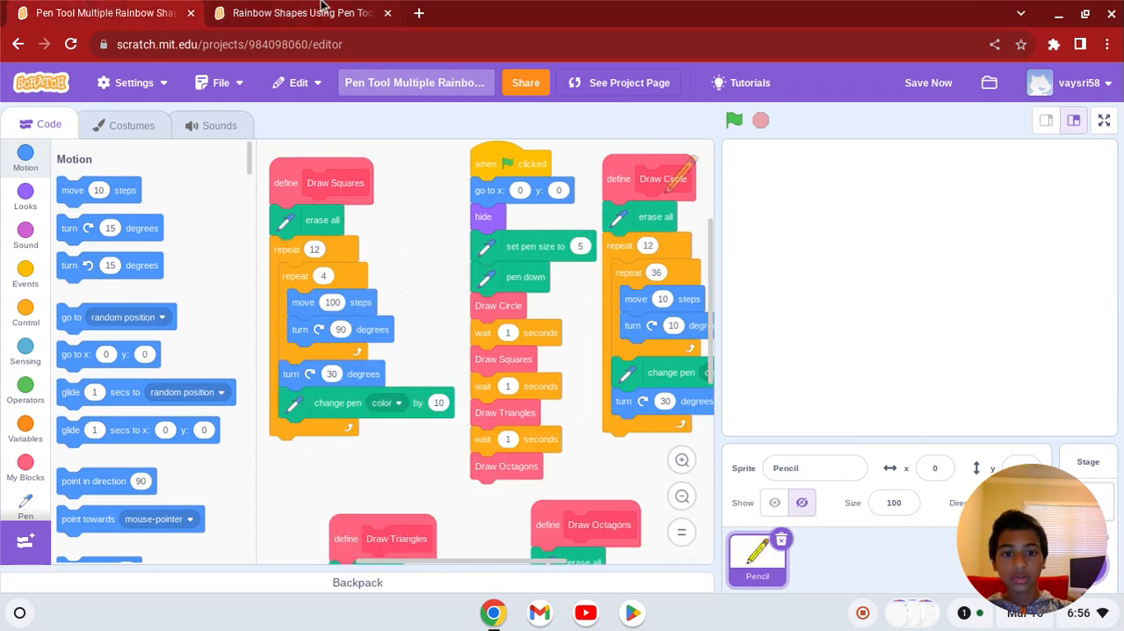
click(303, 13)
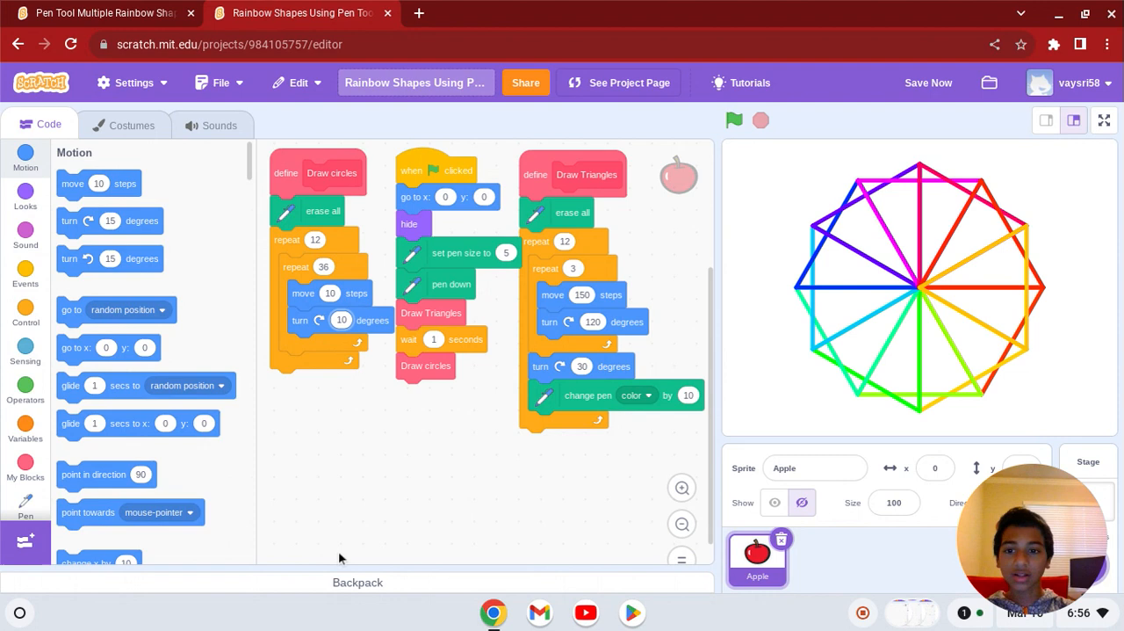
click(101, 12)
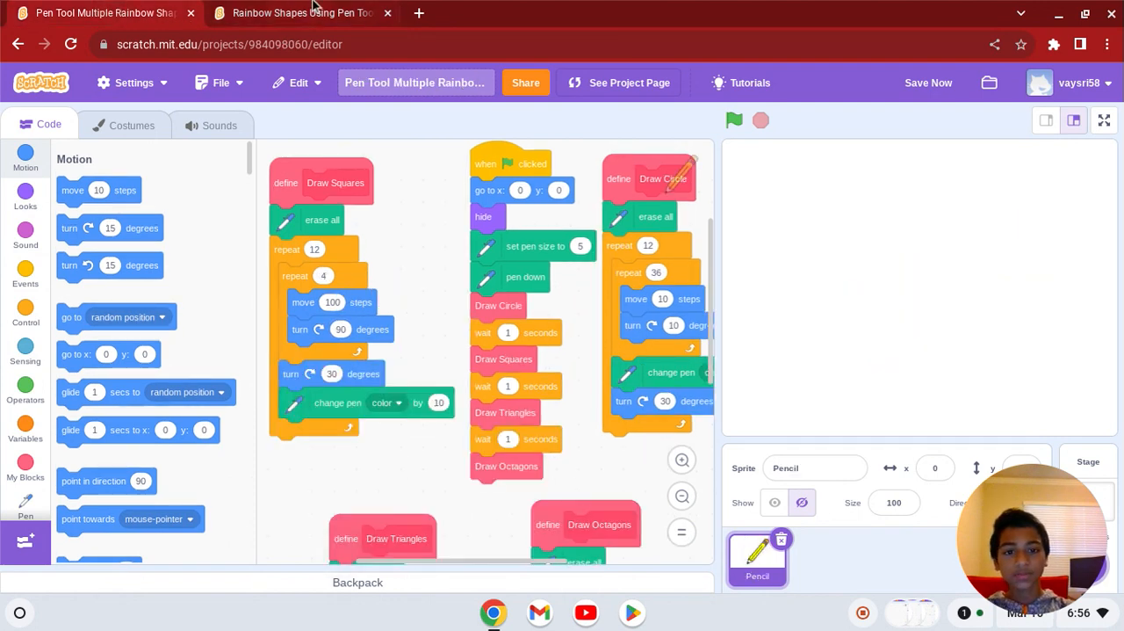
click(298, 13)
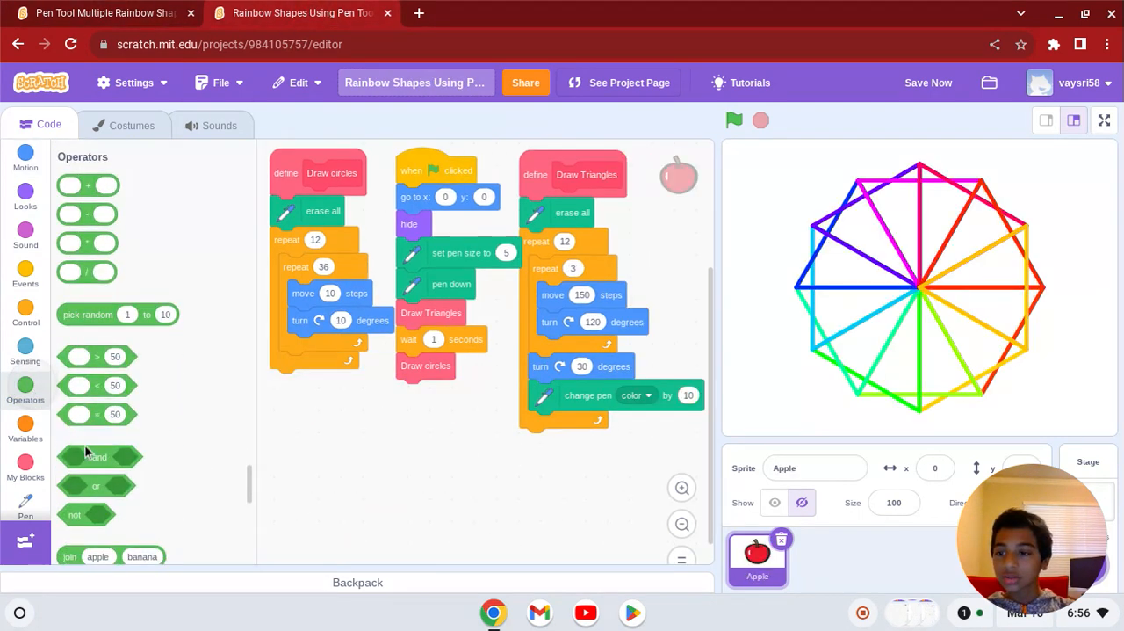
click(25, 501)
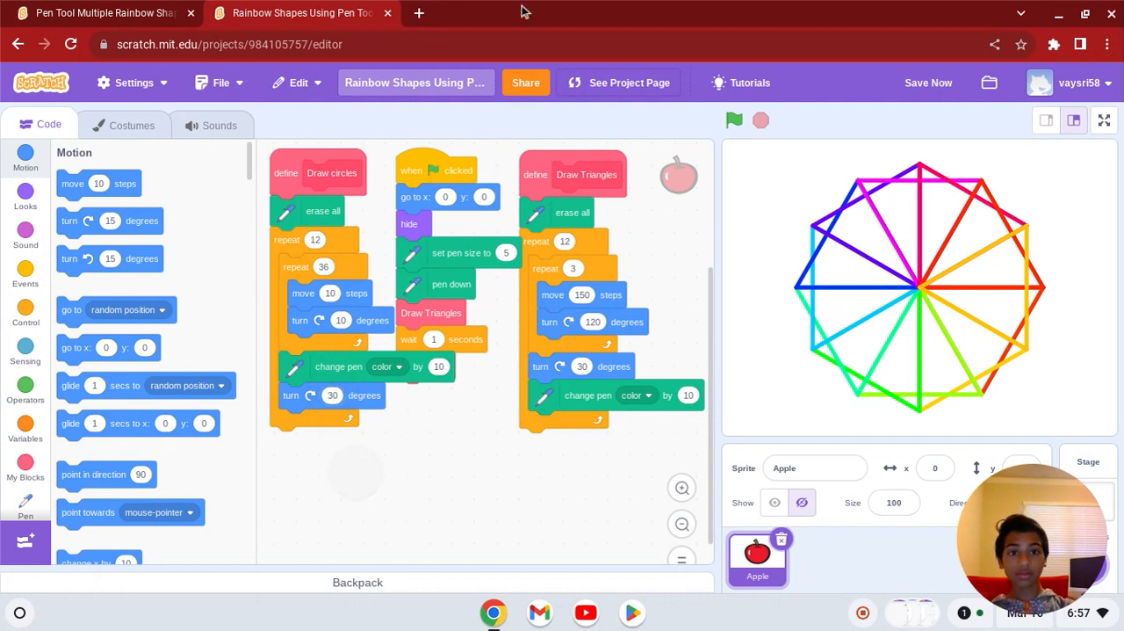
mouse_move(448, 170)
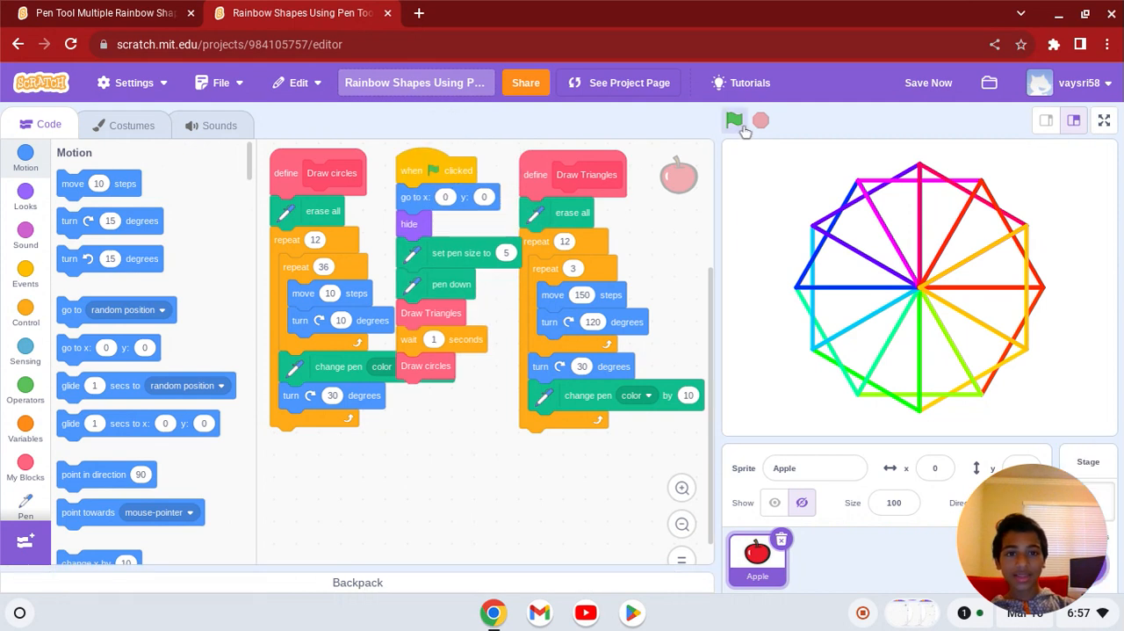
Run the green-flag script several times to watch the rainbow circles and triangles draw
click(734, 121)
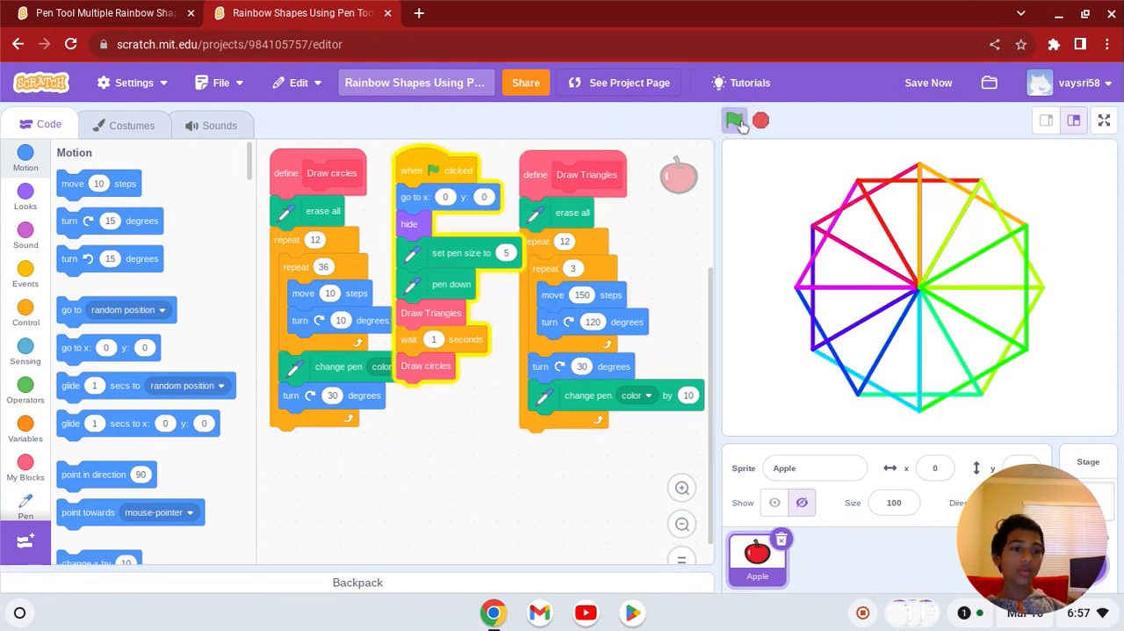
click(734, 120)
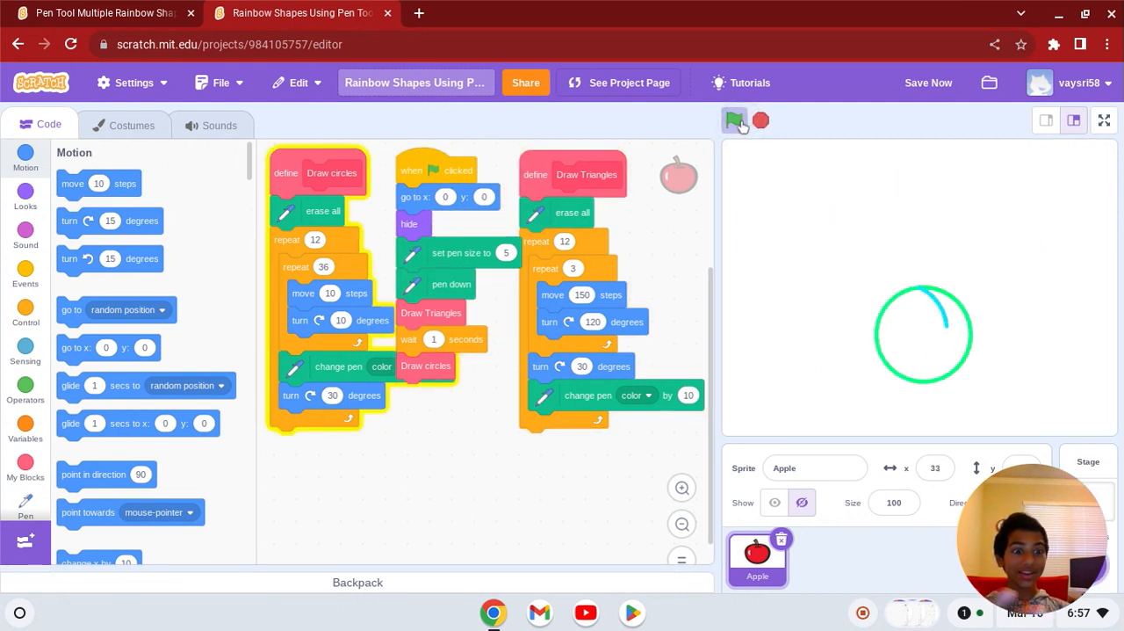
click(734, 121)
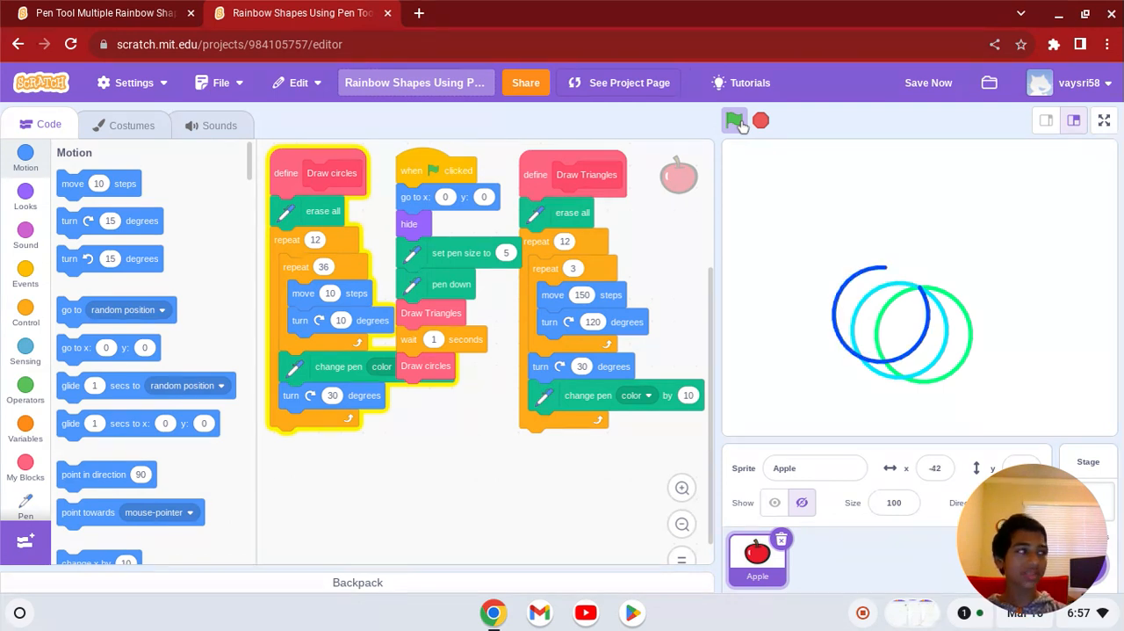
click(734, 120)
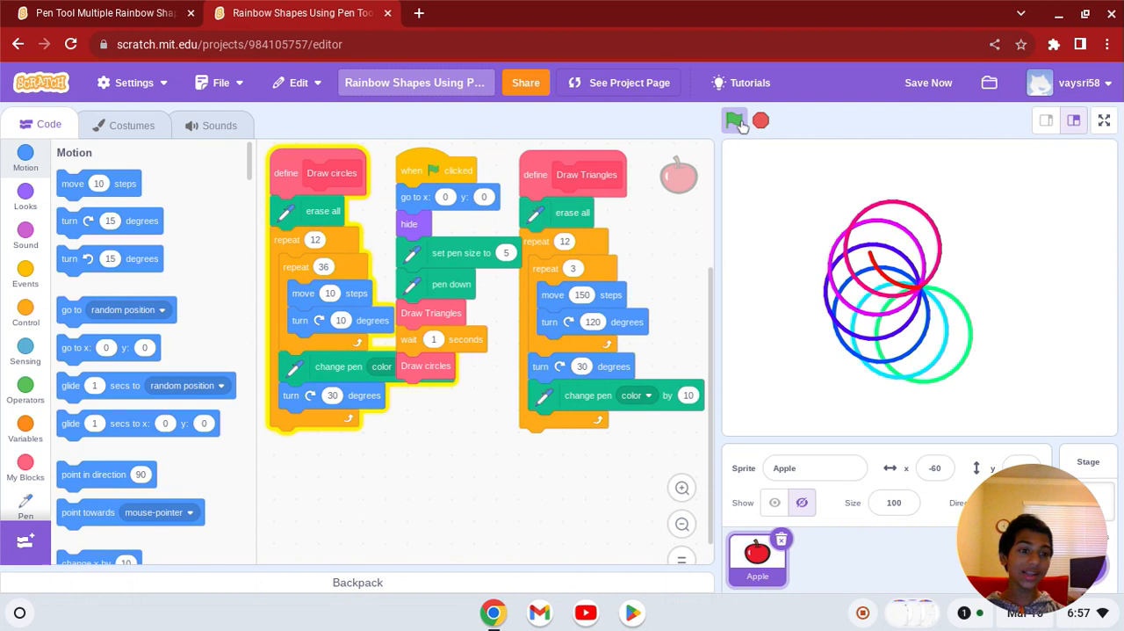
click(734, 120)
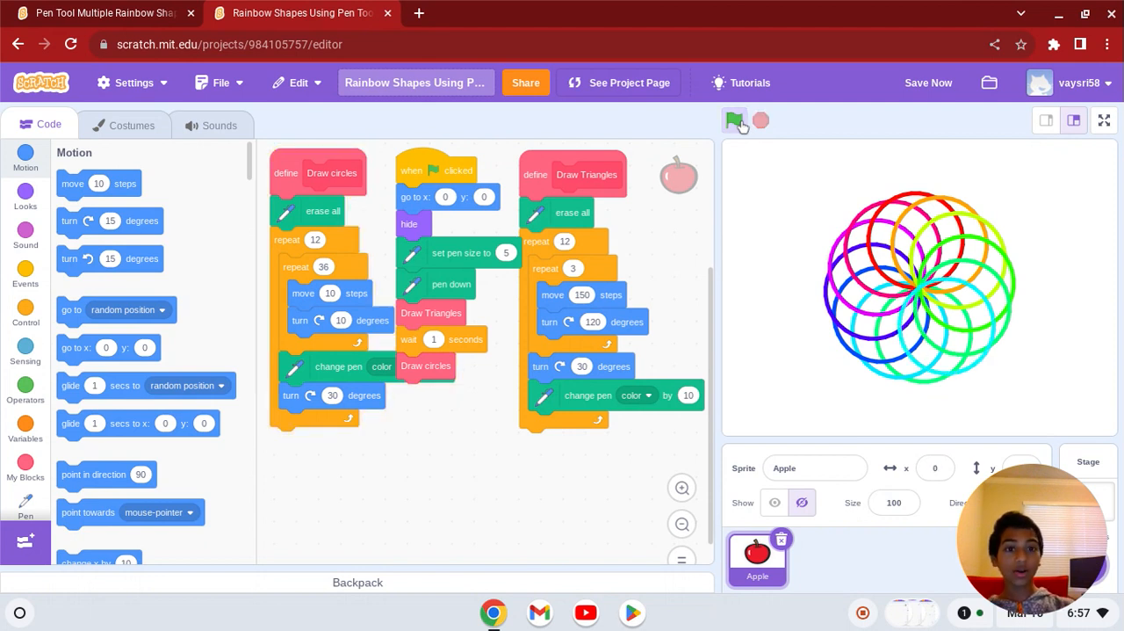
click(734, 120)
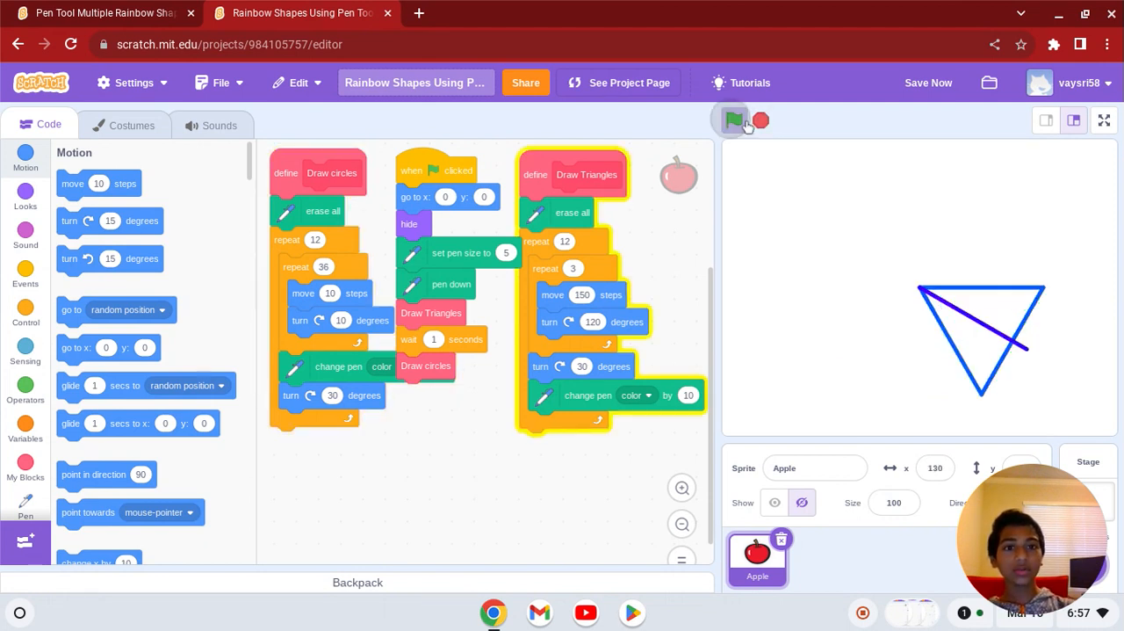
click(733, 120)
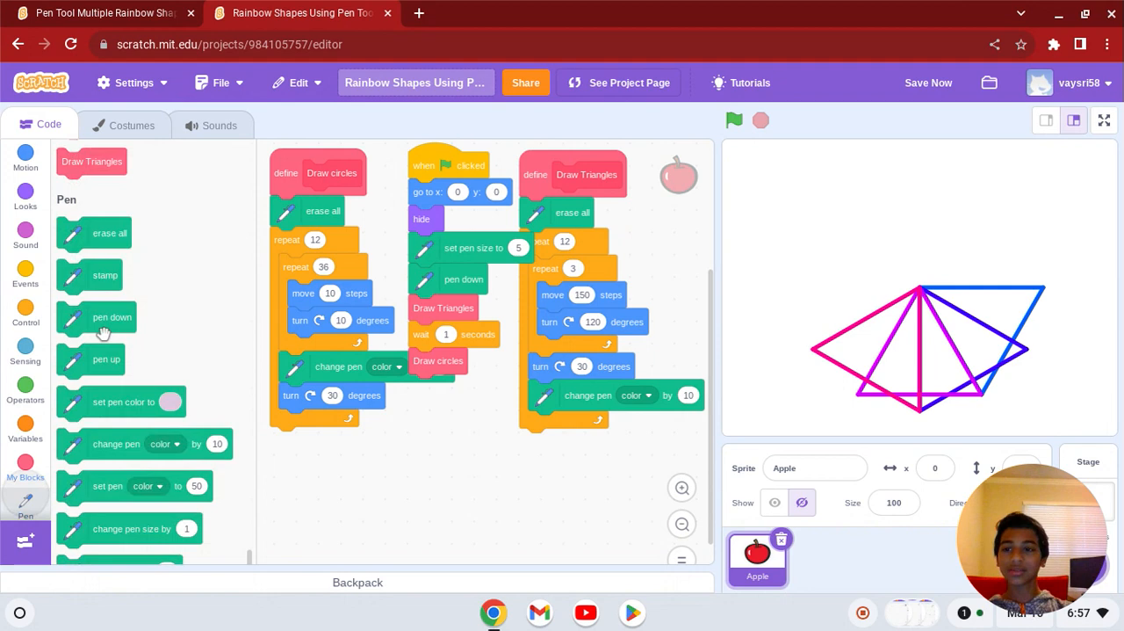
click(25, 463)
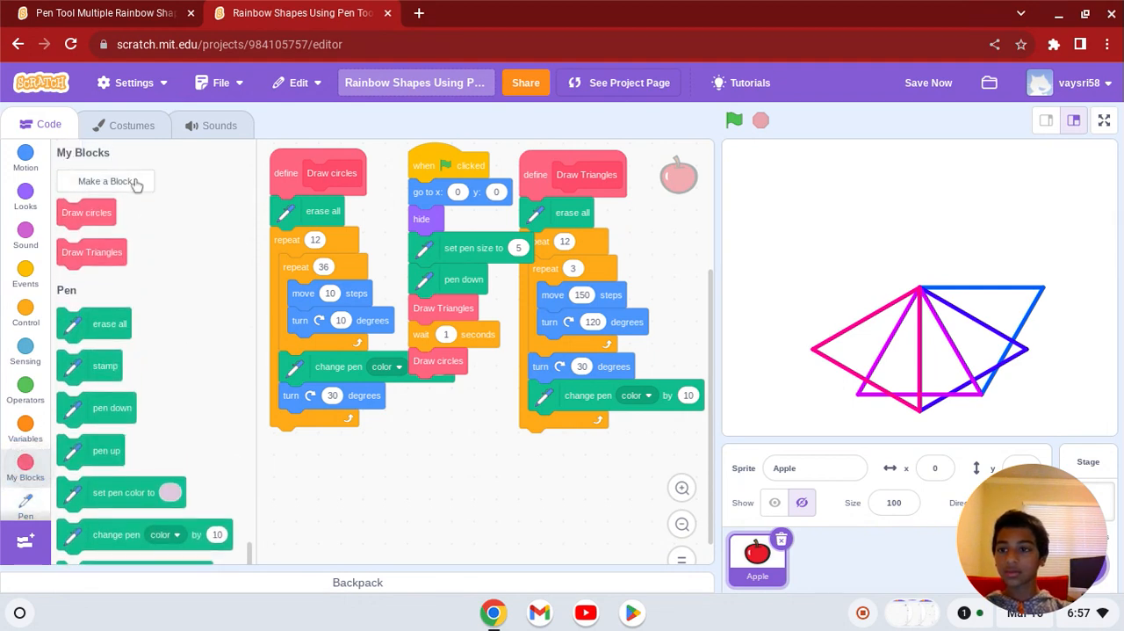
Create a new custom block named 'Draw squares'
click(105, 181)
text(D)
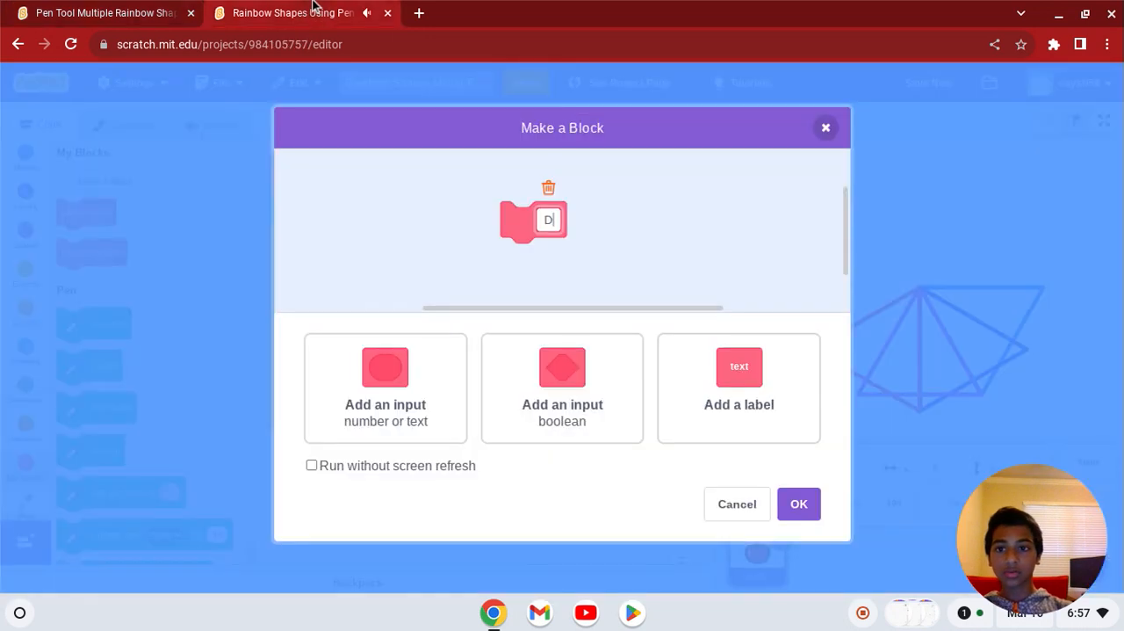
text(raw s)
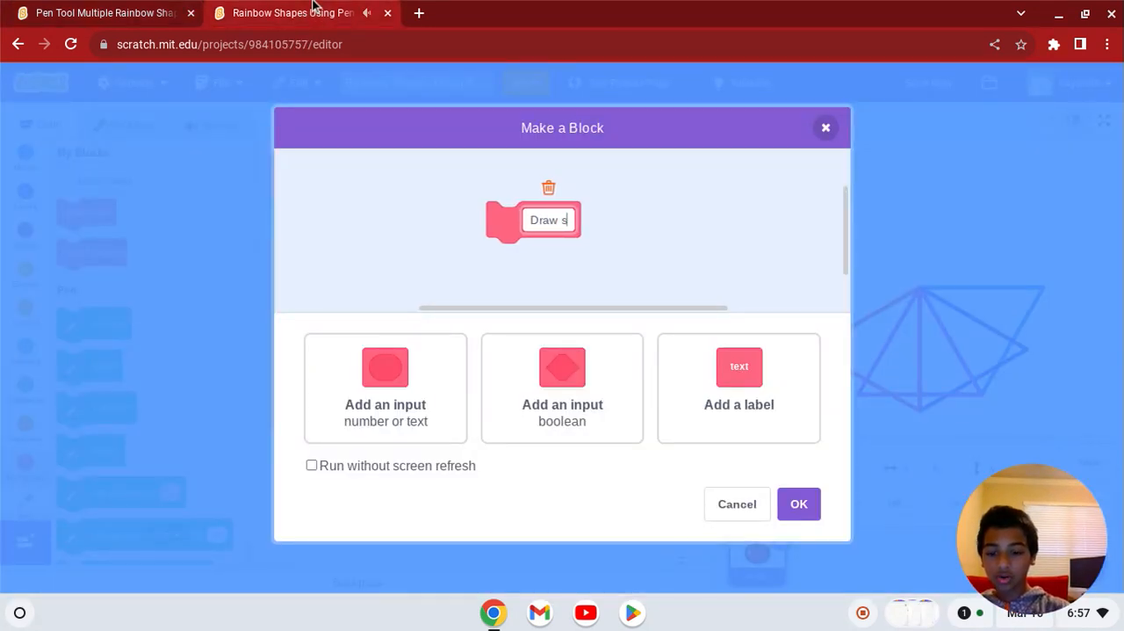
text(quares)
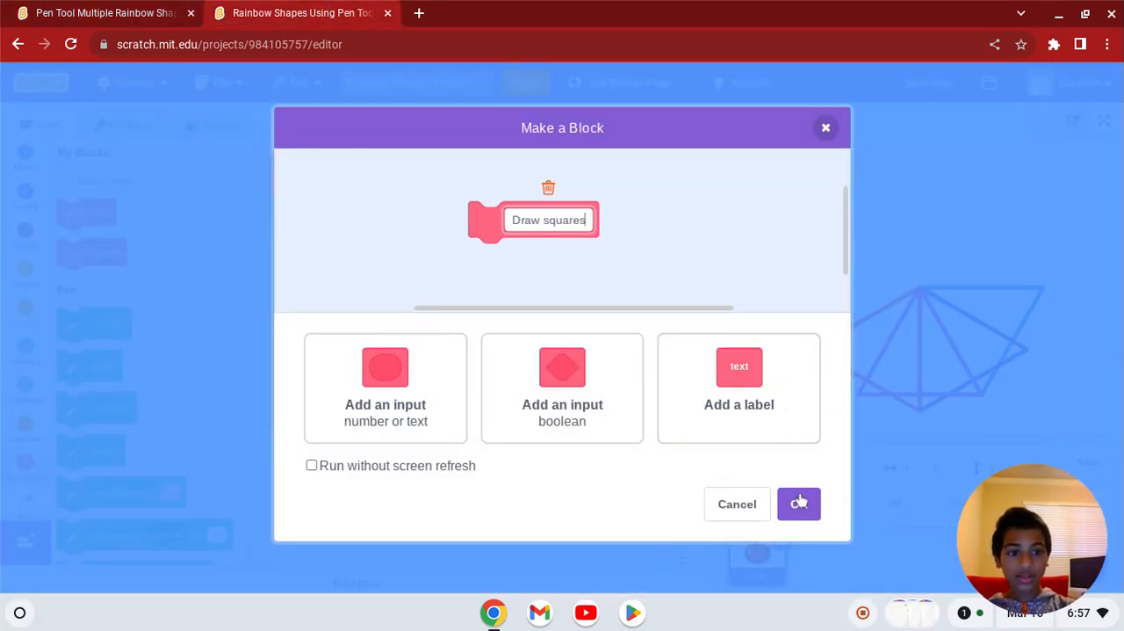
click(797, 503)
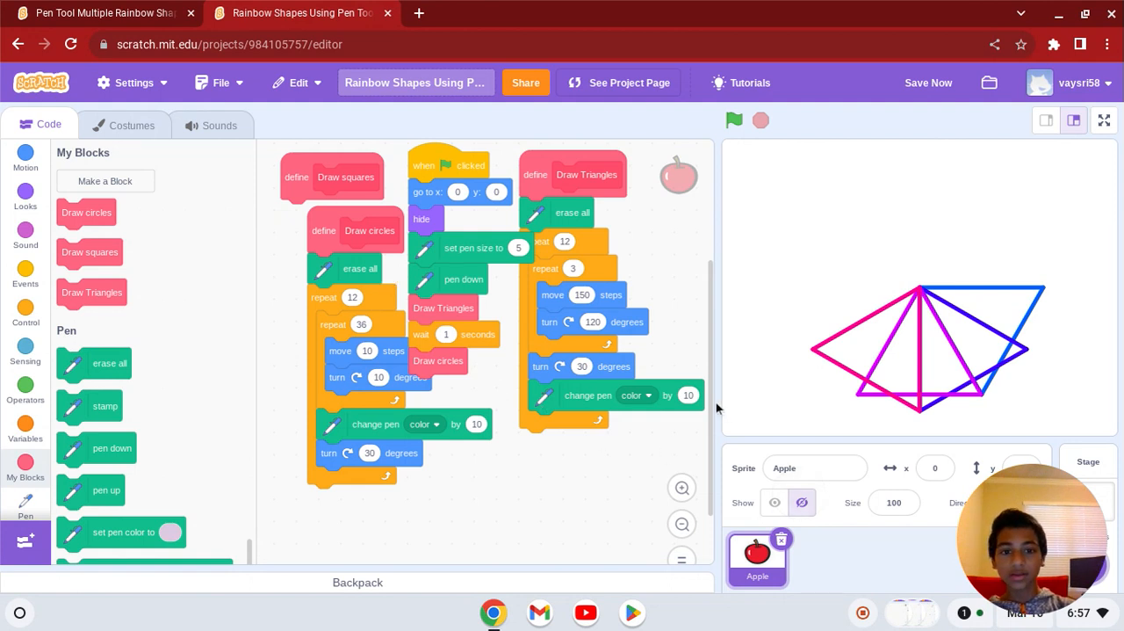
Add a 1-second wait and the Draw squares call, with its definition below the flag script
click(682, 525)
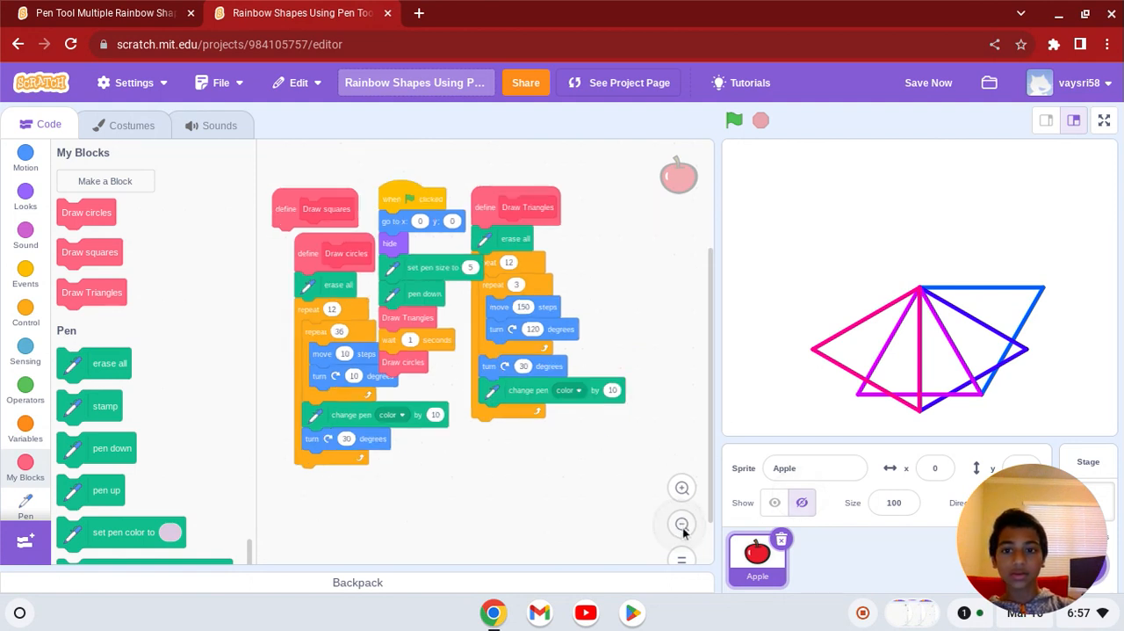
scroll(down, 3)
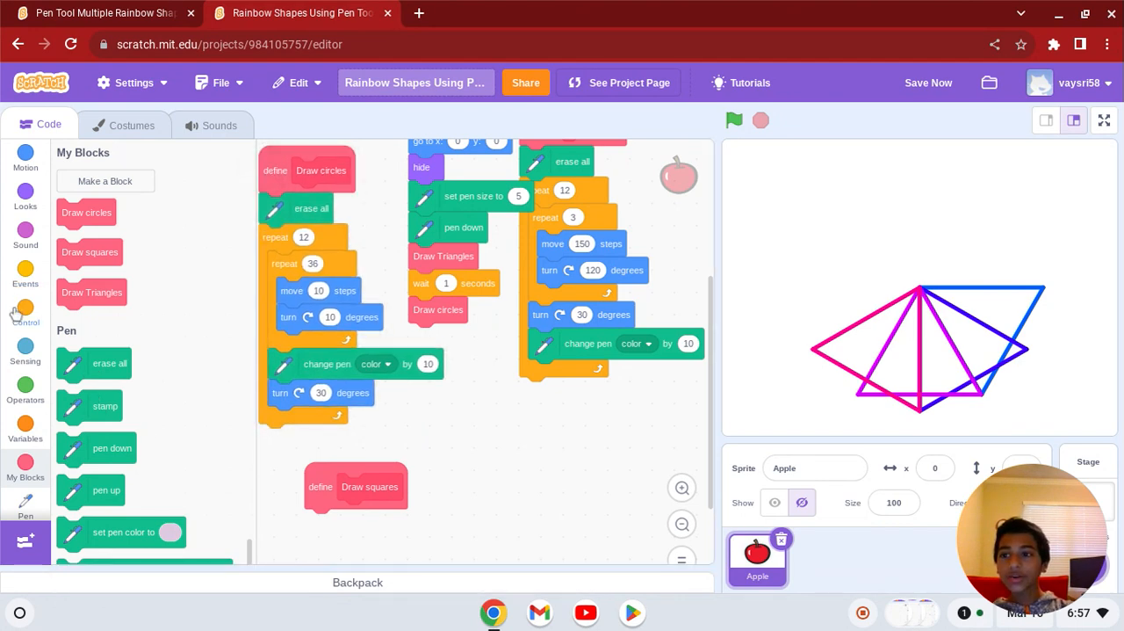
click(25, 312)
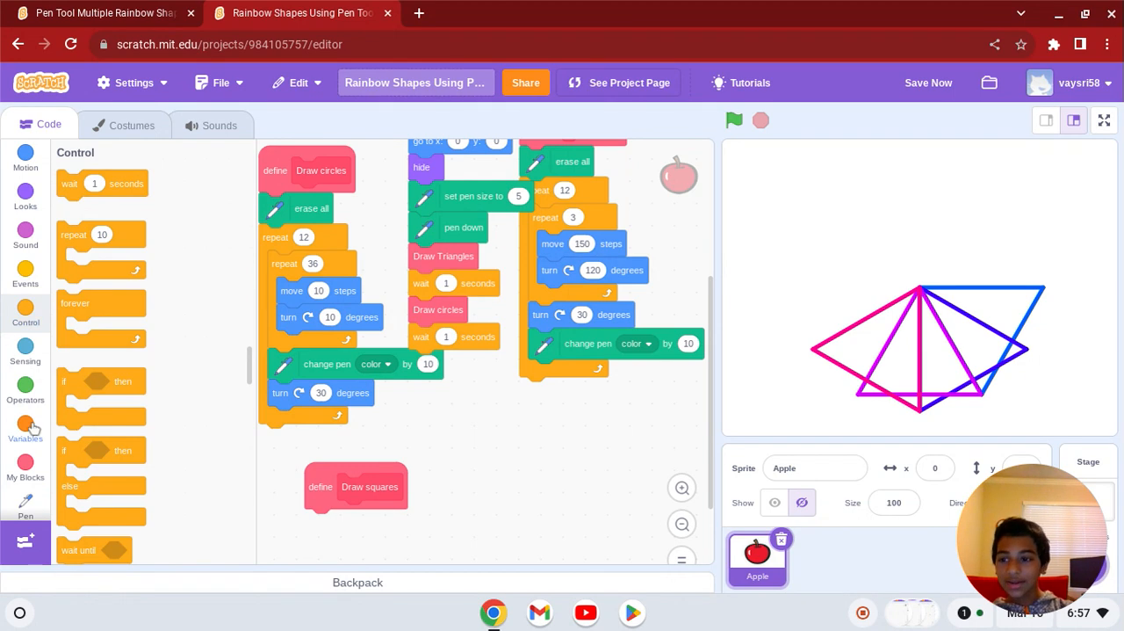
click(25, 460)
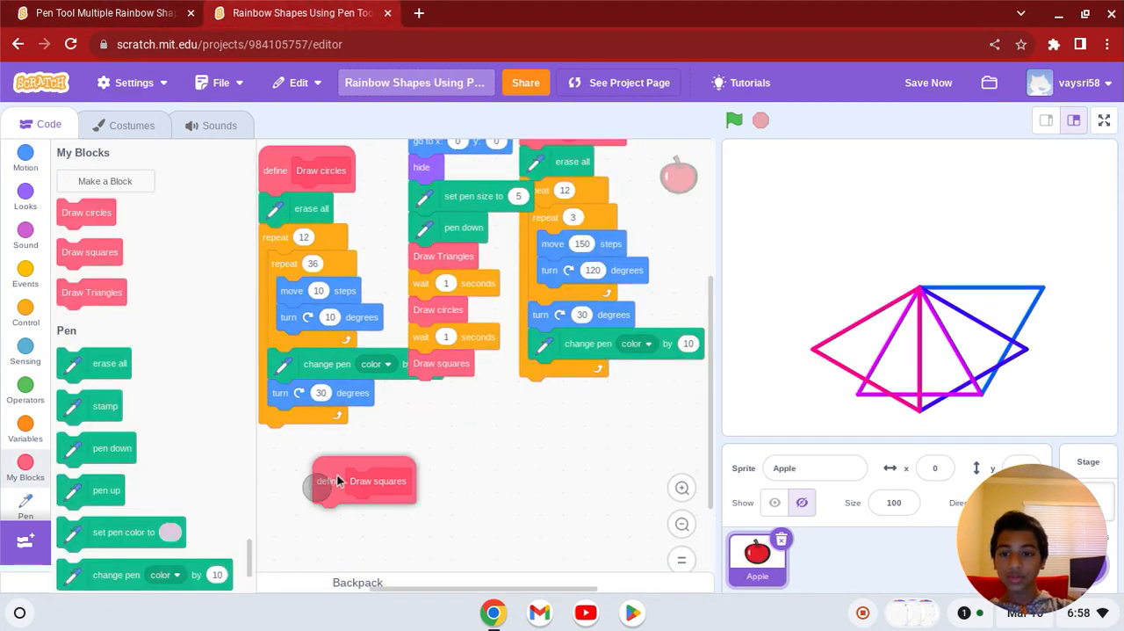
drag(360, 481, 430, 449)
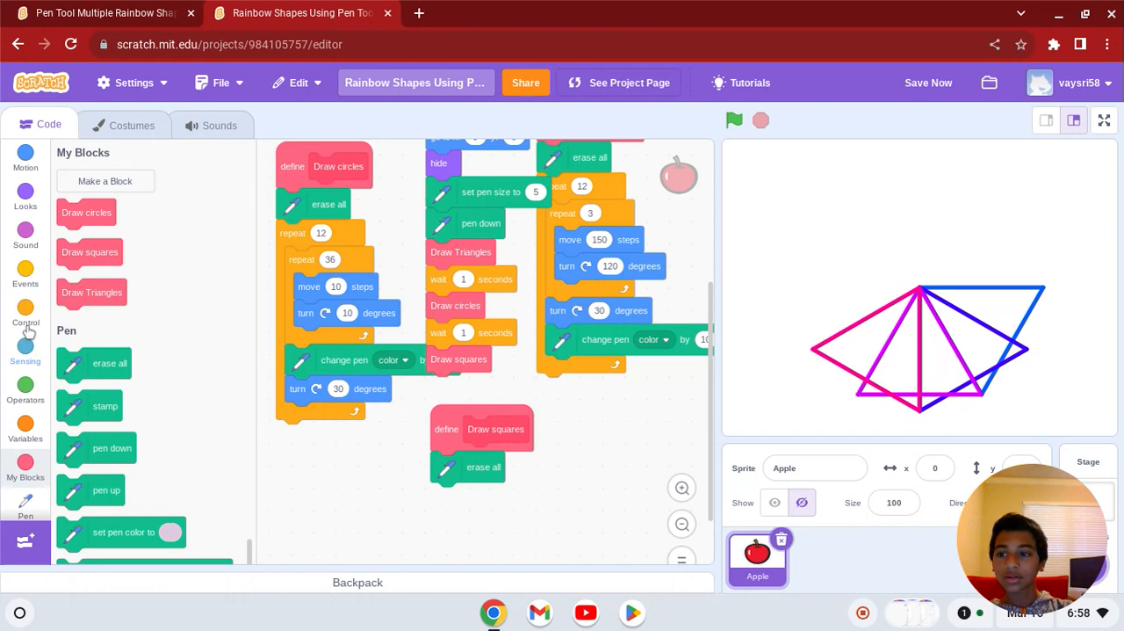
Compare against the reference project's square-drawing code
click(25, 322)
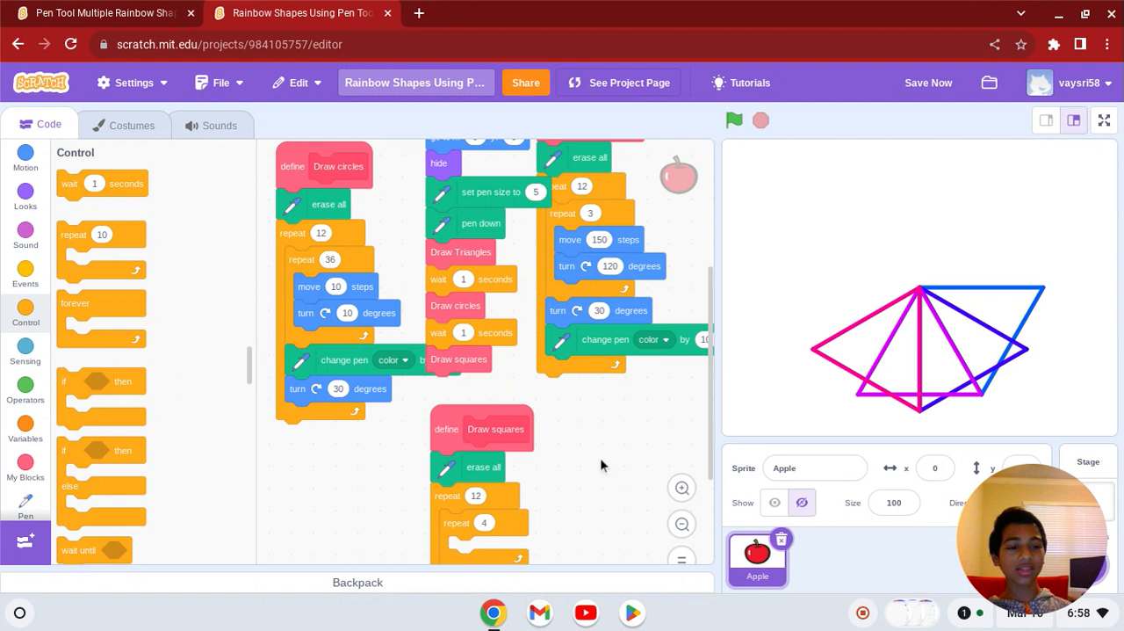
click(101, 13)
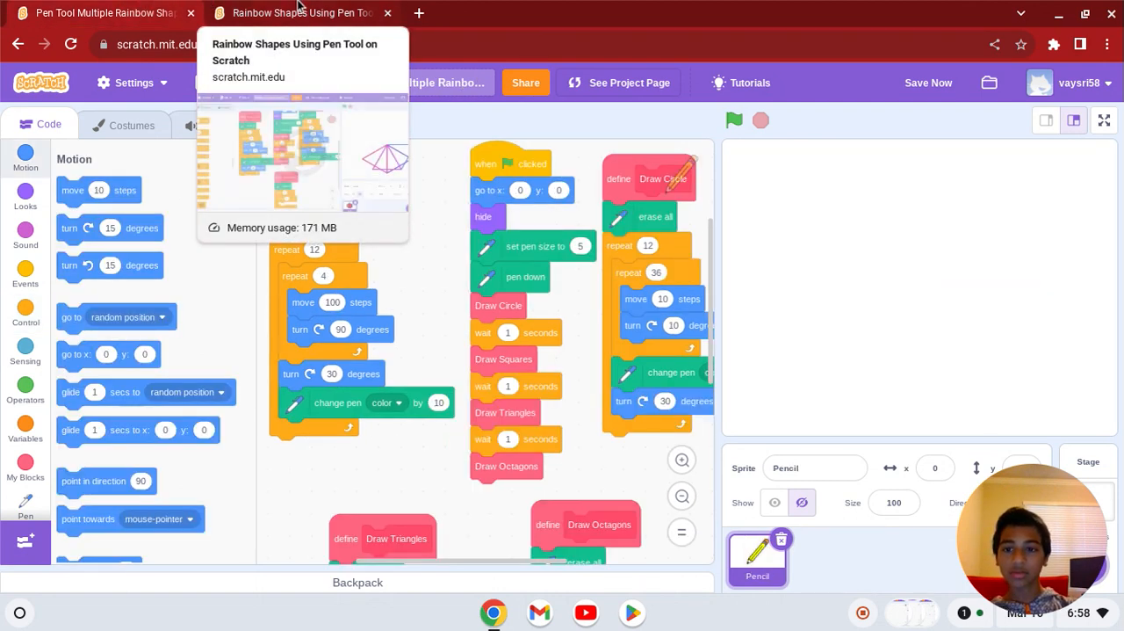
click(303, 12)
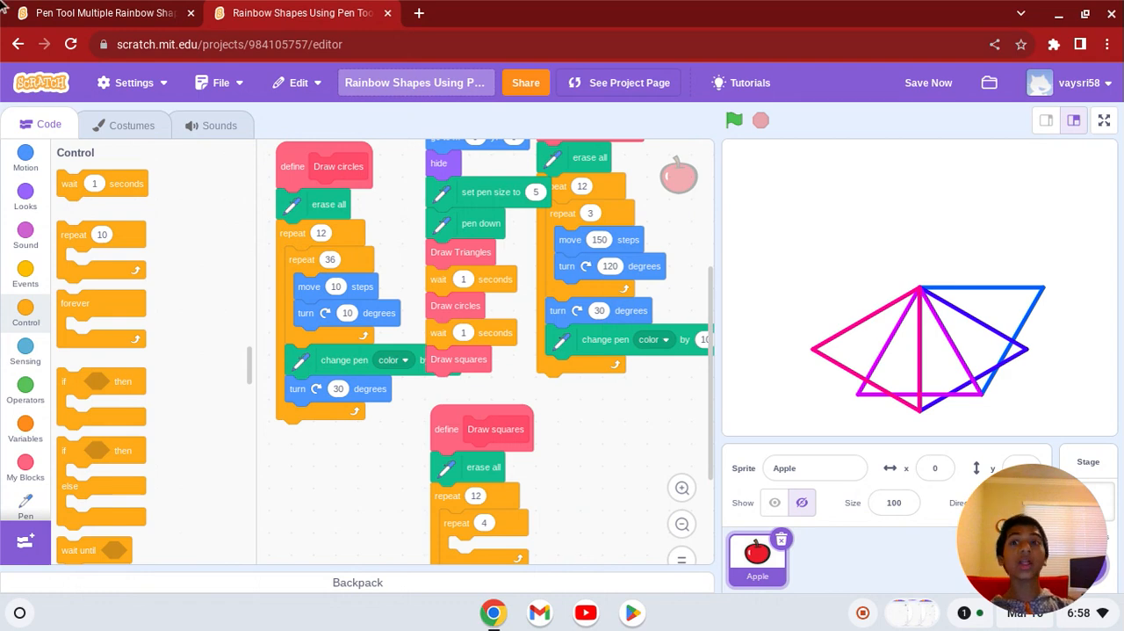
click(101, 13)
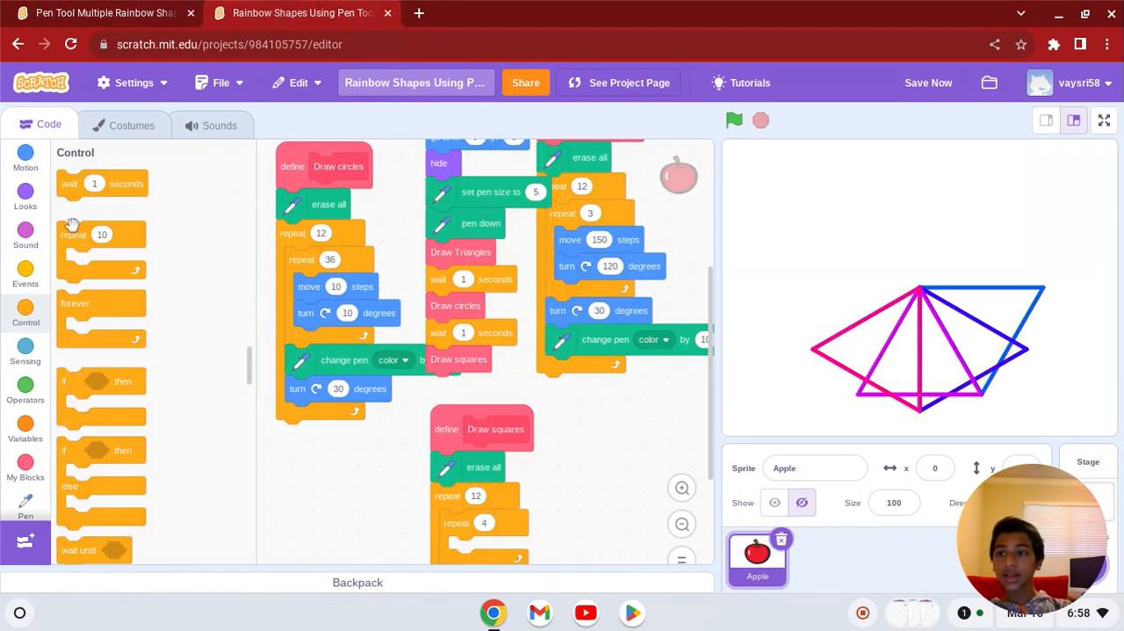
click(26, 156)
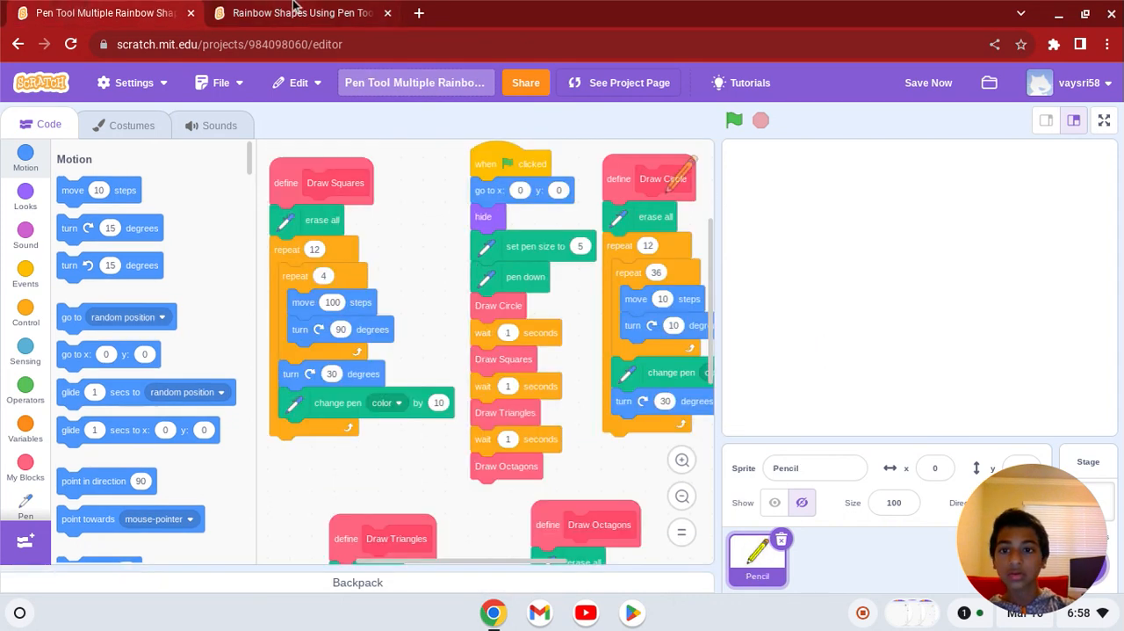
click(299, 12)
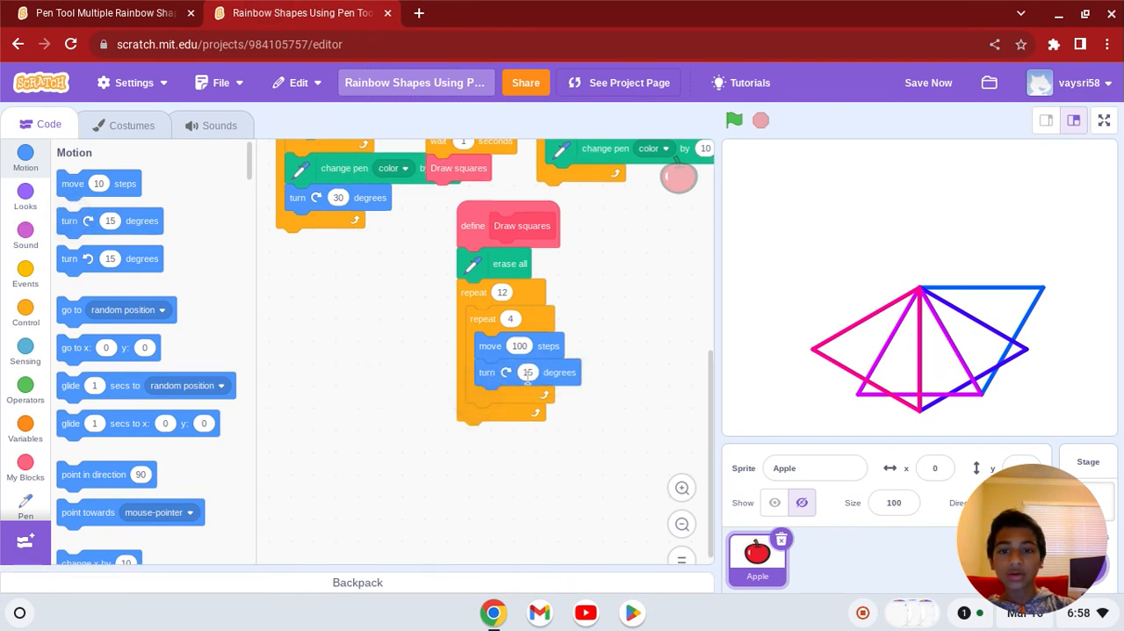
Set the inner turn to 90, then add turn 30 and change pen color by 10
click(527, 372)
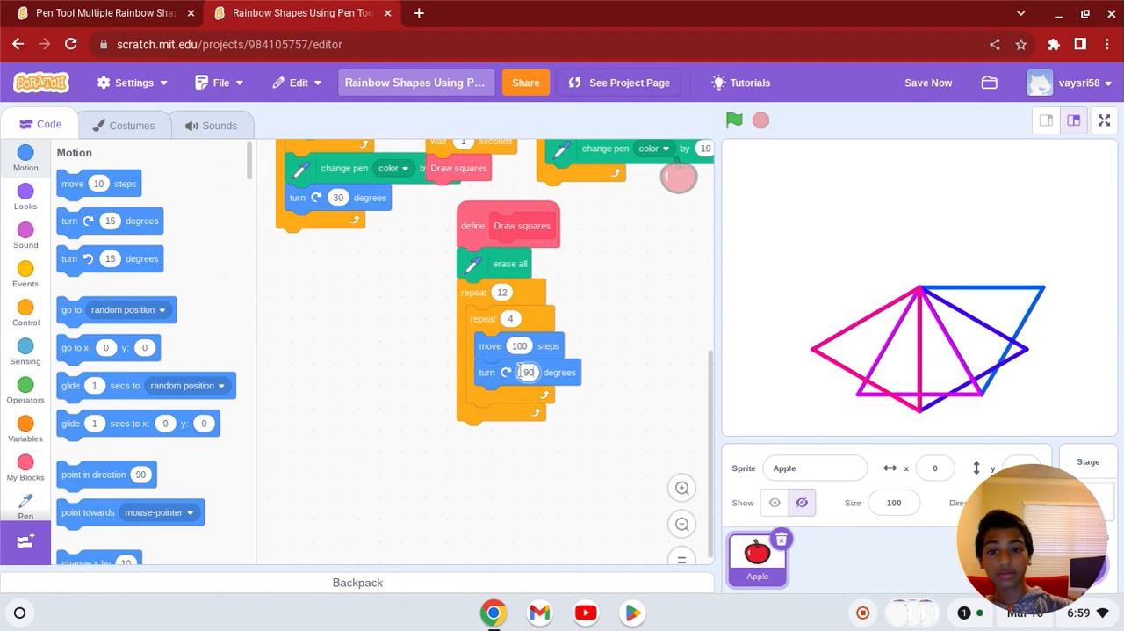
click(101, 12)
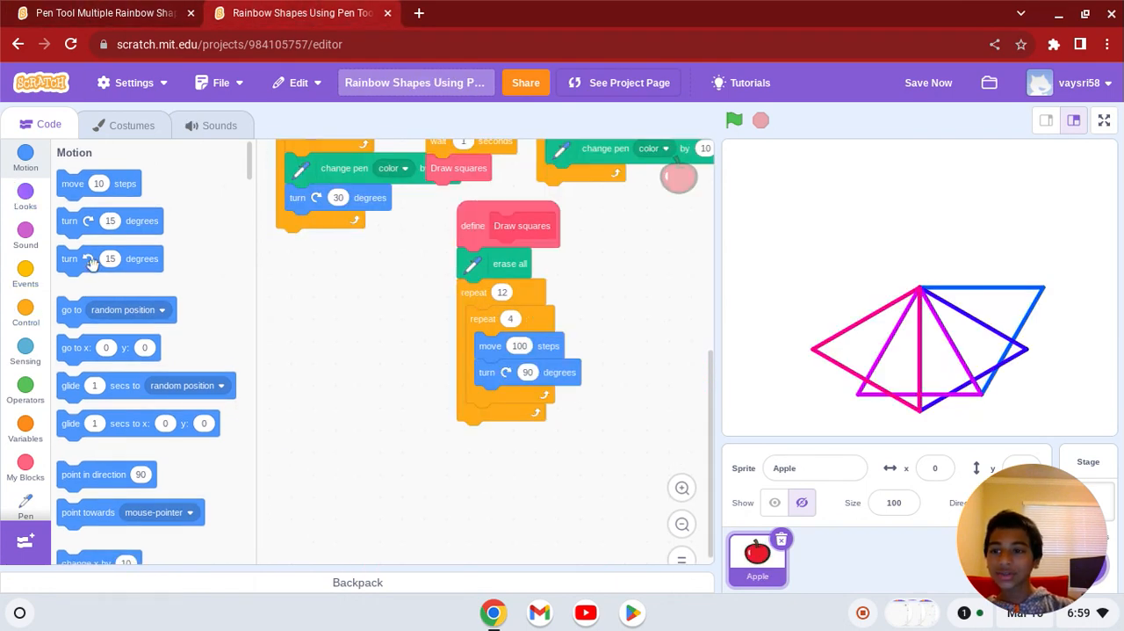
drag(92, 258, 518, 416)
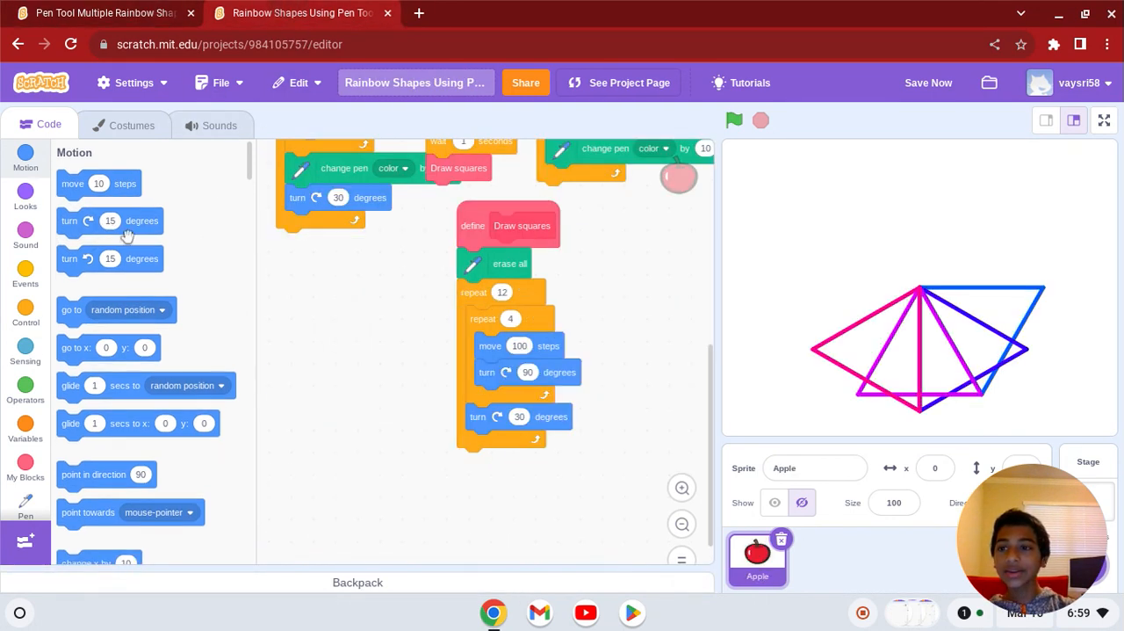
click(24, 465)
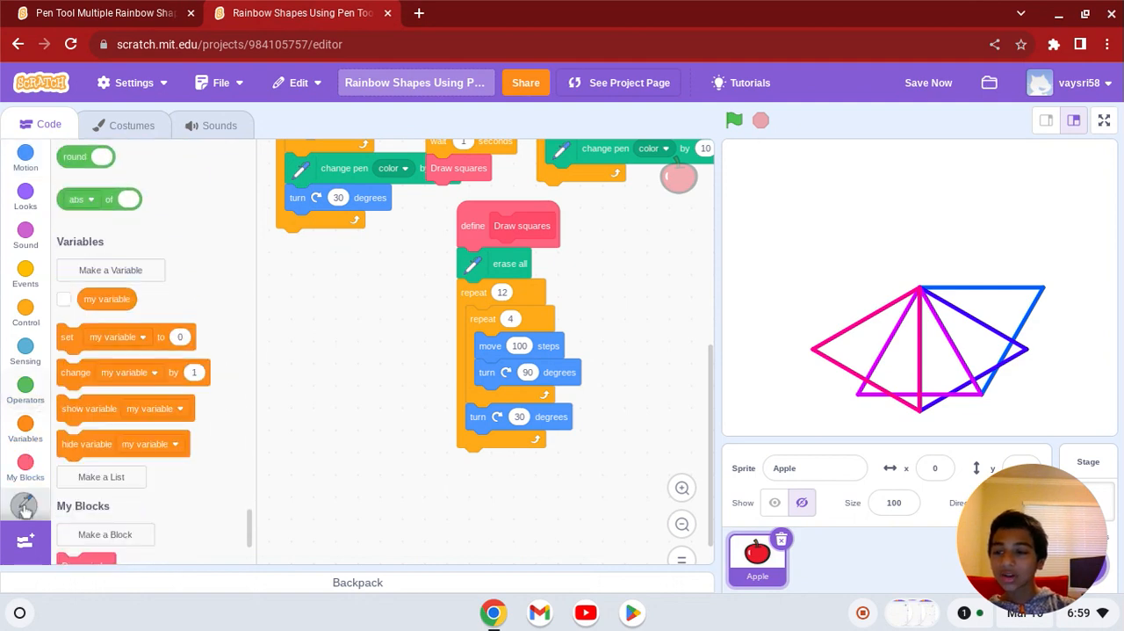
click(24, 500)
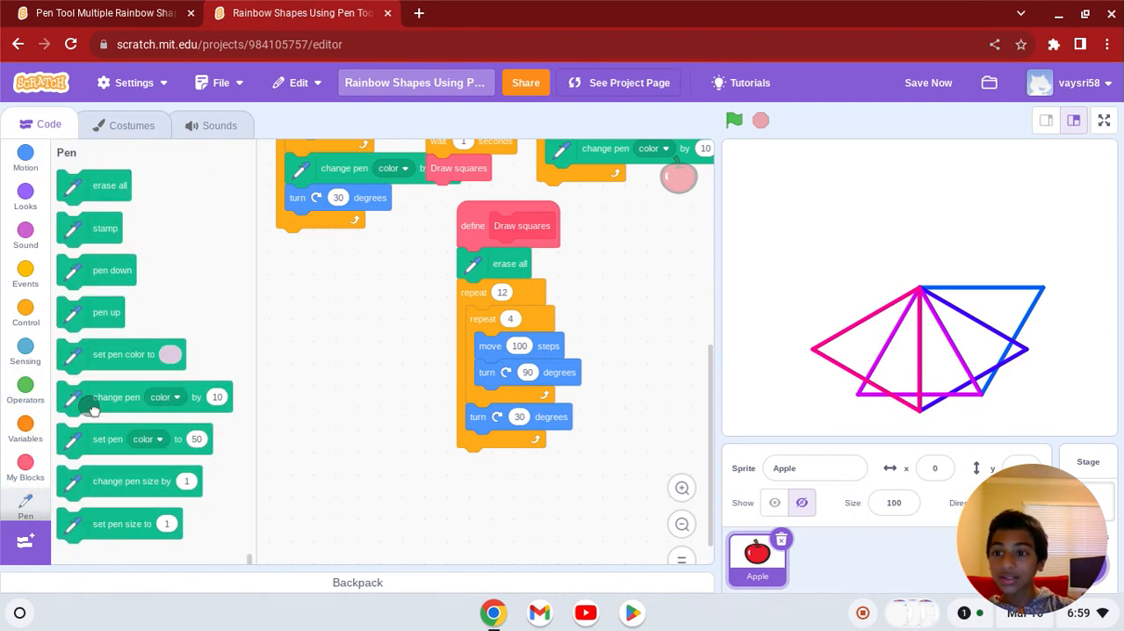
drag(116, 396, 525, 445)
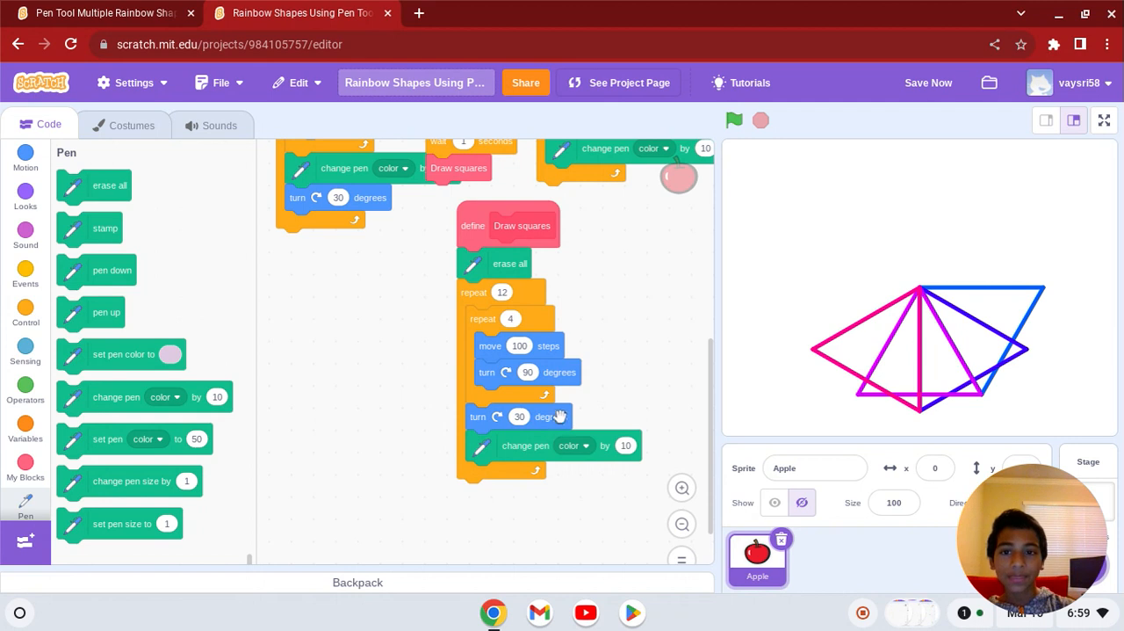
click(734, 121)
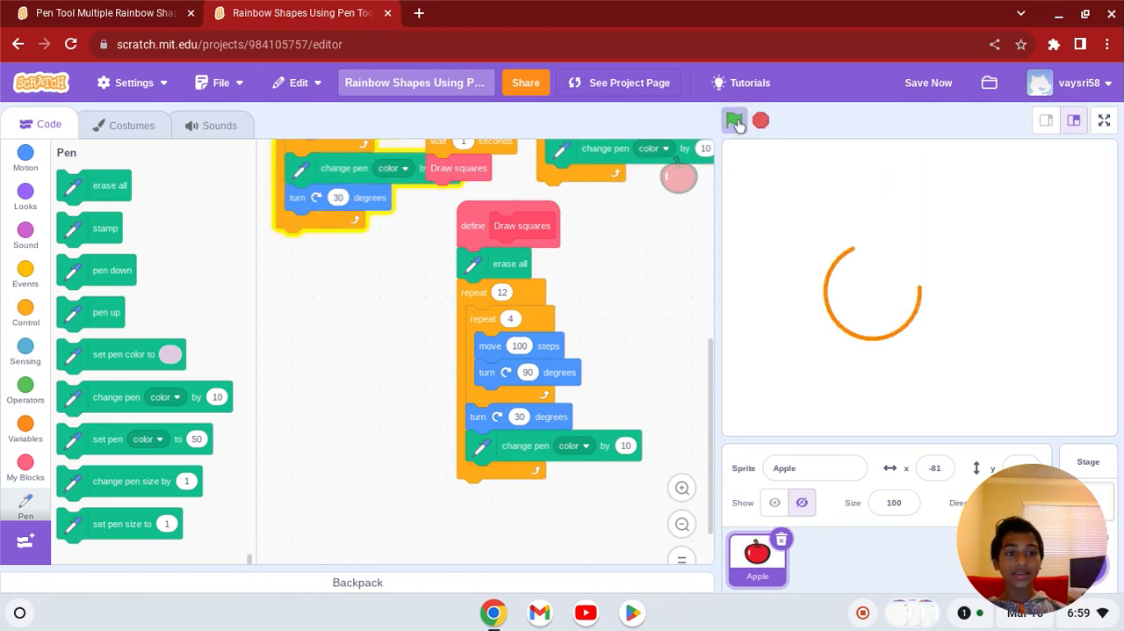
Run the project repeatedly to watch rainbow circles, then twelve rotated squares, being drawn
click(734, 121)
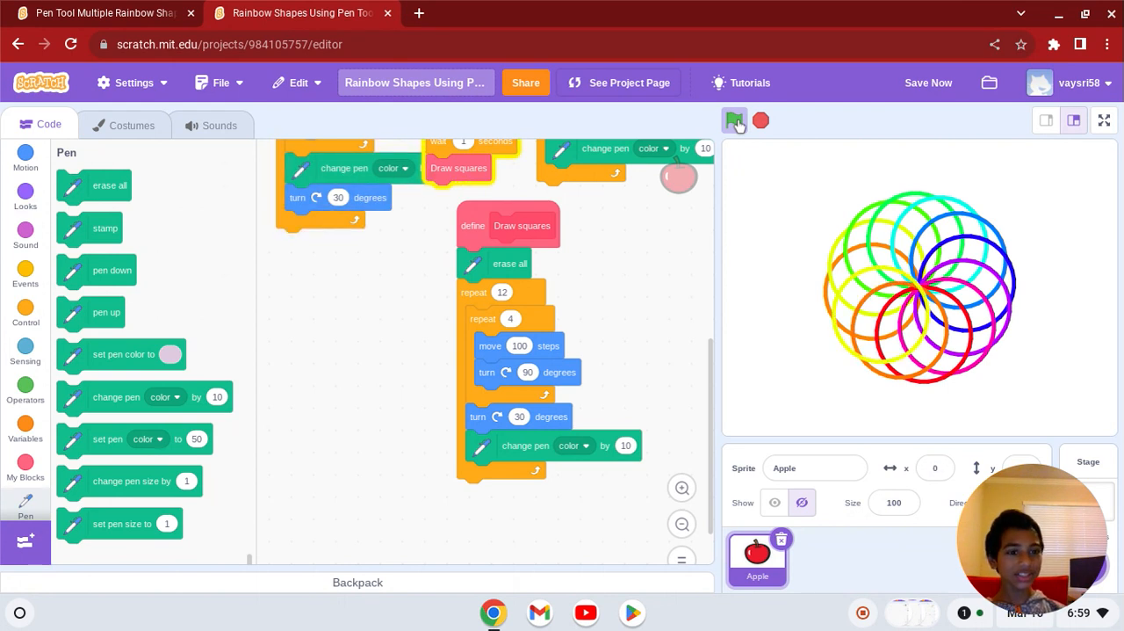
click(735, 121)
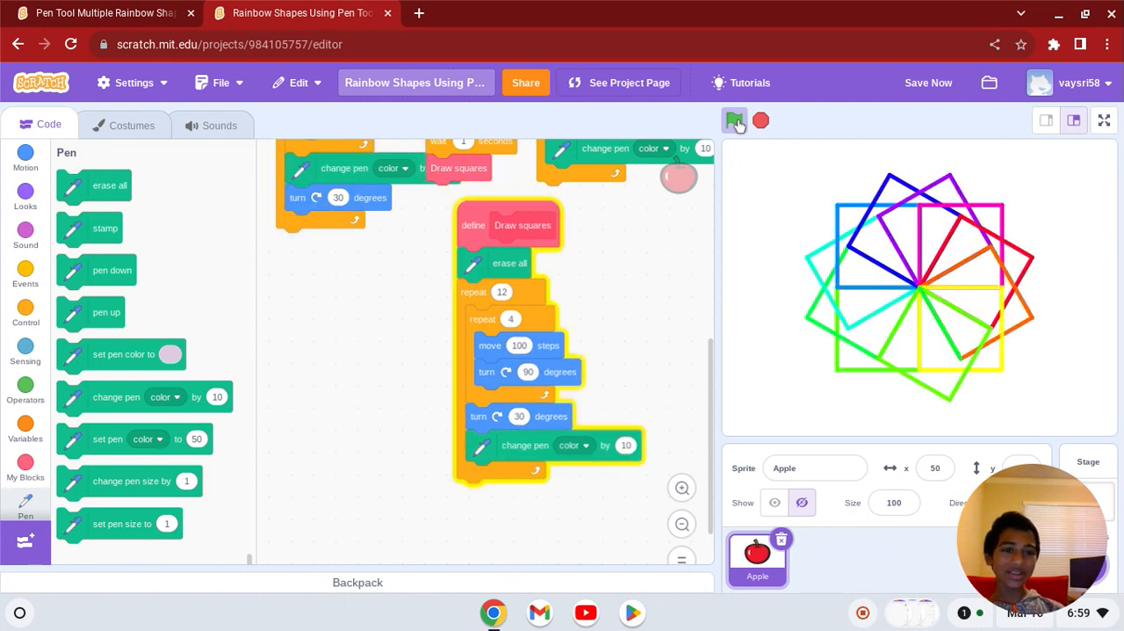
click(735, 120)
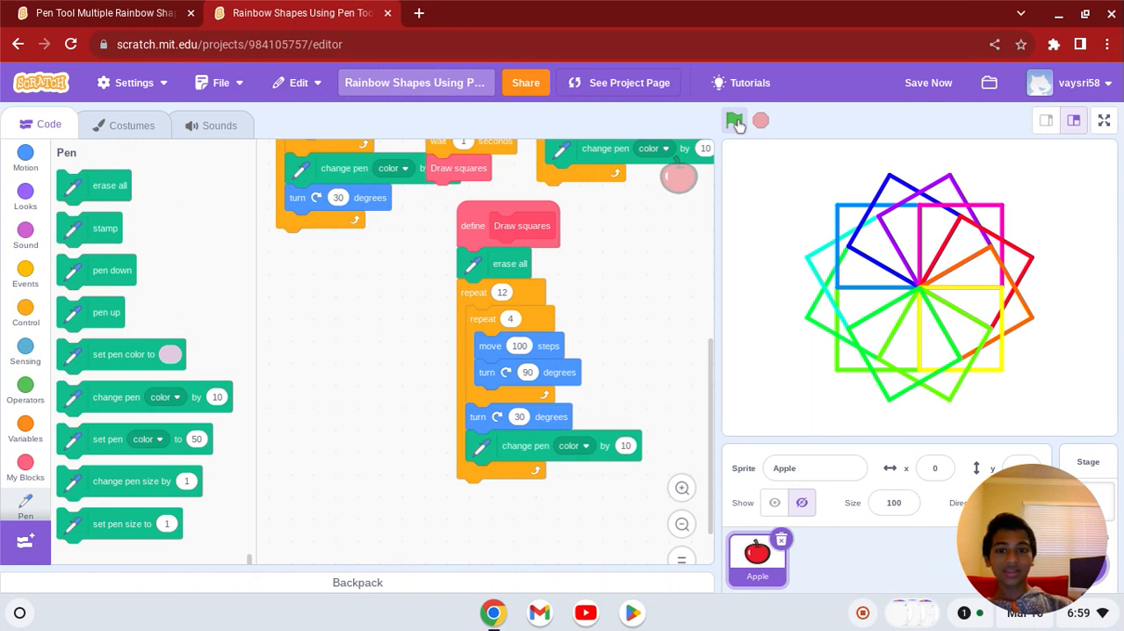
drag(507, 224, 346, 280)
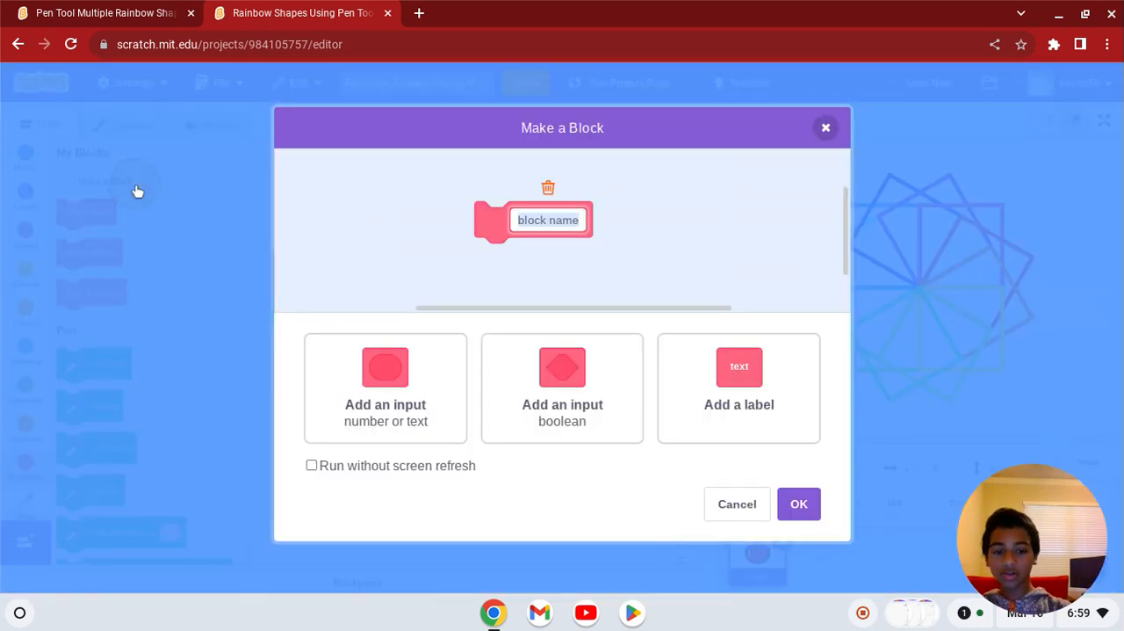
Name the new block 'Draw octagons' and call it after a 1-second wait following Draw squares
text(Draw d)
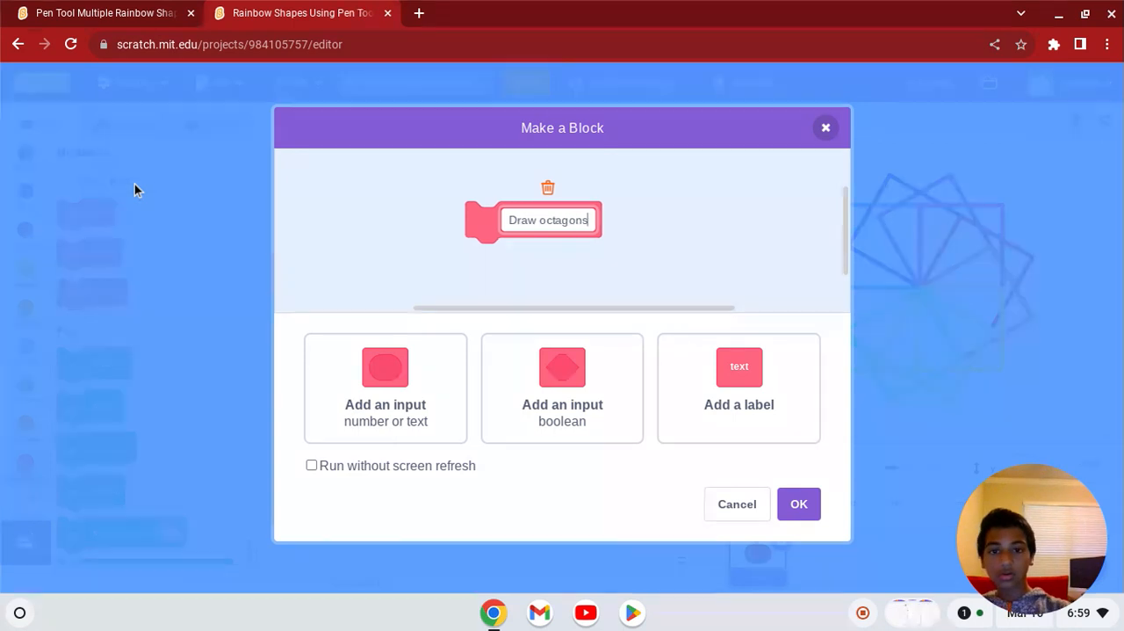
click(798, 503)
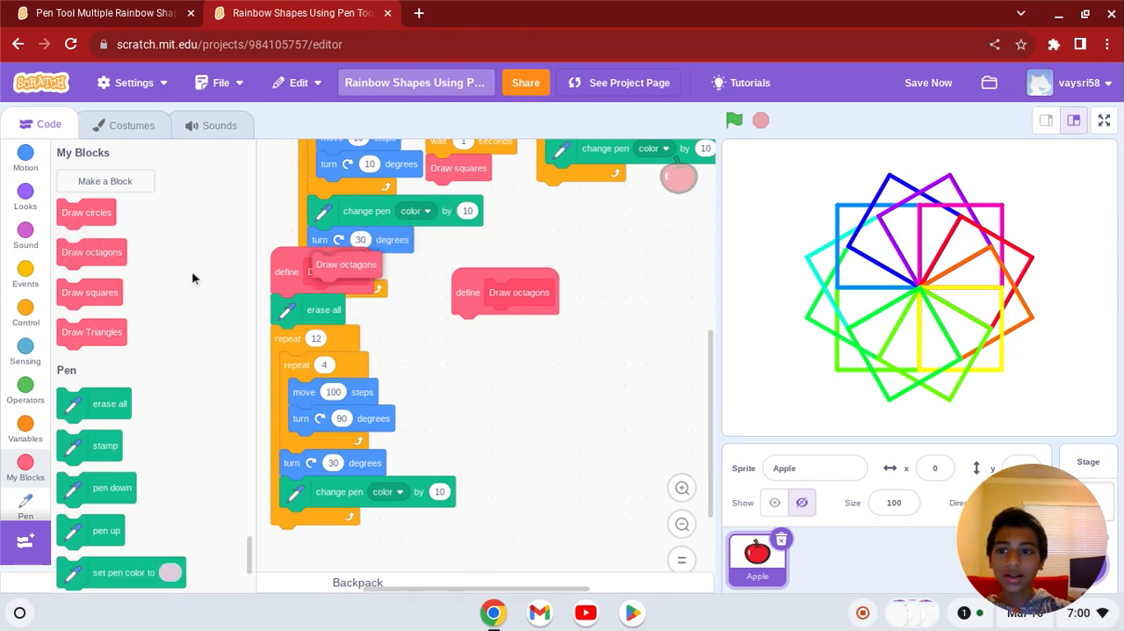
click(25, 312)
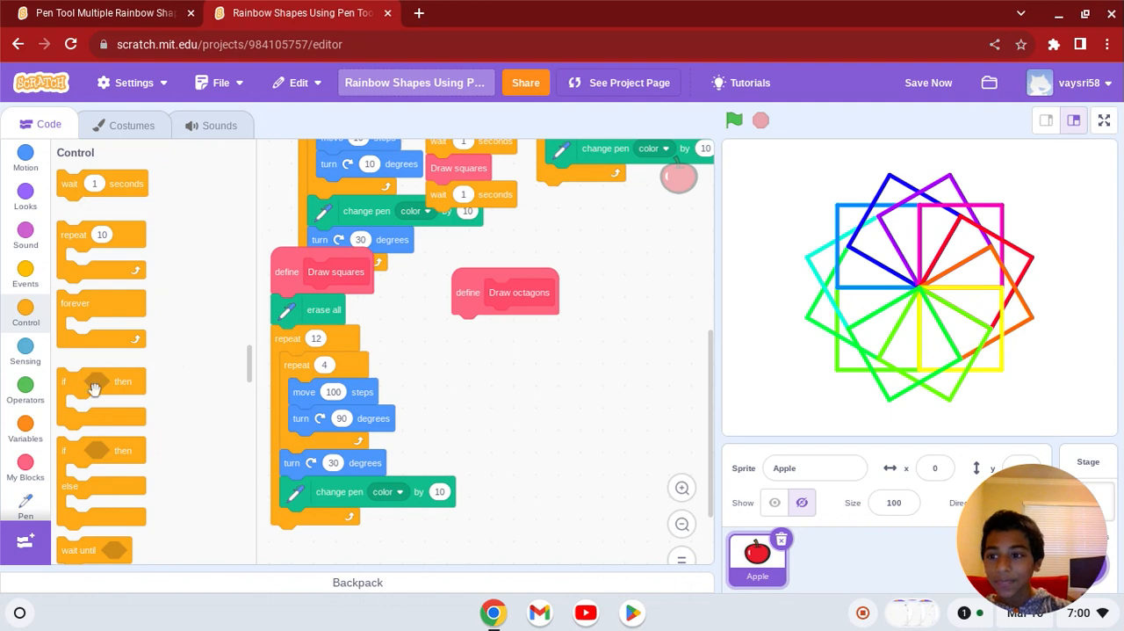
click(26, 461)
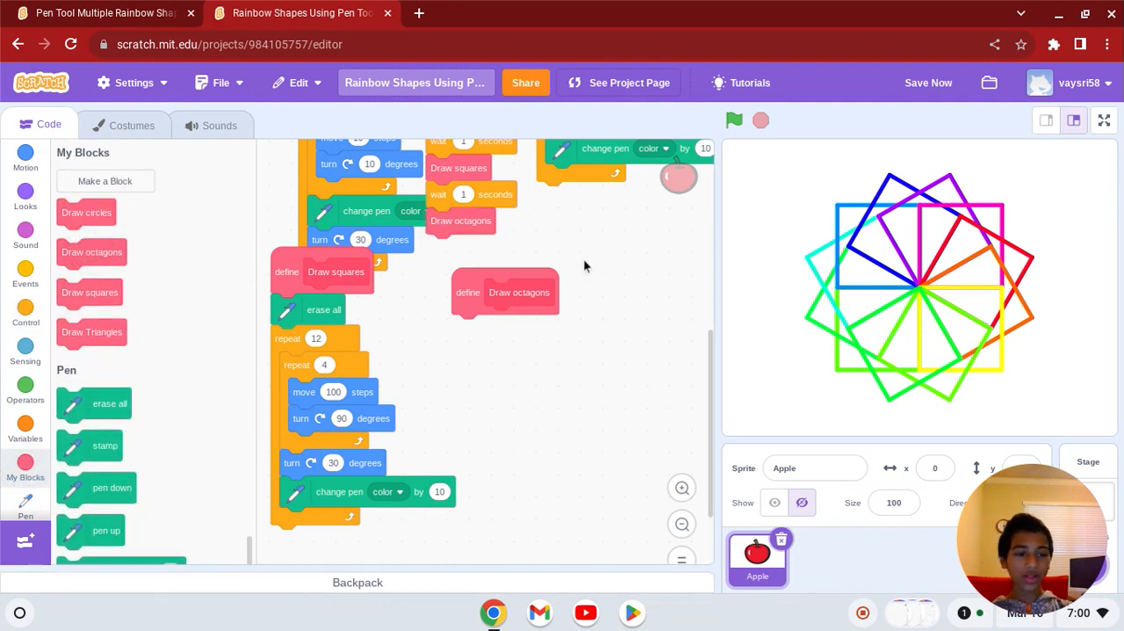
click(101, 12)
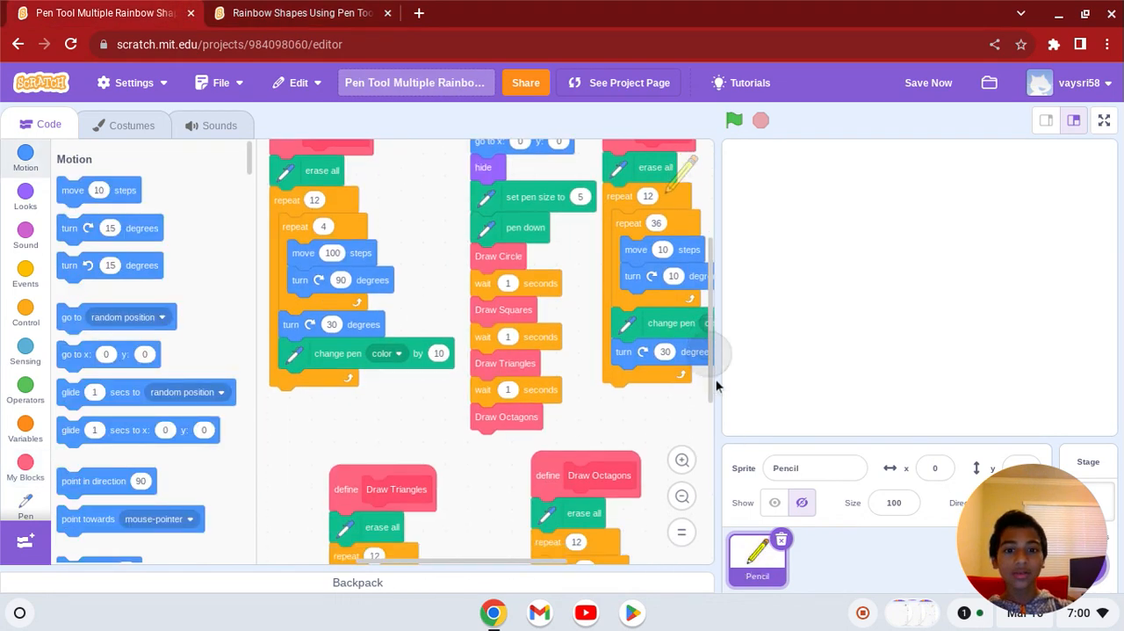
Start the Draw octagons definition with erase all and a repeat loop
scroll(down, 3)
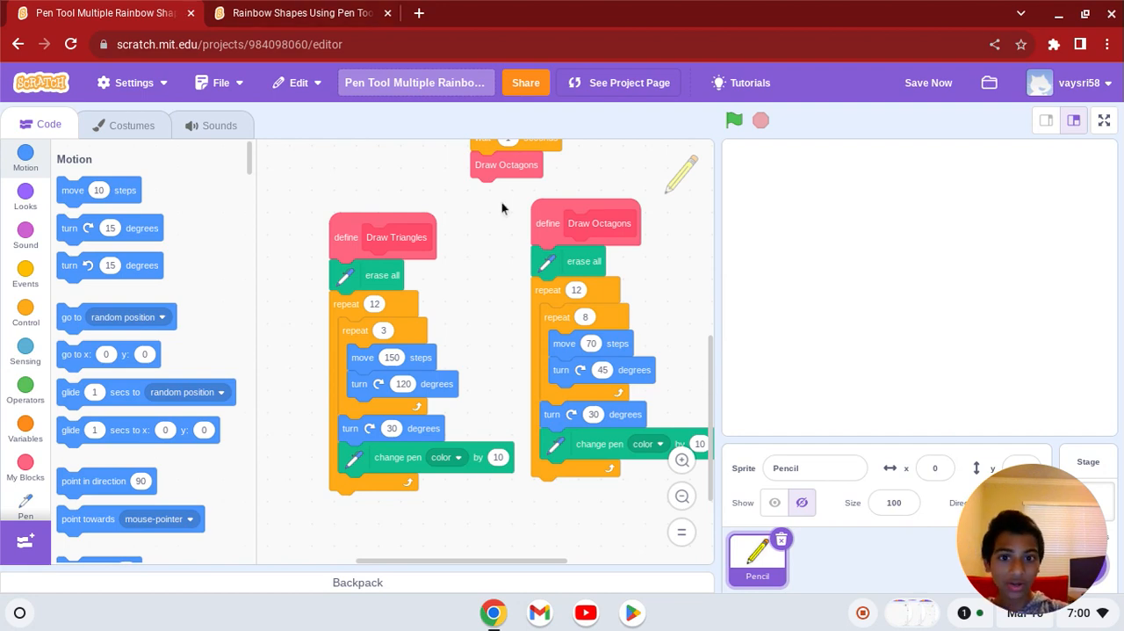
click(303, 12)
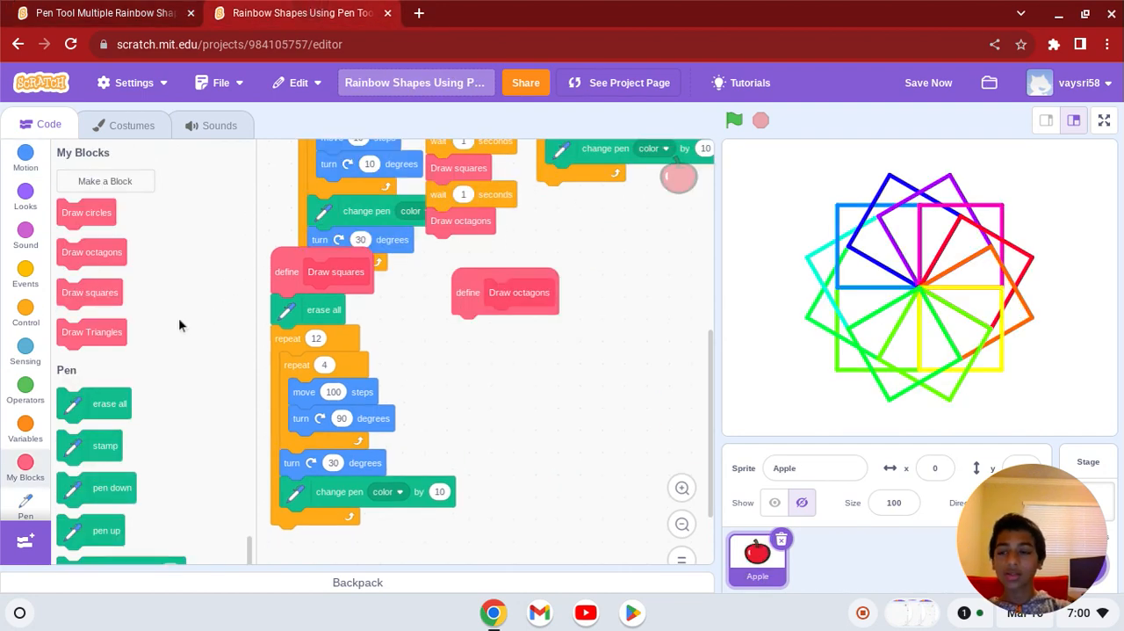
drag(108, 403, 519, 345)
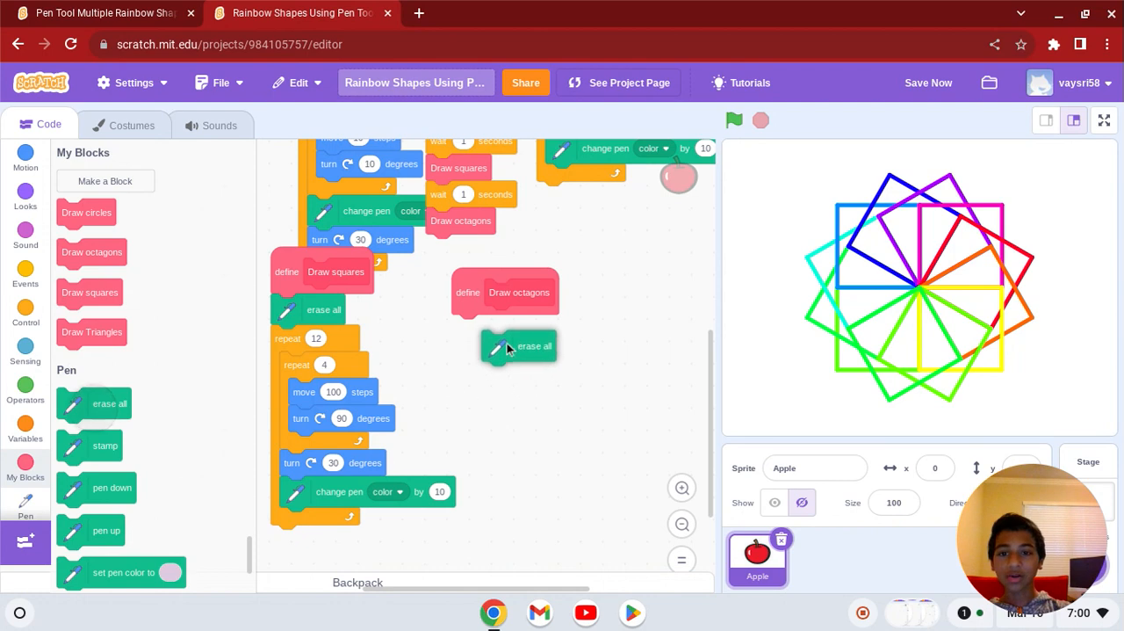
click(26, 309)
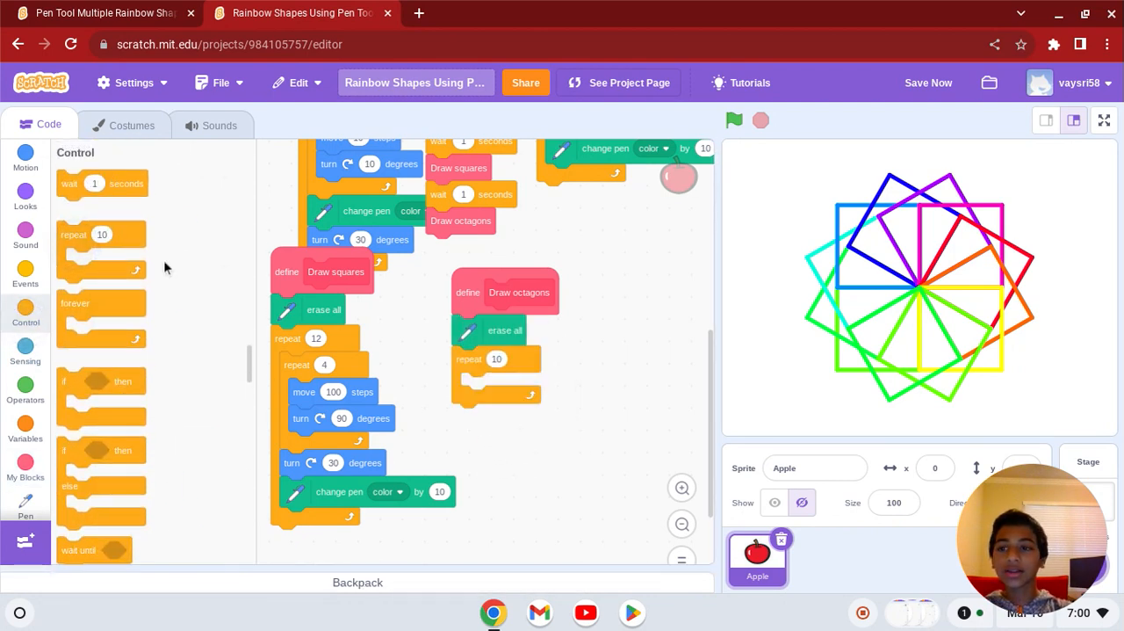
Check the reference octagon script, then add a 70-step move inside the eight-sided loop
click(101, 12)
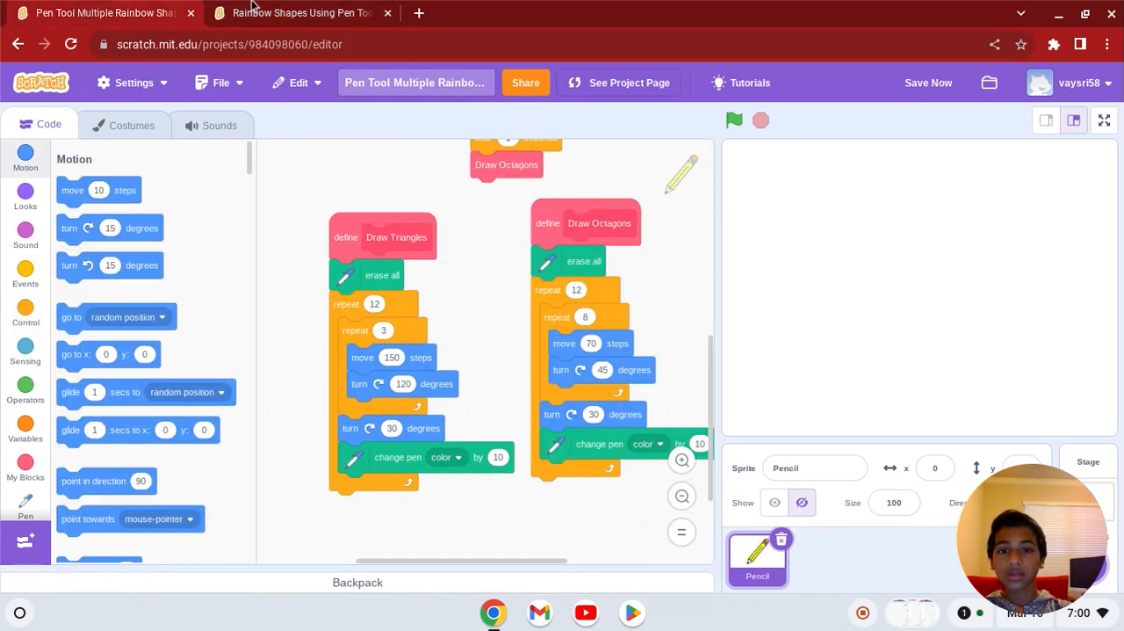
click(303, 12)
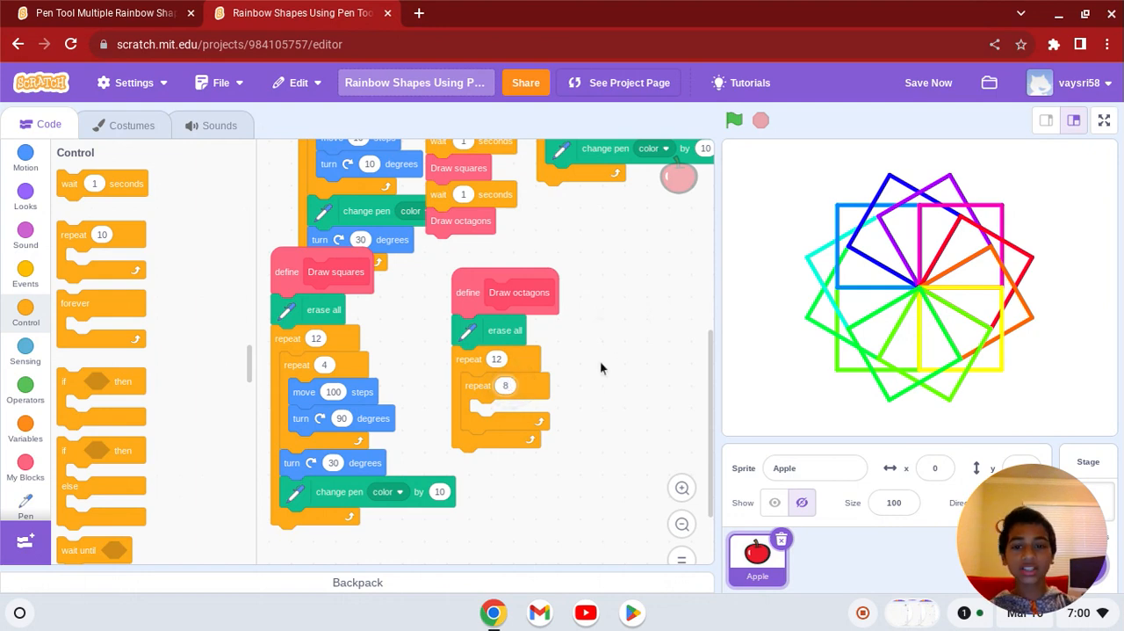
mouse_move(143, 222)
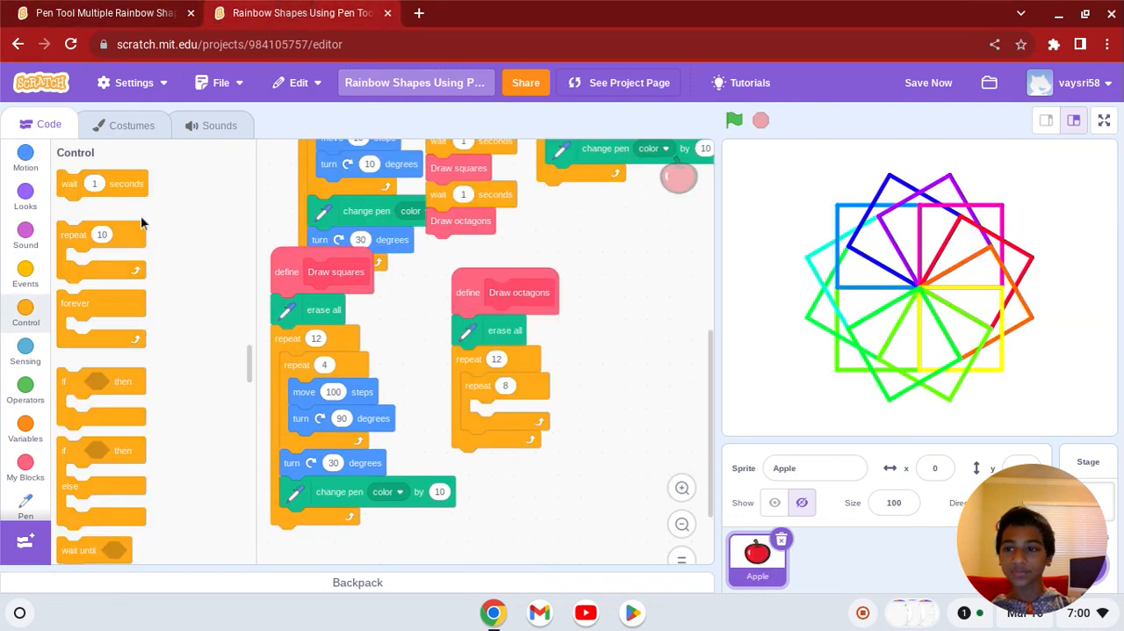
click(26, 157)
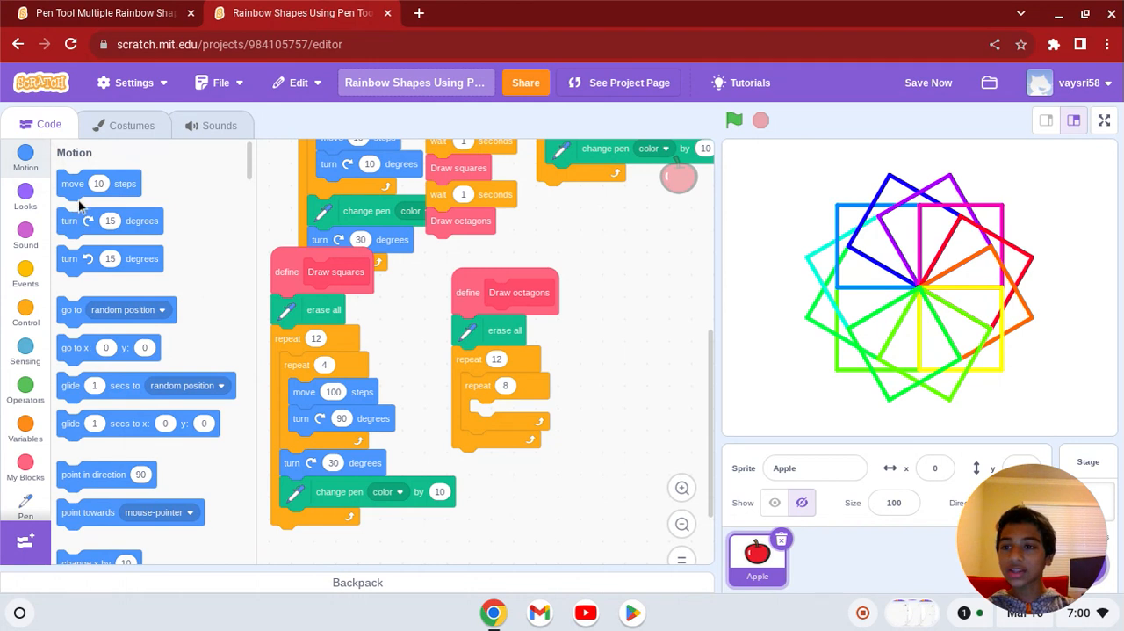
drag(99, 183, 512, 412)
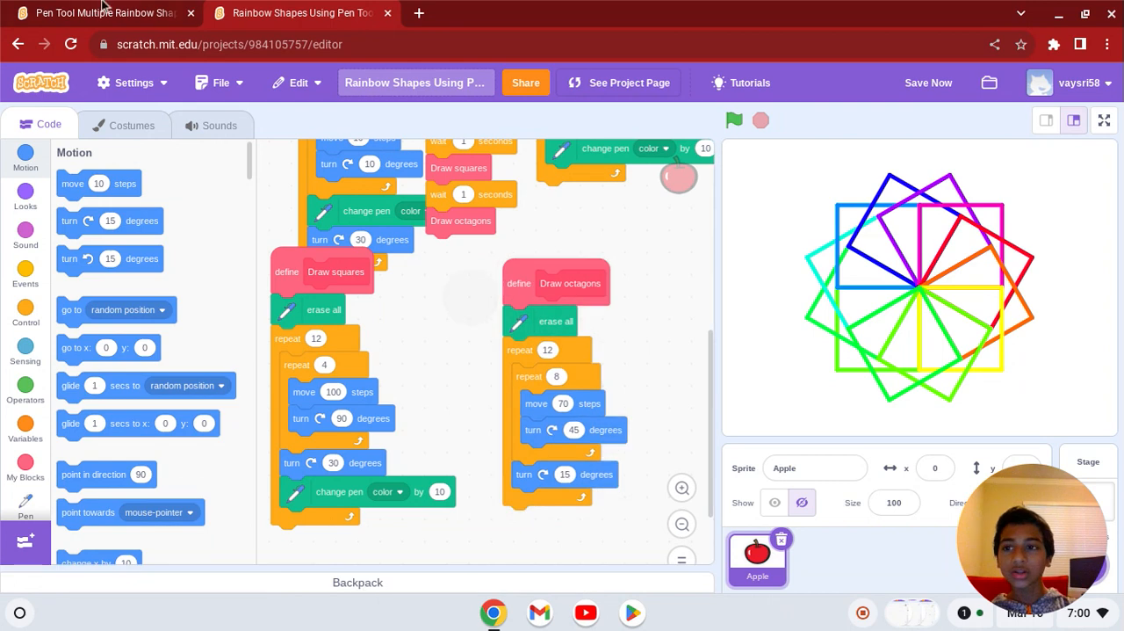
click(564, 475)
text(30)
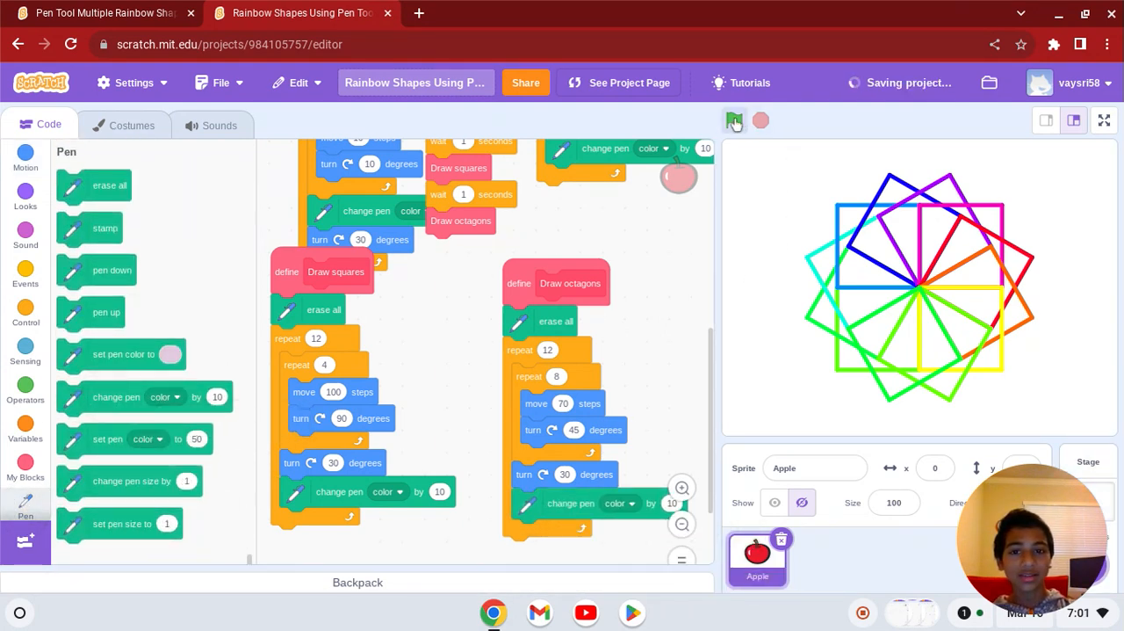
Run the project to watch the triangle, circle and square rings redraw
click(734, 120)
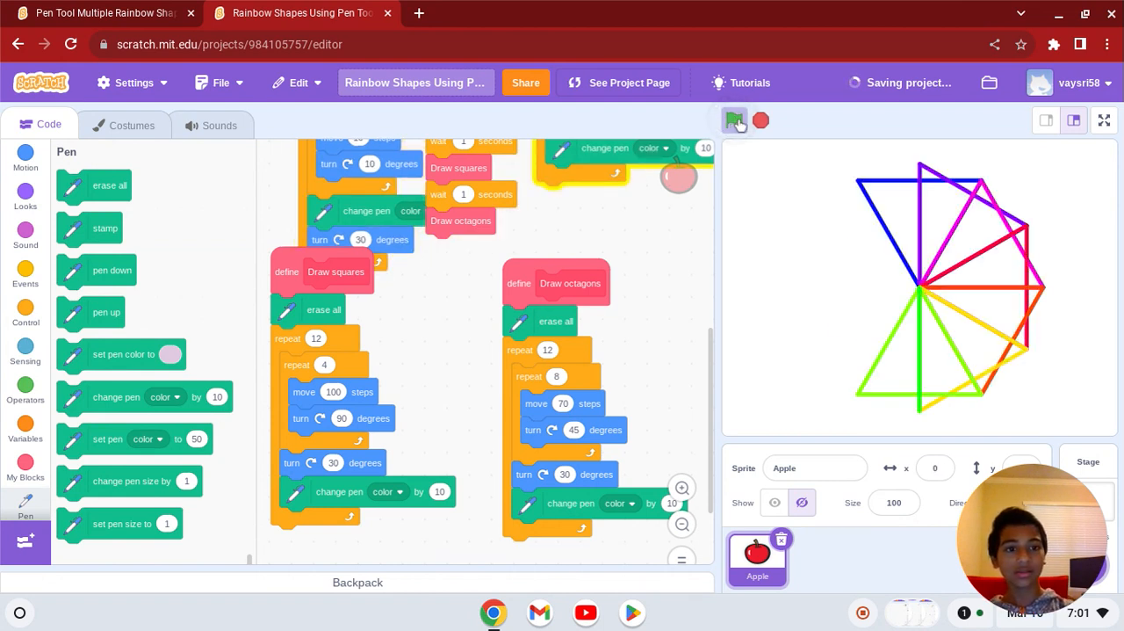
click(734, 120)
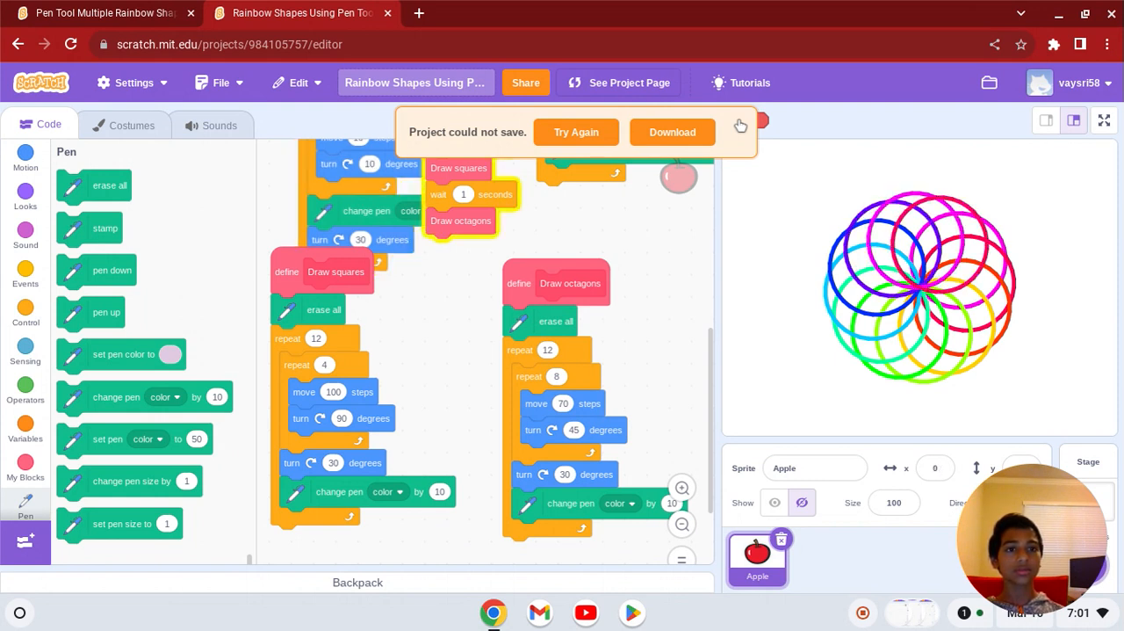
click(336, 271)
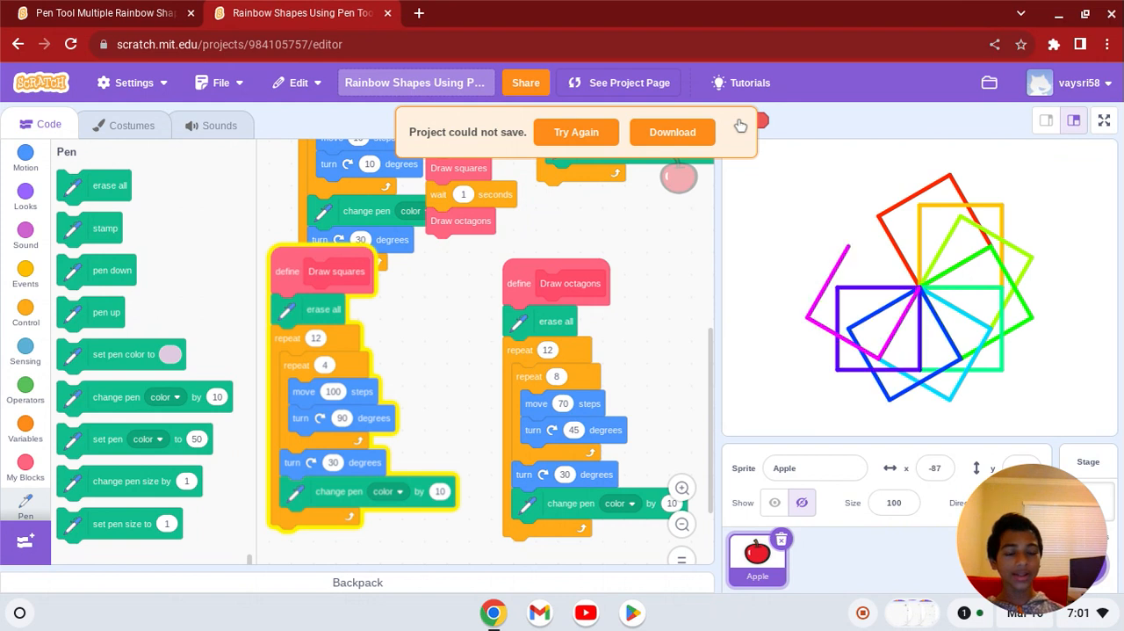